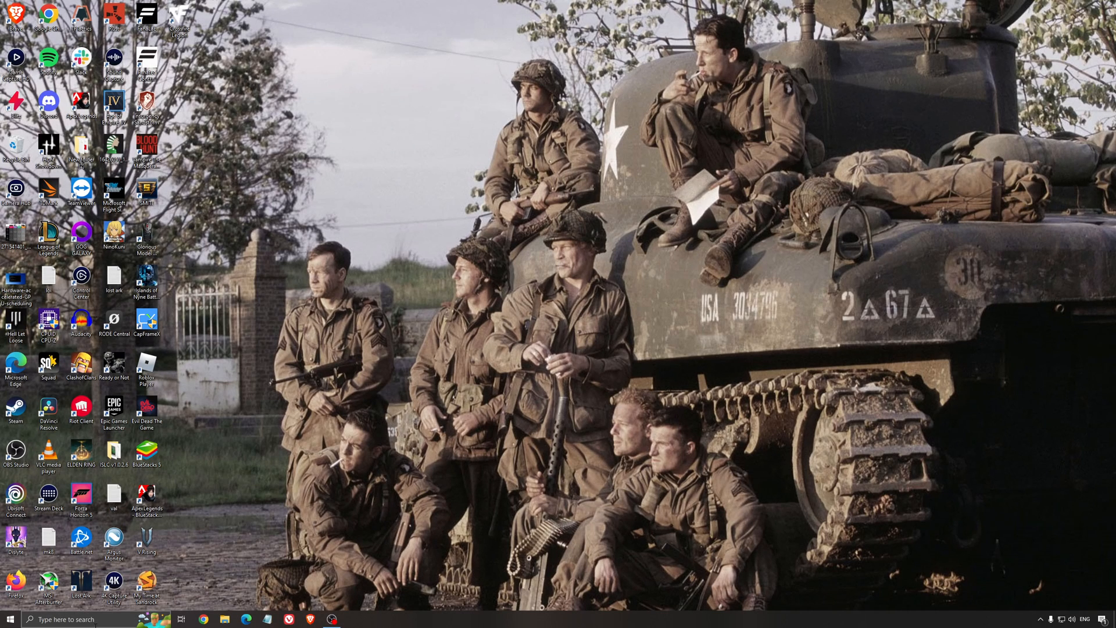
Step: Show the Gaming > Game Mode page and confirm Game Mode is On
left_click(352, 619)
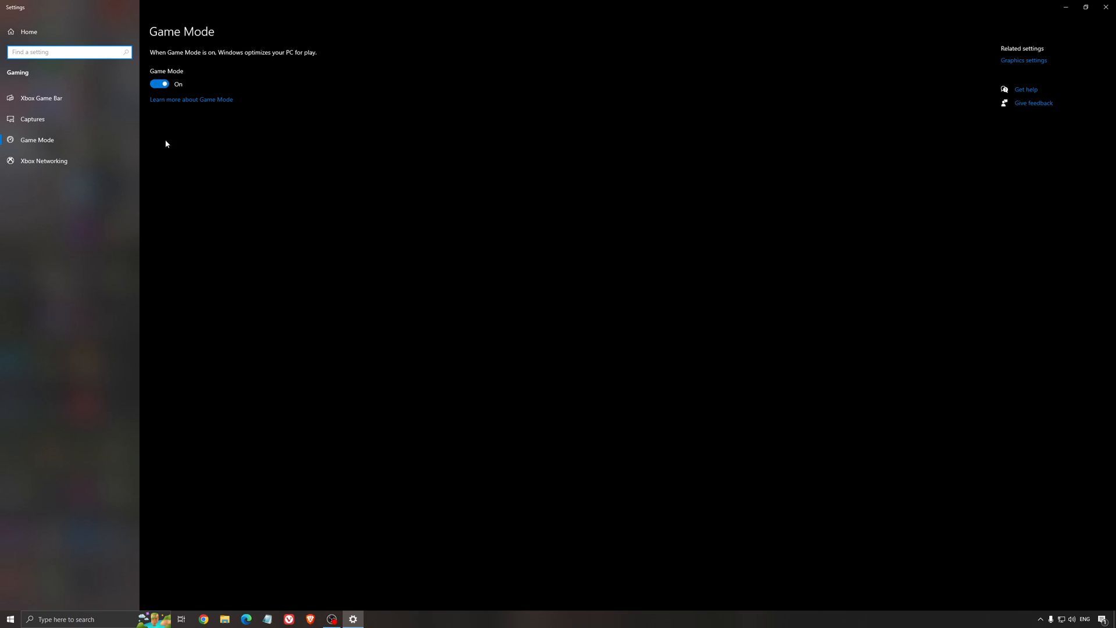
mouse_move(436, 203)
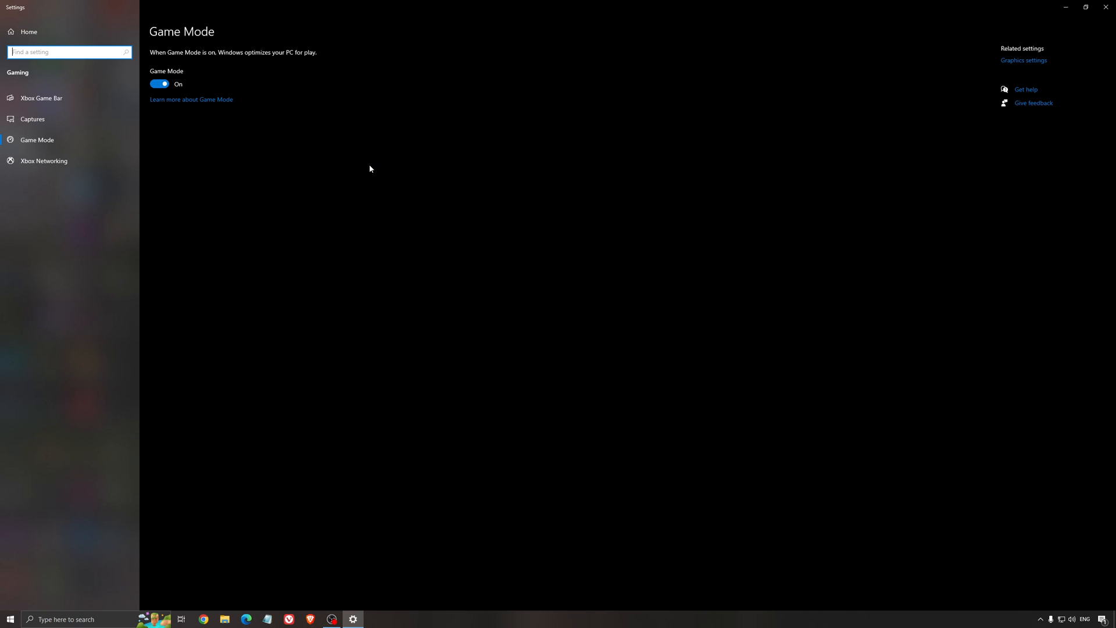
mouse_move(351, 191)
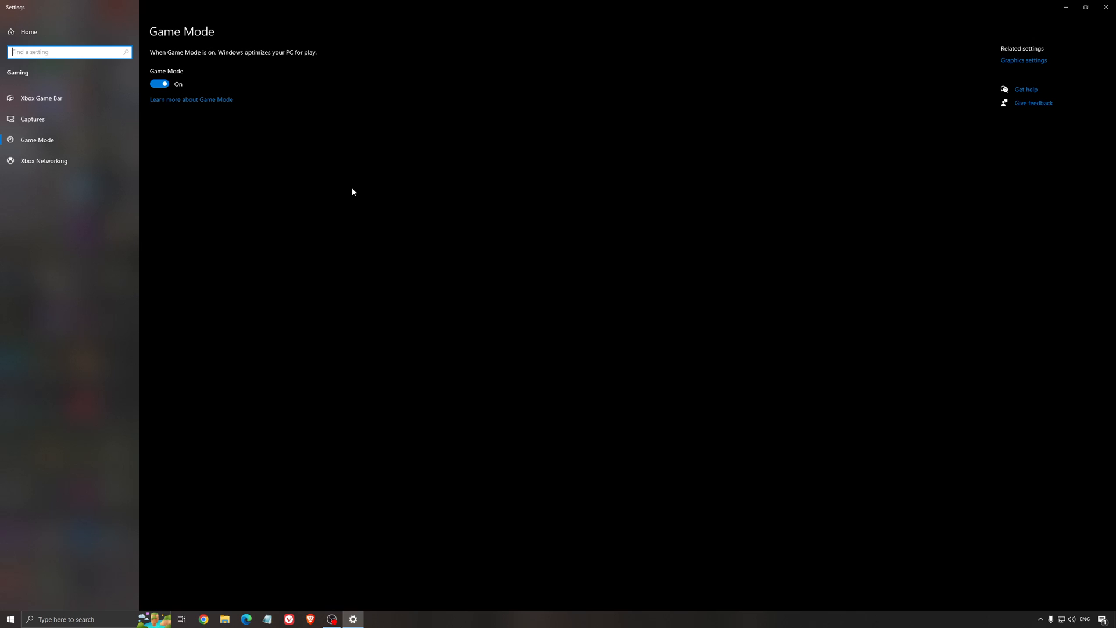
mouse_move(321, 187)
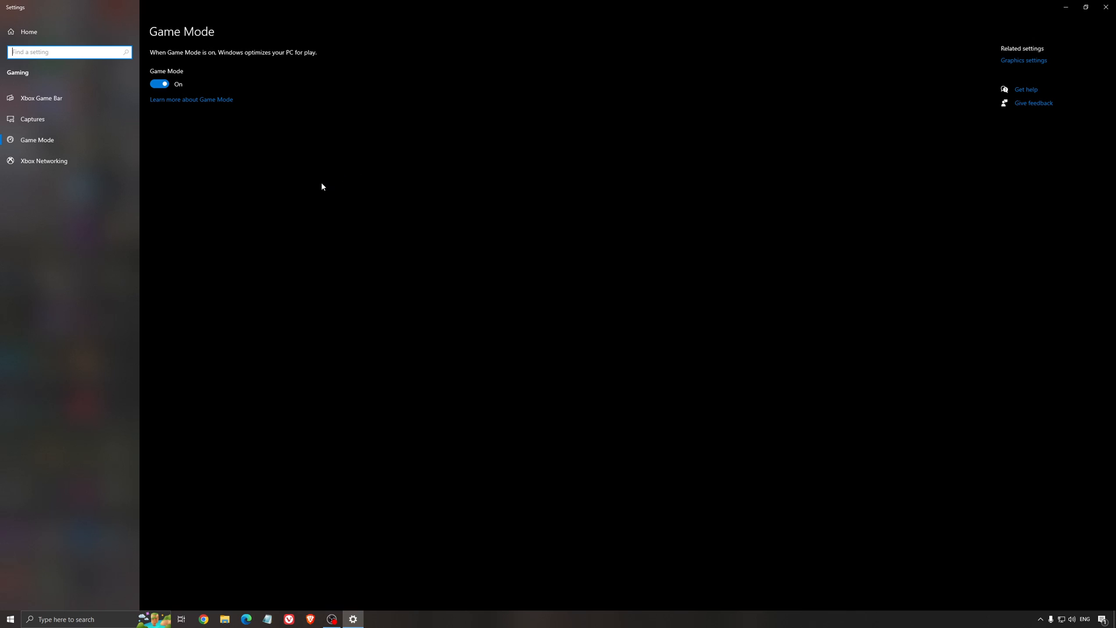
mouse_move(40, 98)
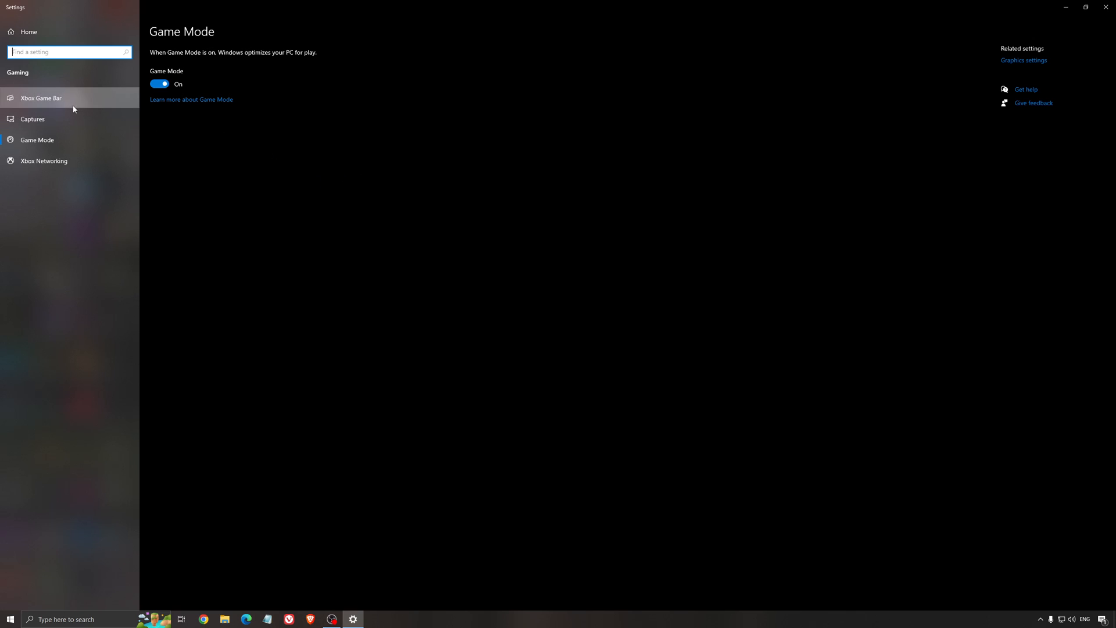
Step: Check Xbox Game Bar is Off, then view Captures with background recording off
left_click(41, 97)
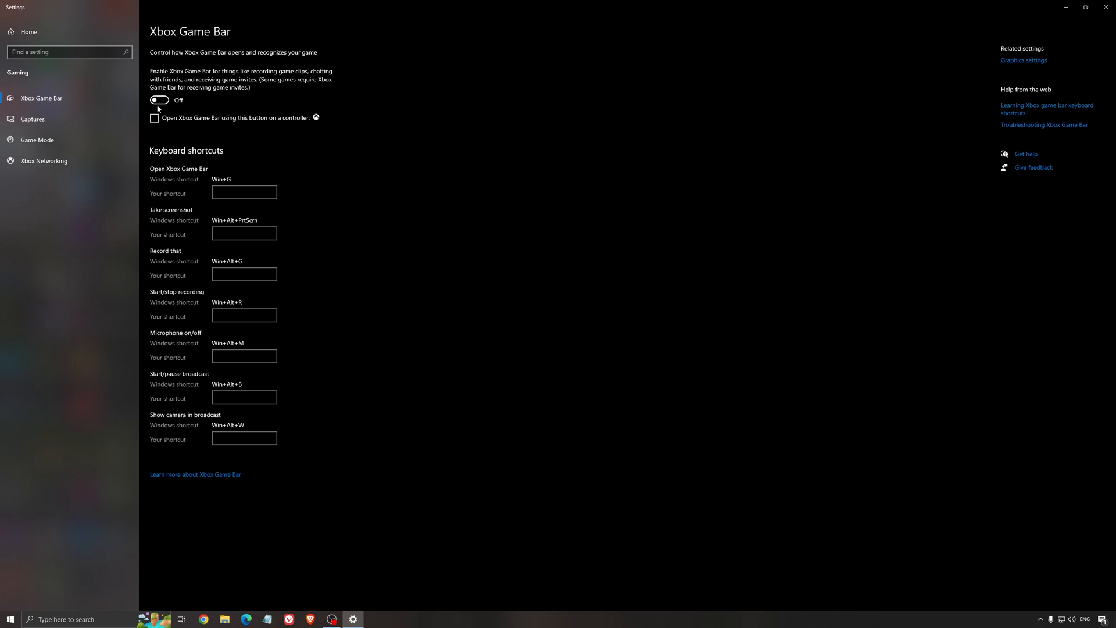
mouse_move(494, 155)
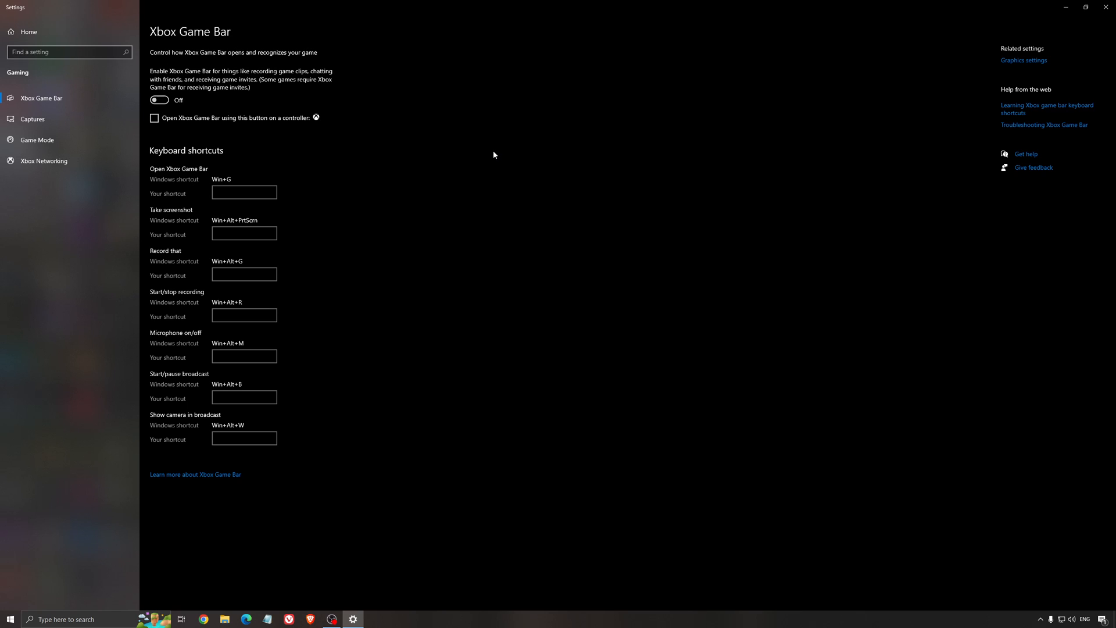
mouse_move(474, 162)
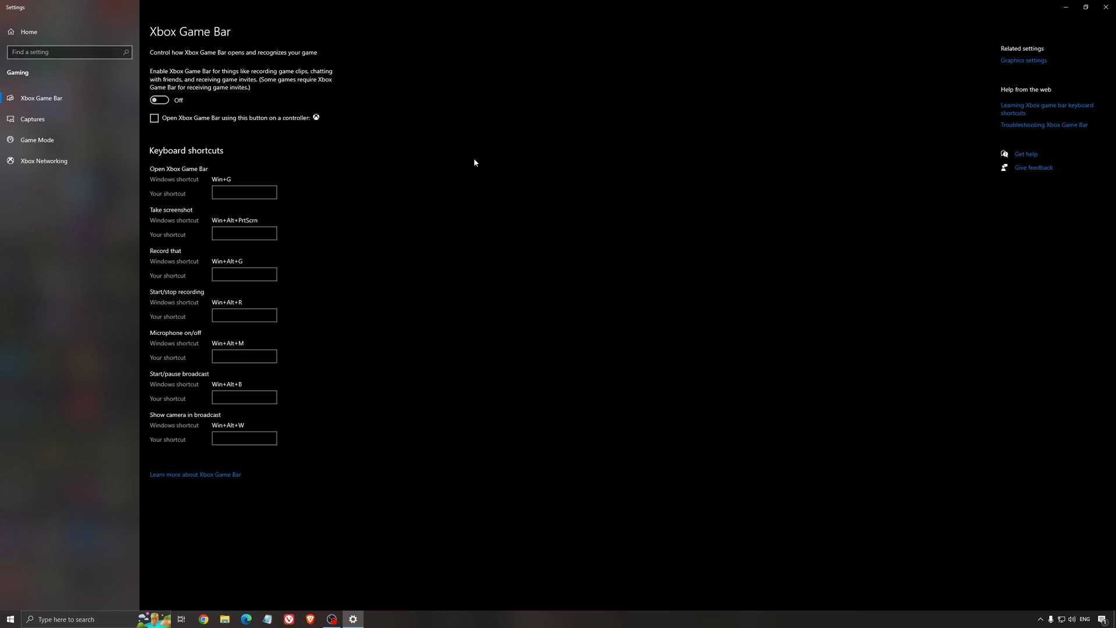
mouse_move(247, 167)
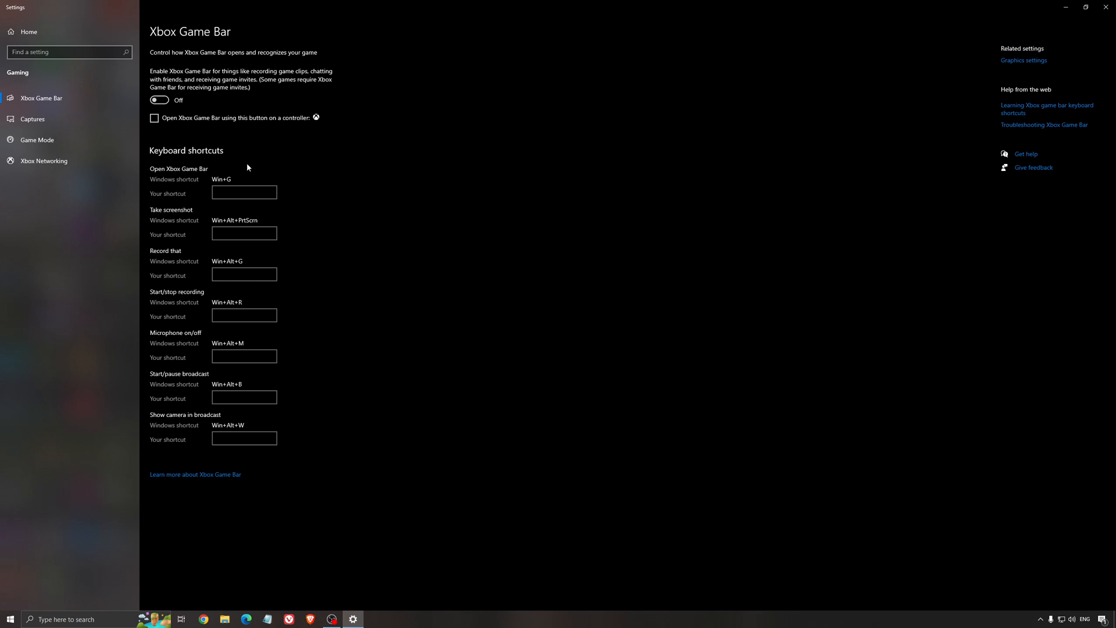
left_click(32, 118)
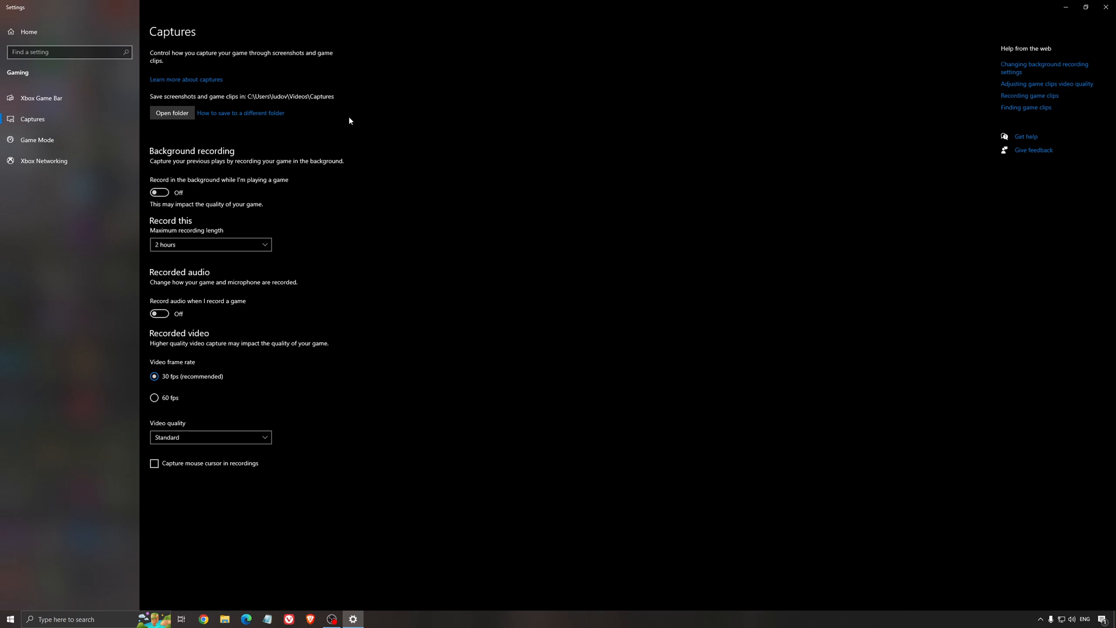
mouse_move(251, 196)
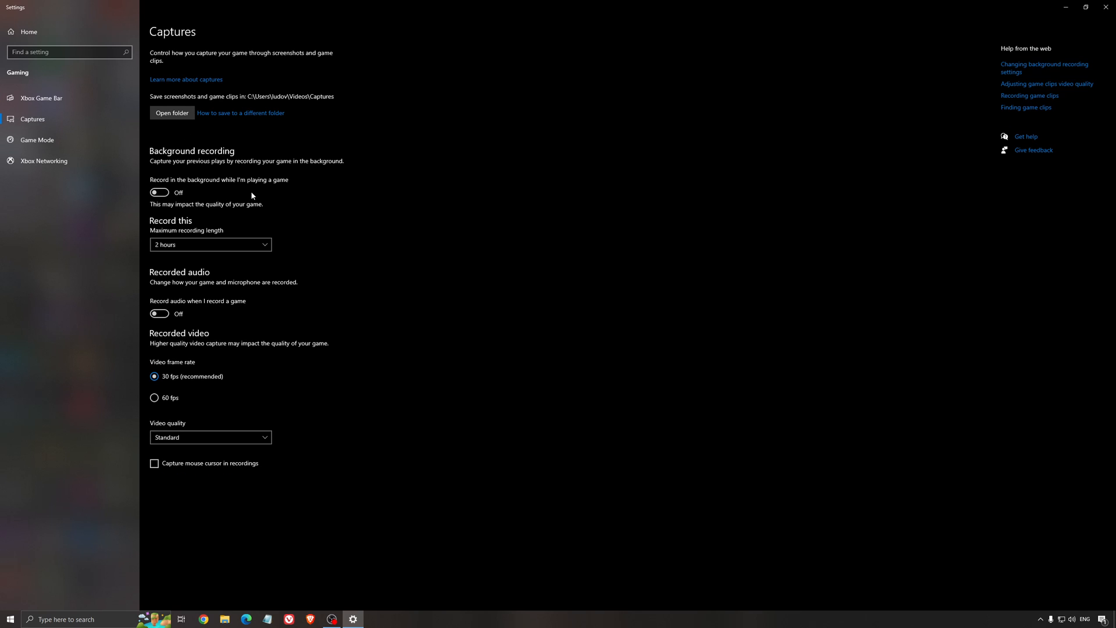
mouse_move(488, 235)
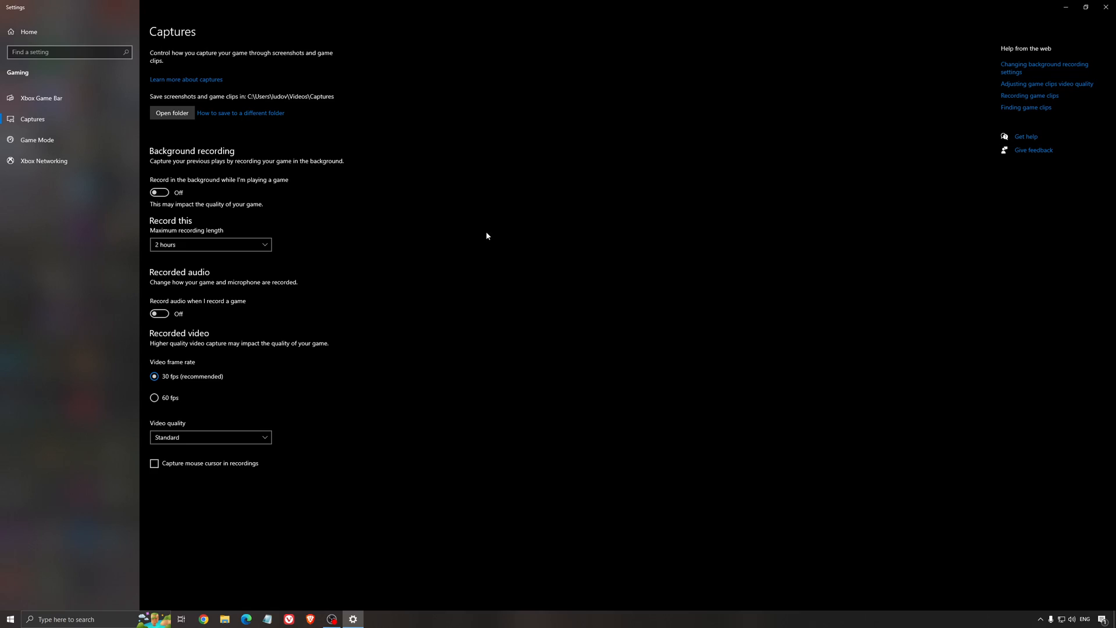
mouse_move(1107, 6)
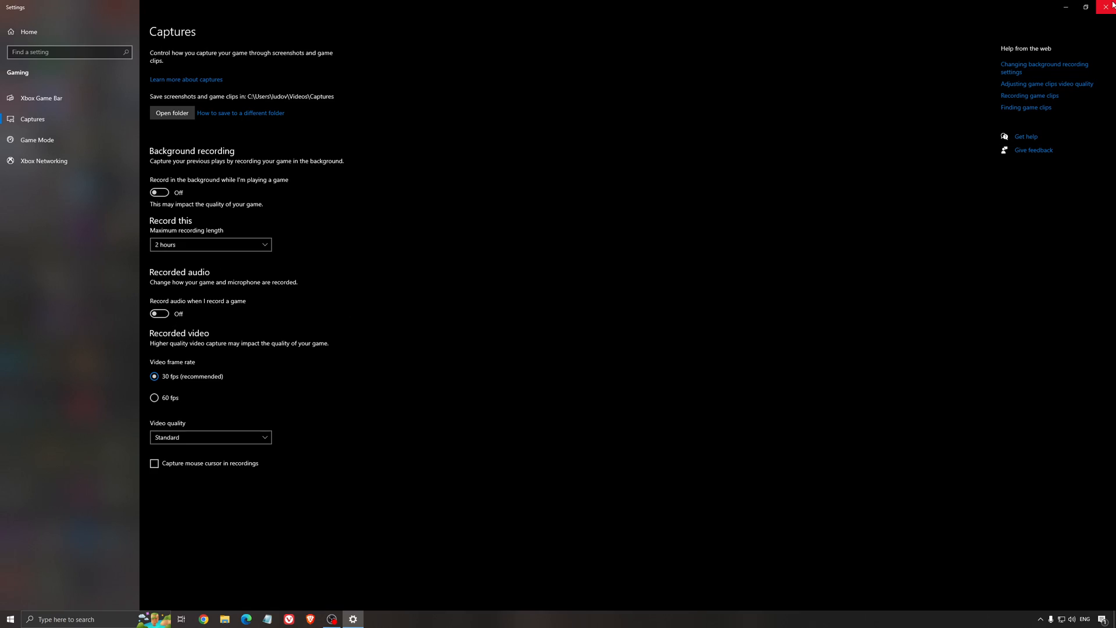
Step: Close Settings and view the hardware-accelerated GPU scheduling screenshot in Photos
left_click(1107, 6)
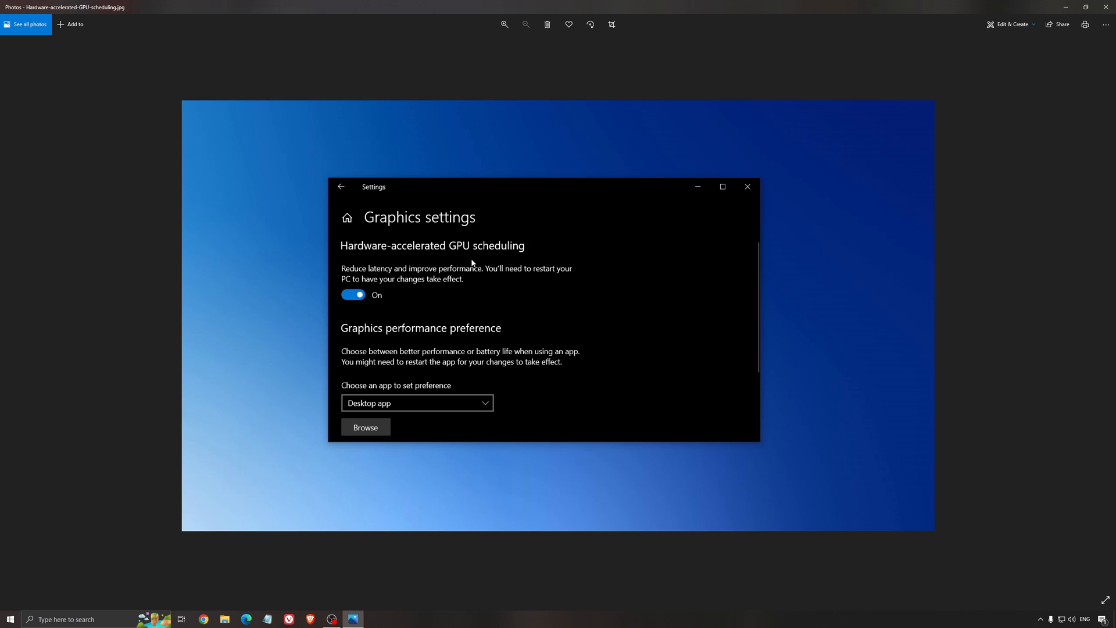
mouse_move(416, 219)
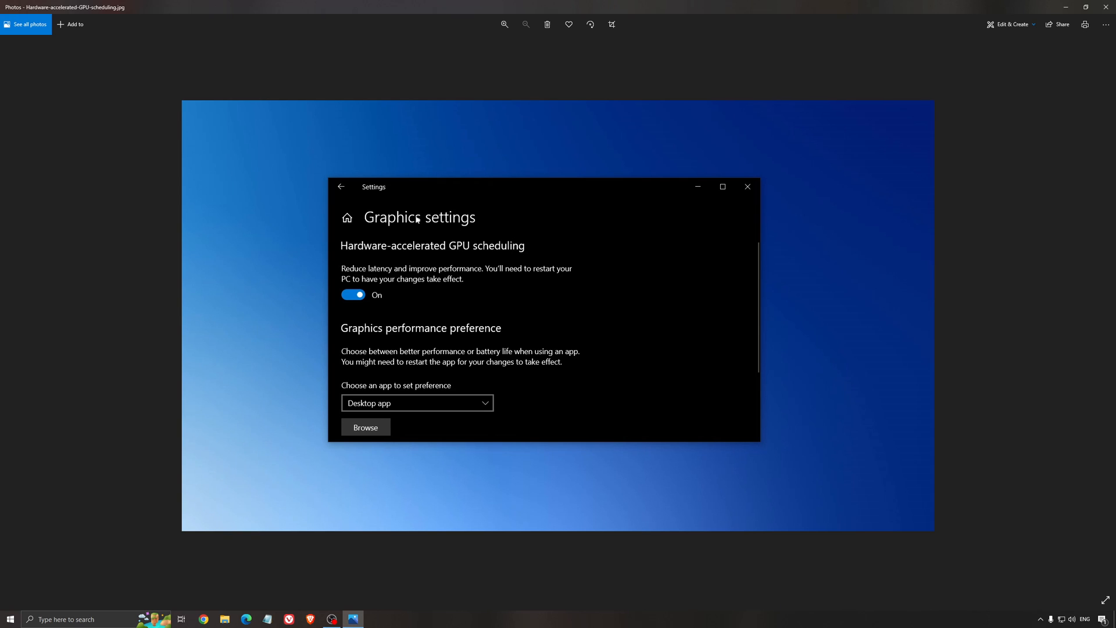
mouse_move(610, 314)
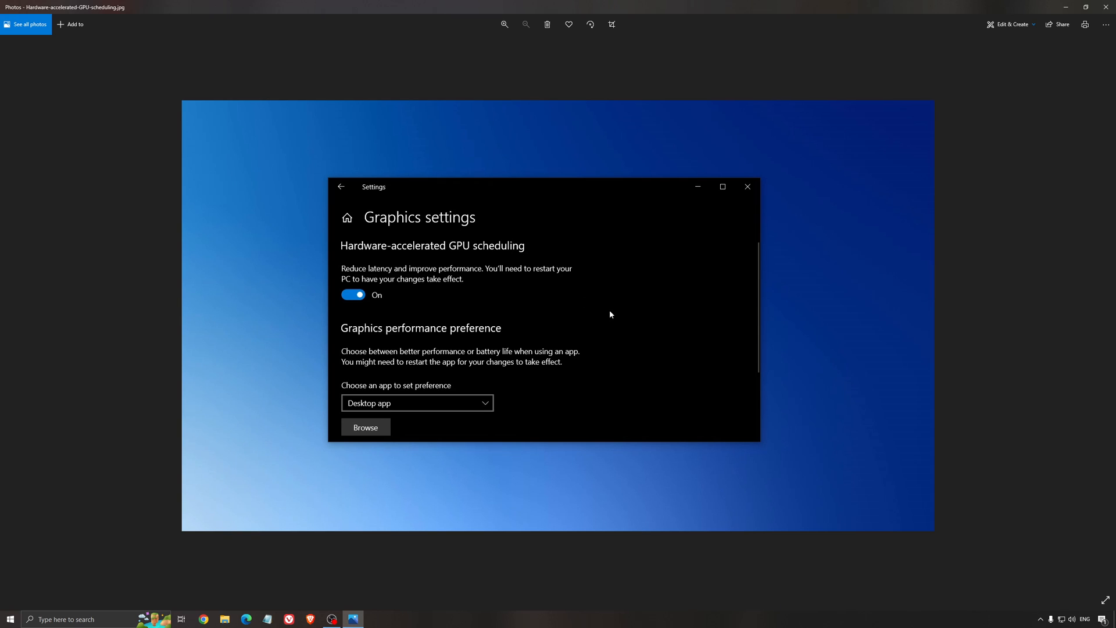
mouse_move(571, 292)
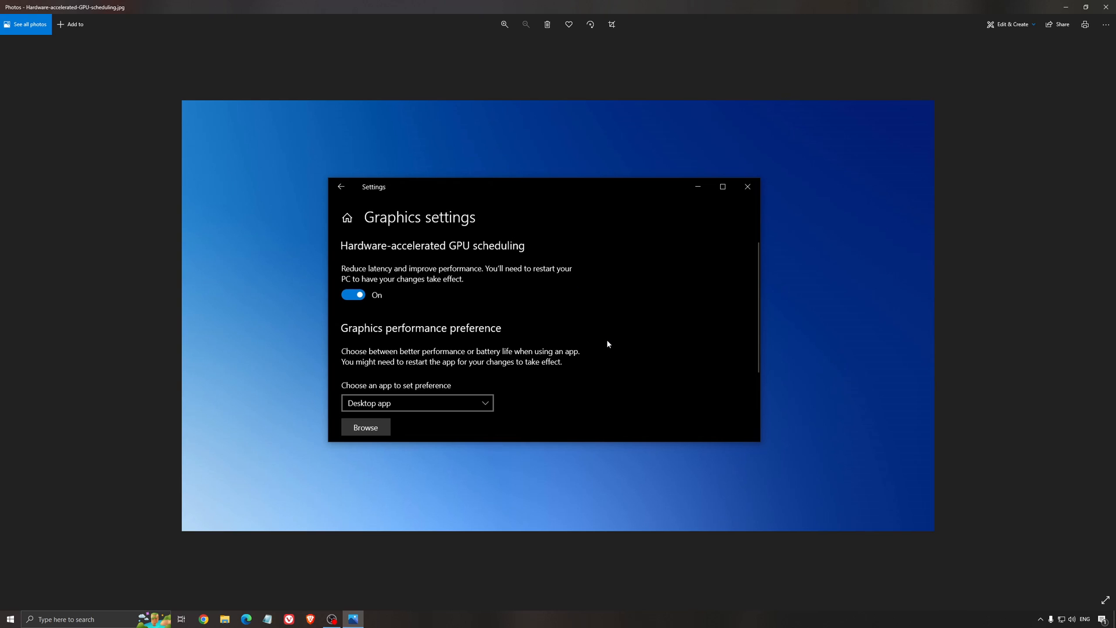
mouse_move(603, 345)
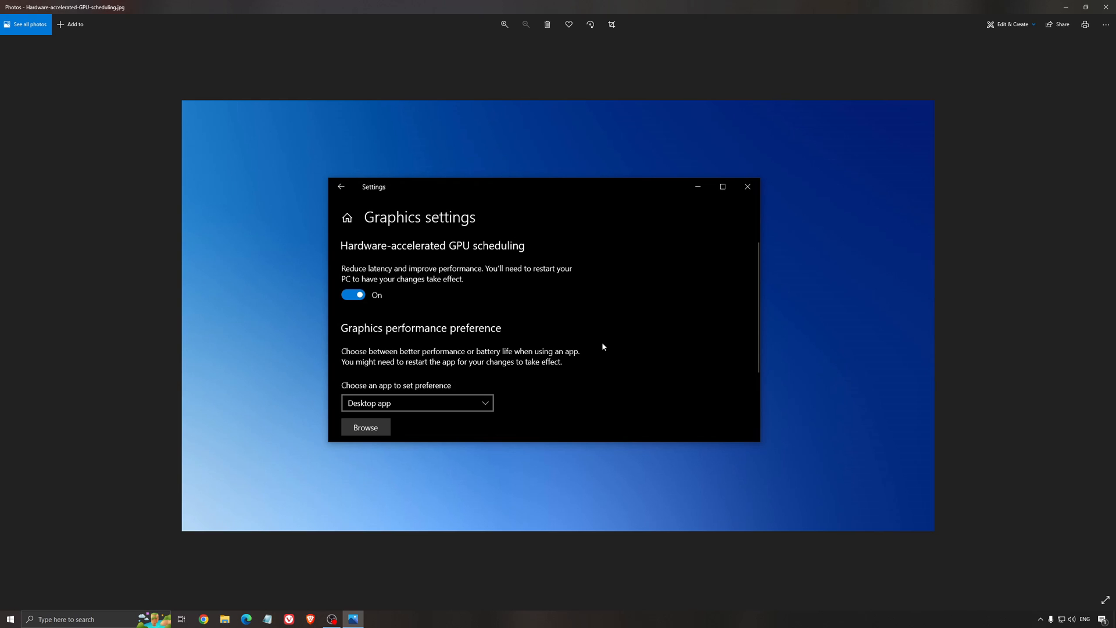
mouse_move(601, 350)
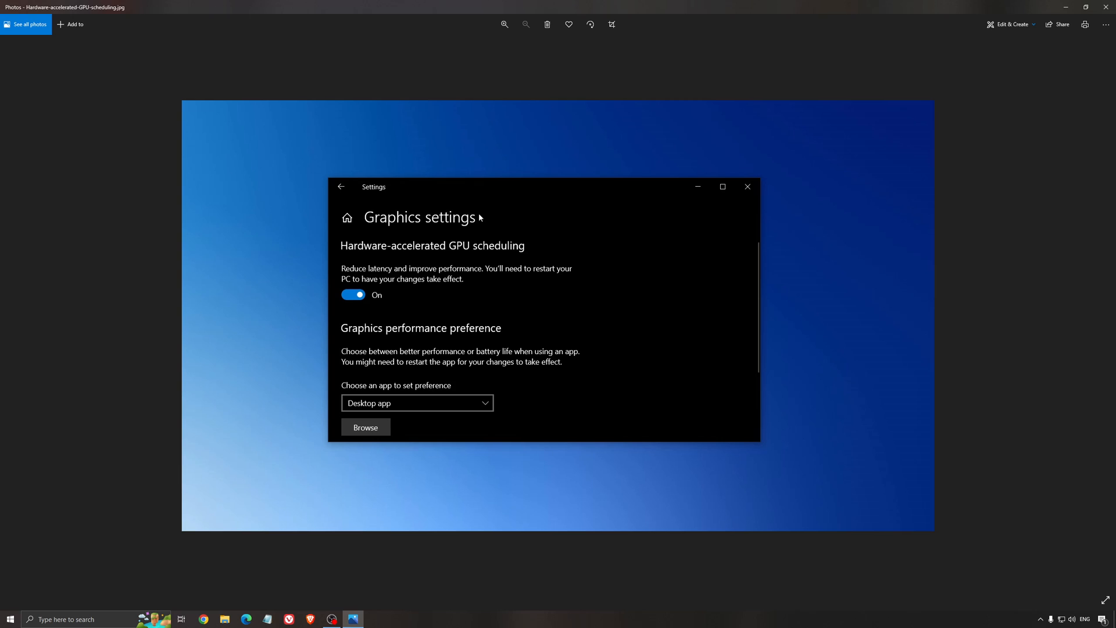
mouse_move(580, 307)
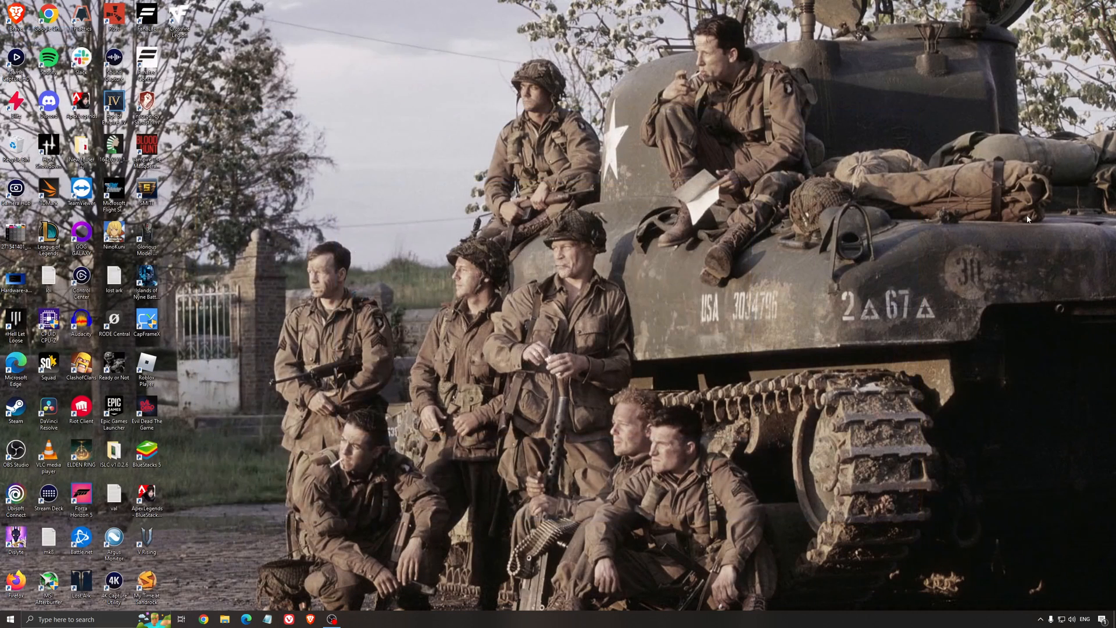
Step: Launch AMD Software: Adrenalin Edition and show its Home dashboard
left_click(330, 619)
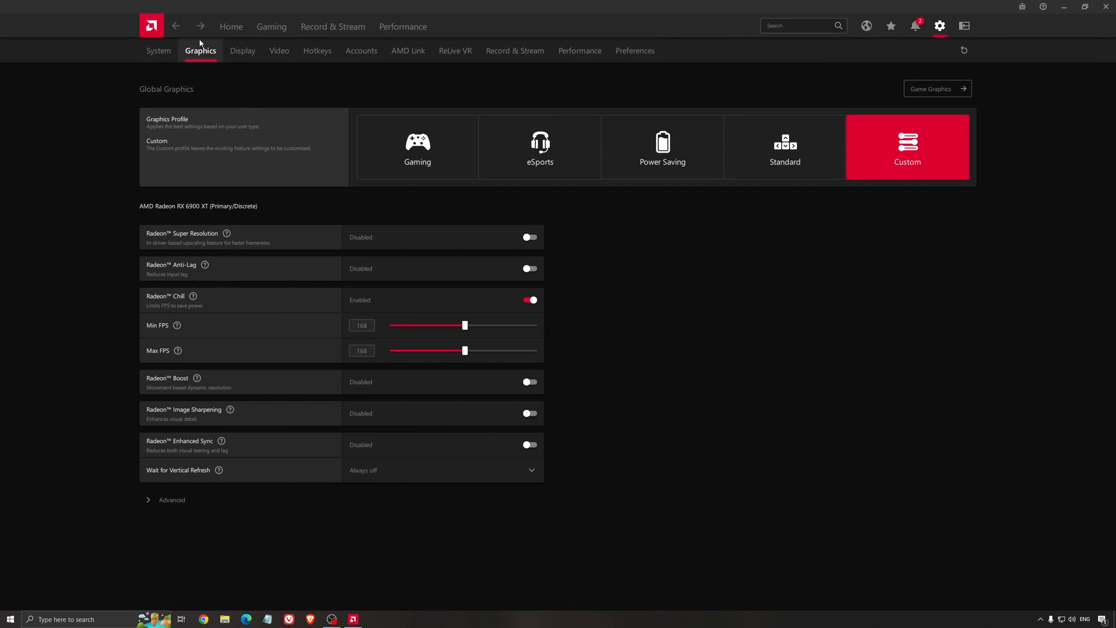
left_click(231, 26)
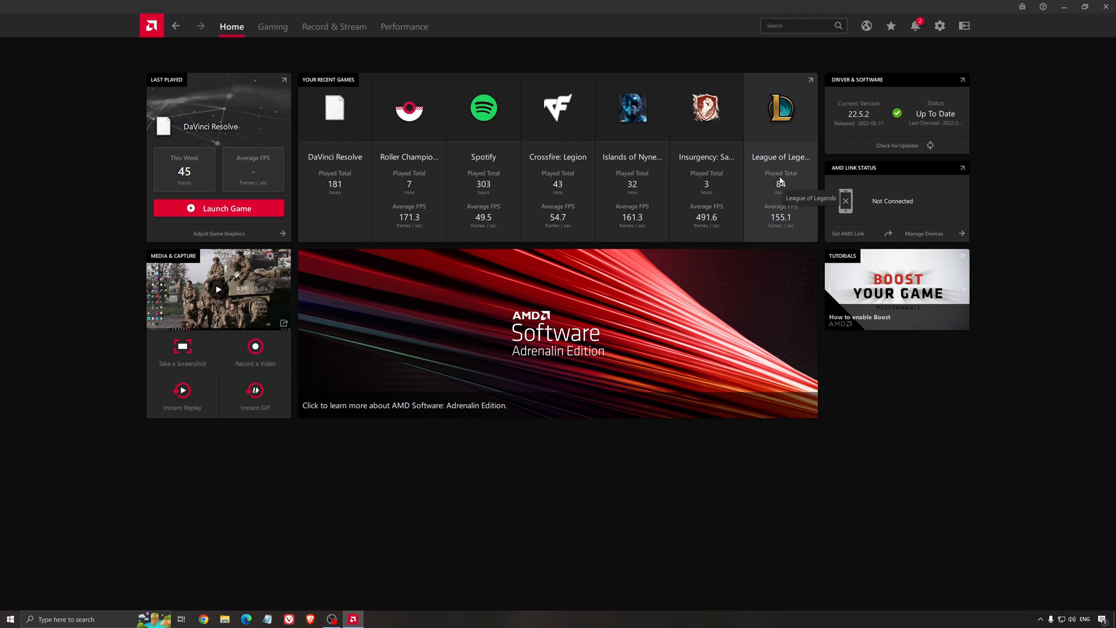
mouse_move(834, 73)
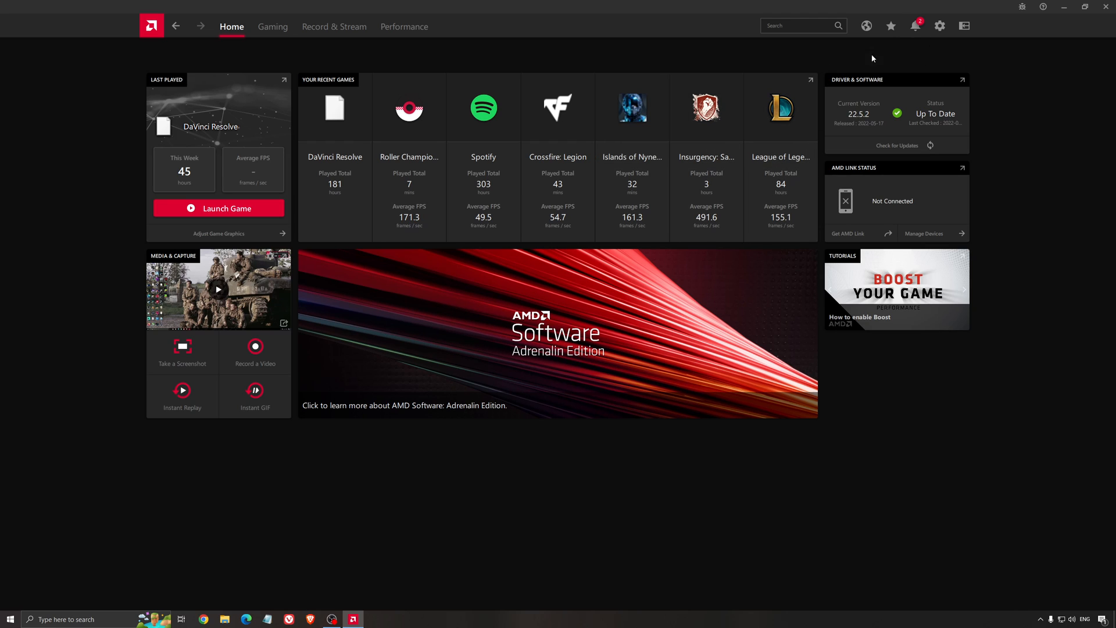
mouse_move(893, 123)
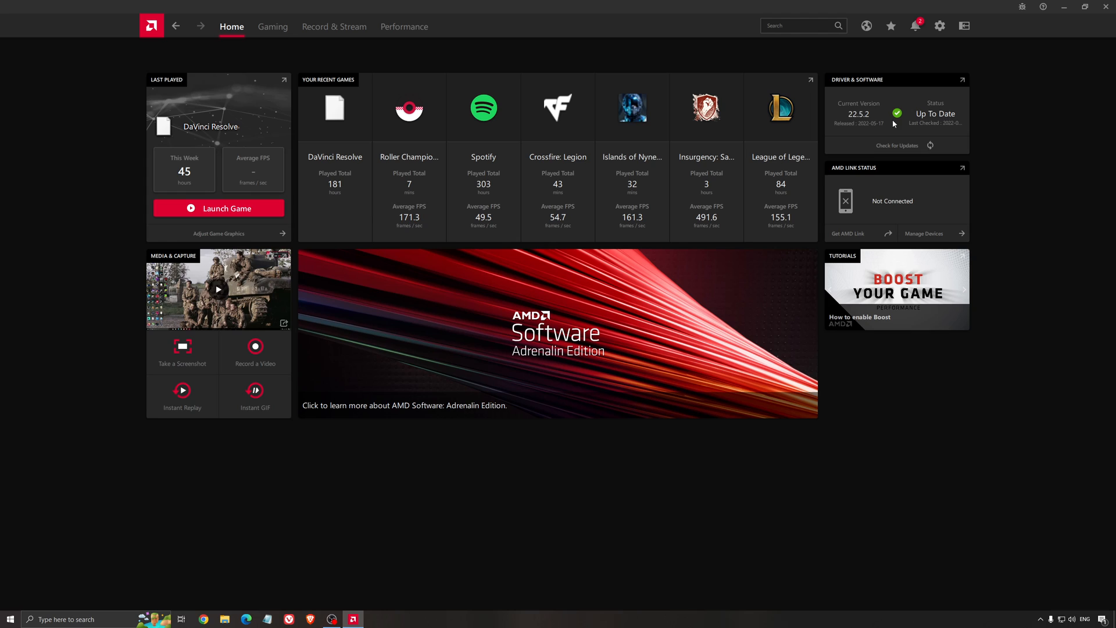
mouse_move(882, 136)
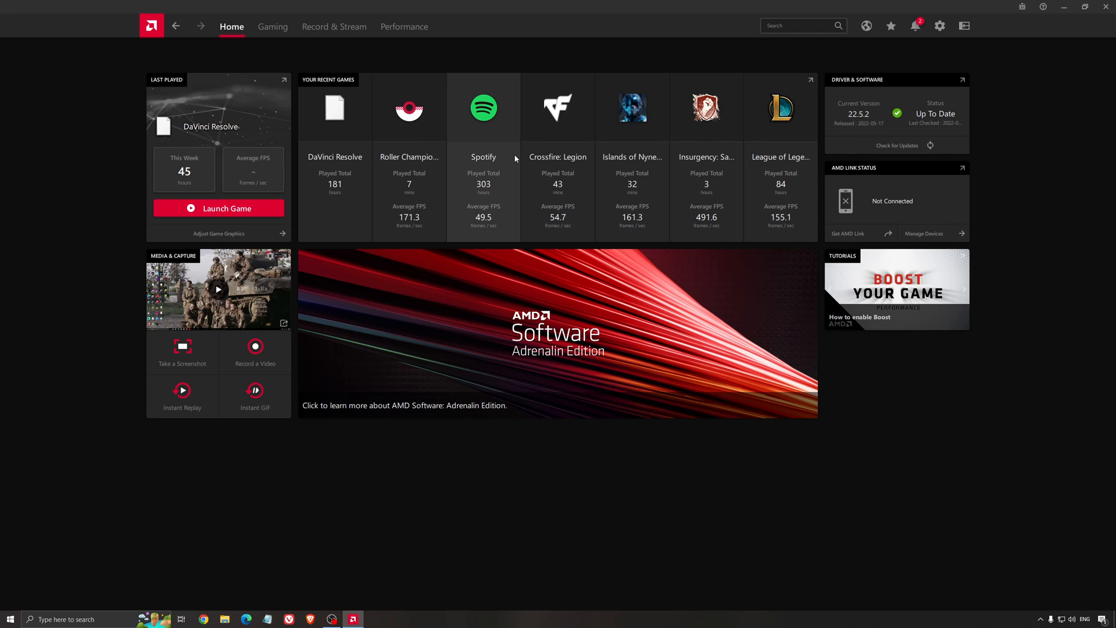
left_click(272, 26)
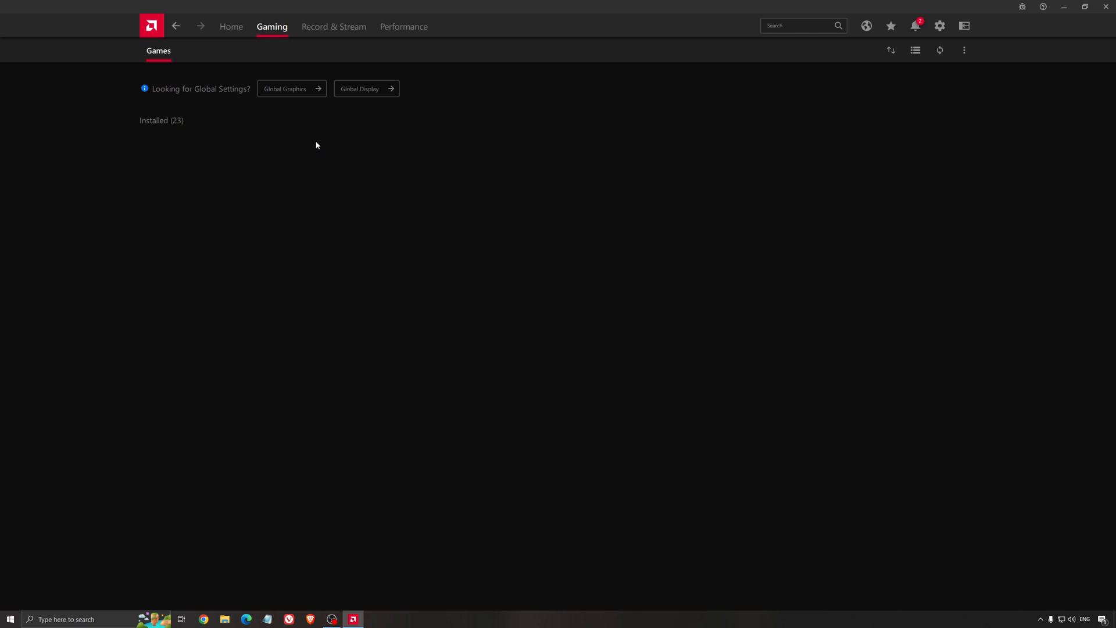
left_click(287, 89)
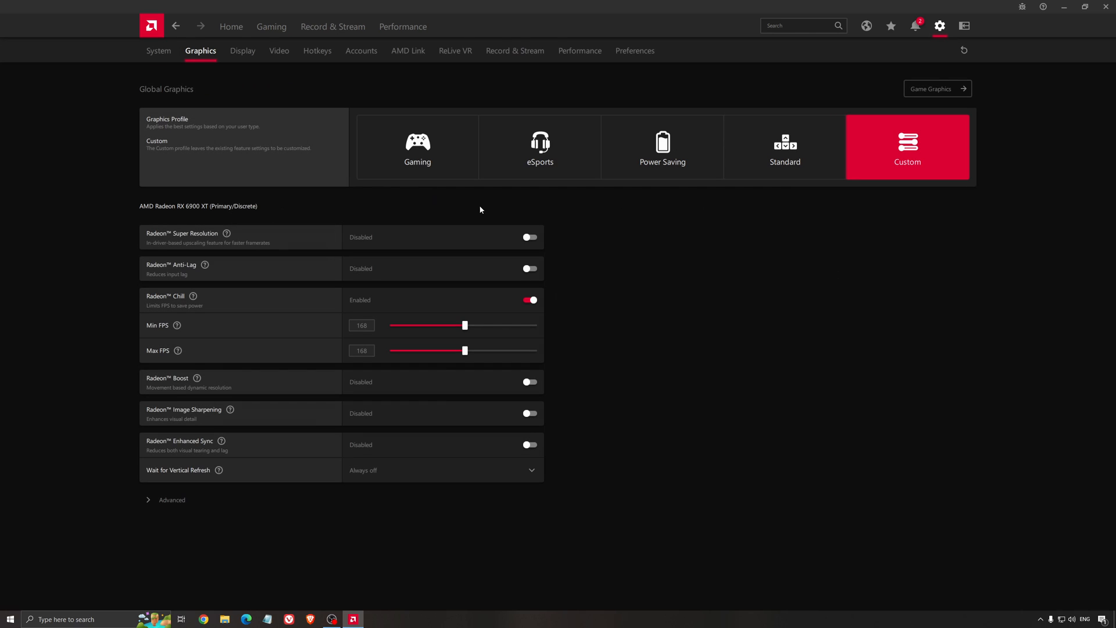
mouse_move(415, 217)
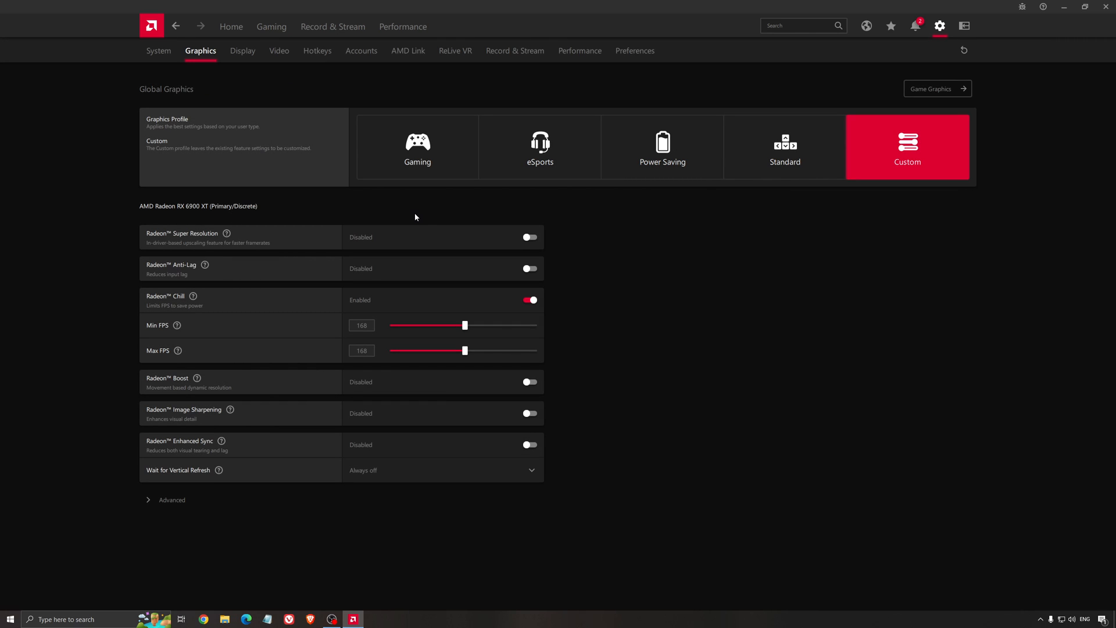
mouse_move(180, 216)
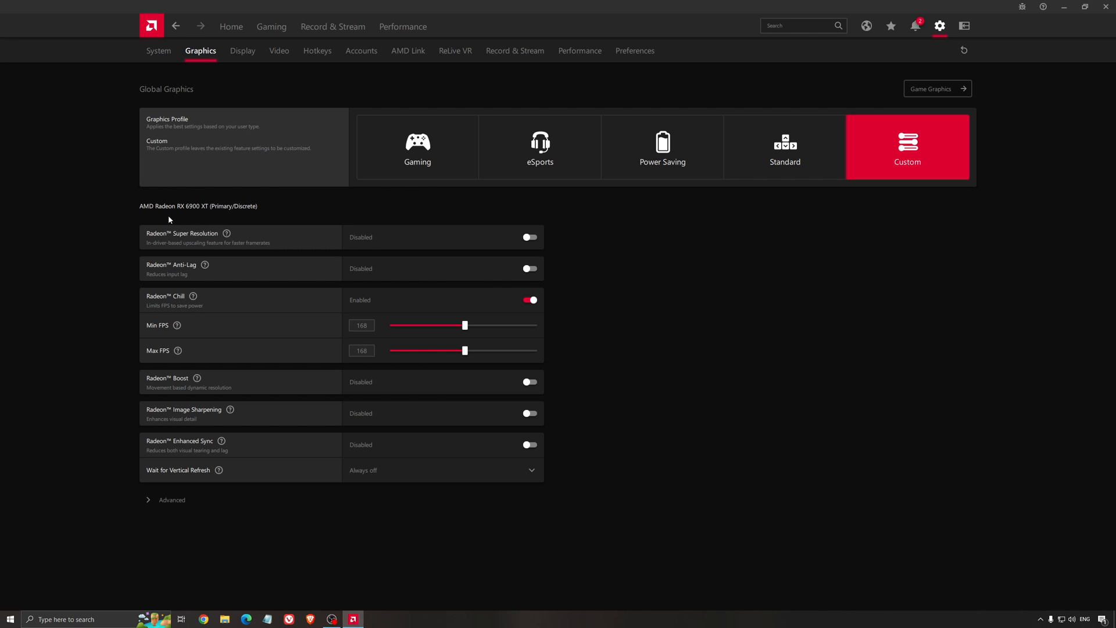
mouse_move(300, 209)
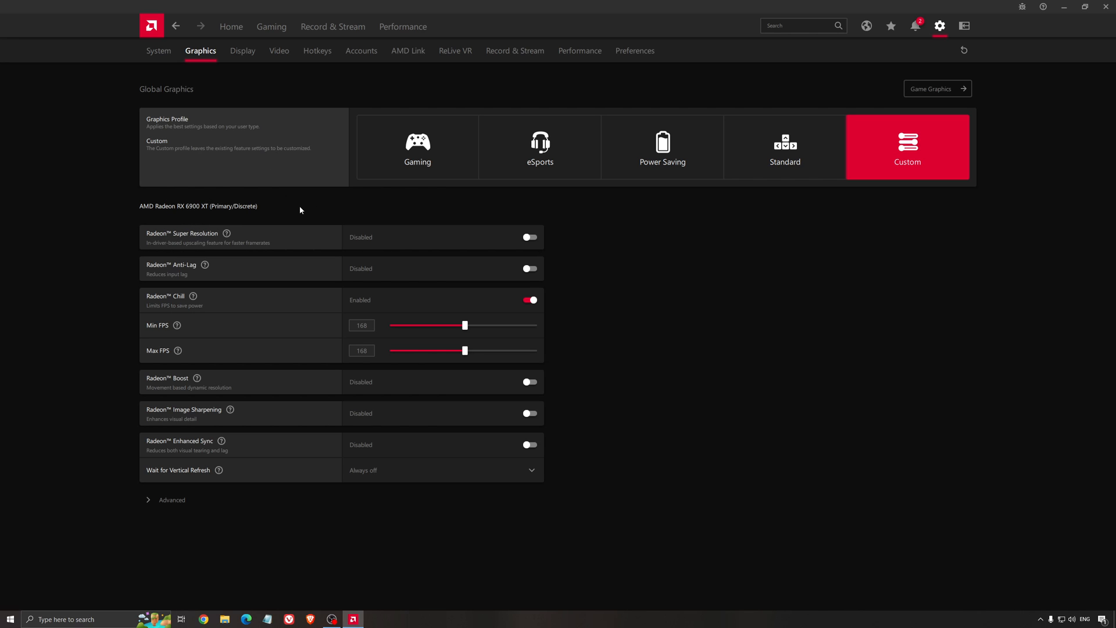
mouse_move(311, 221)
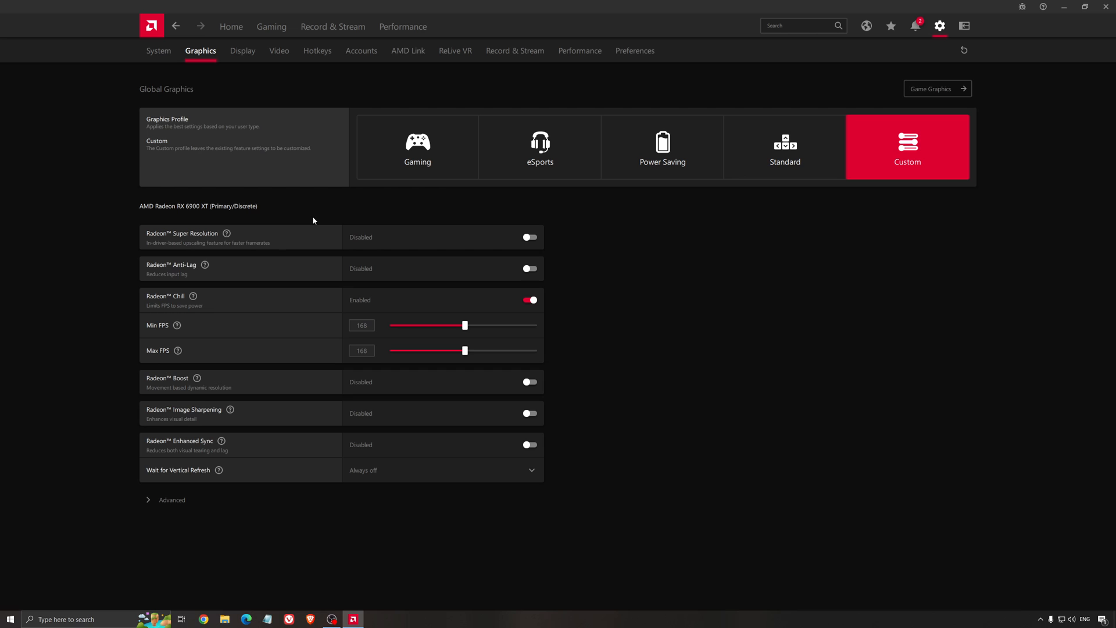
mouse_move(302, 274)
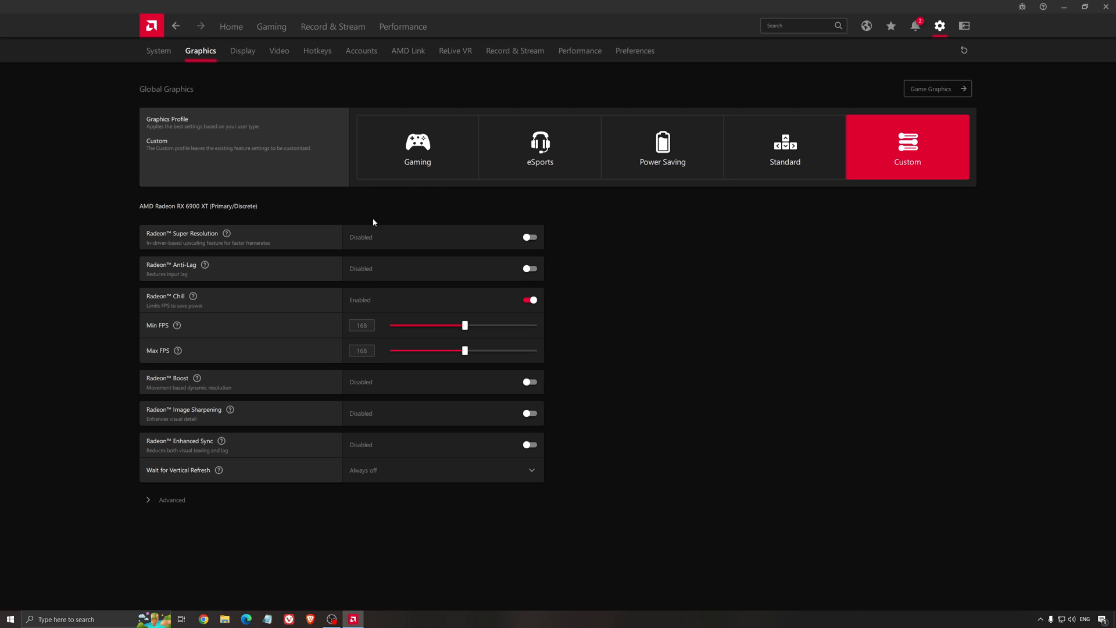
mouse_move(314, 253)
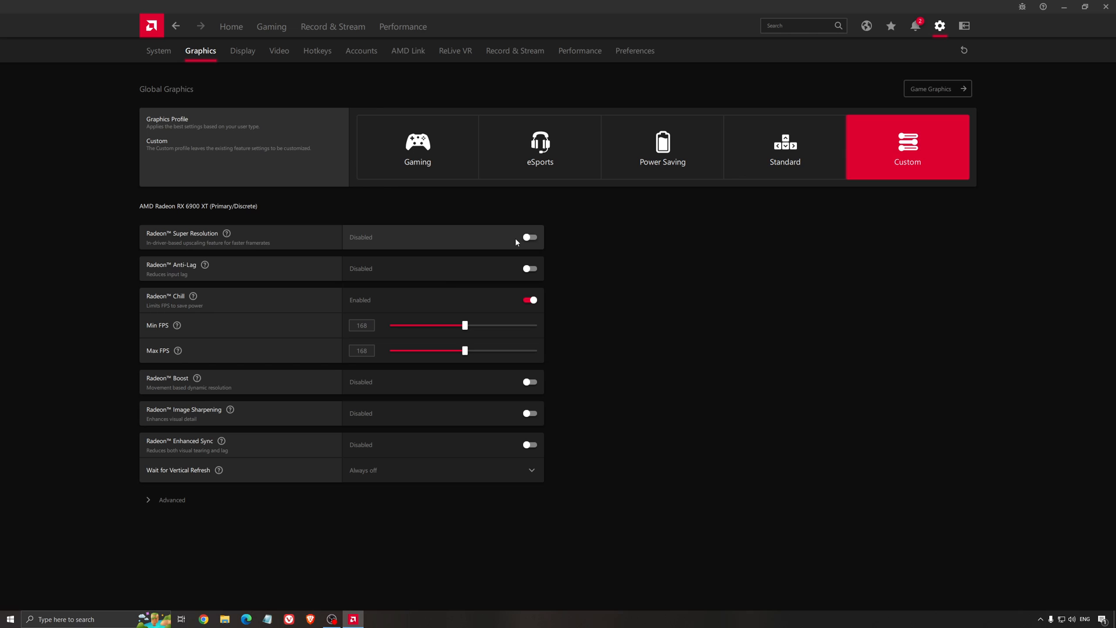
mouse_move(507, 243)
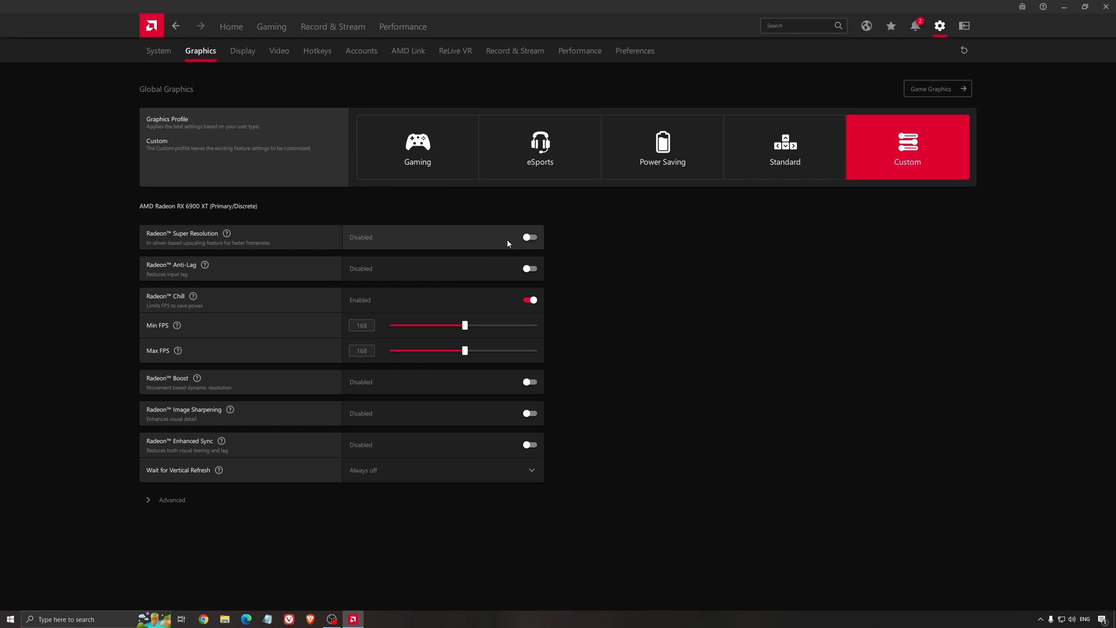
mouse_move(211, 253)
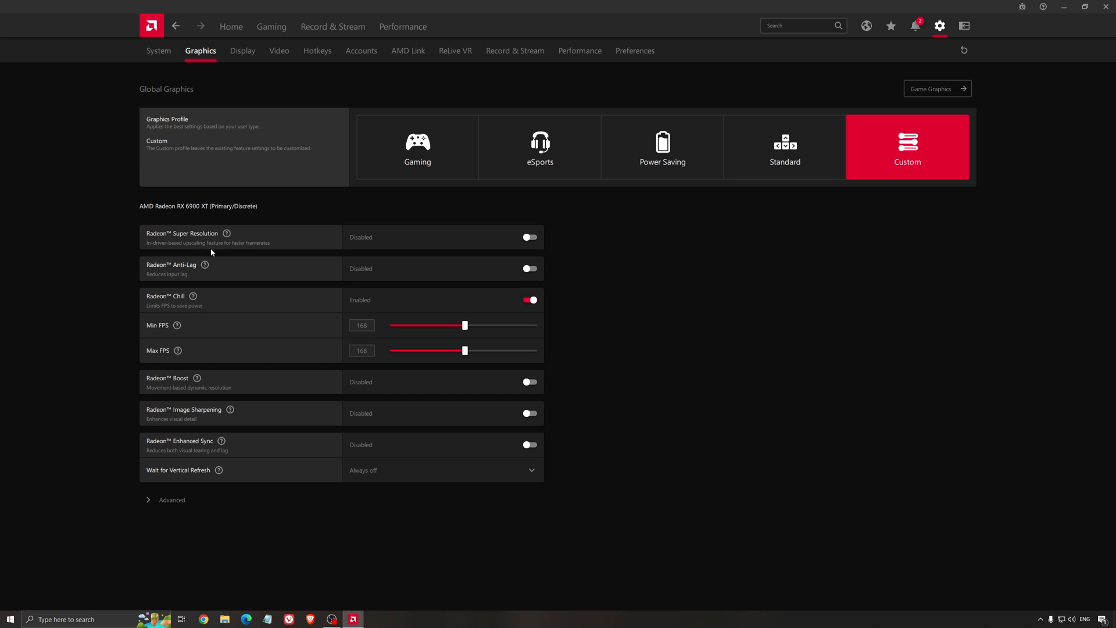
mouse_move(255, 246)
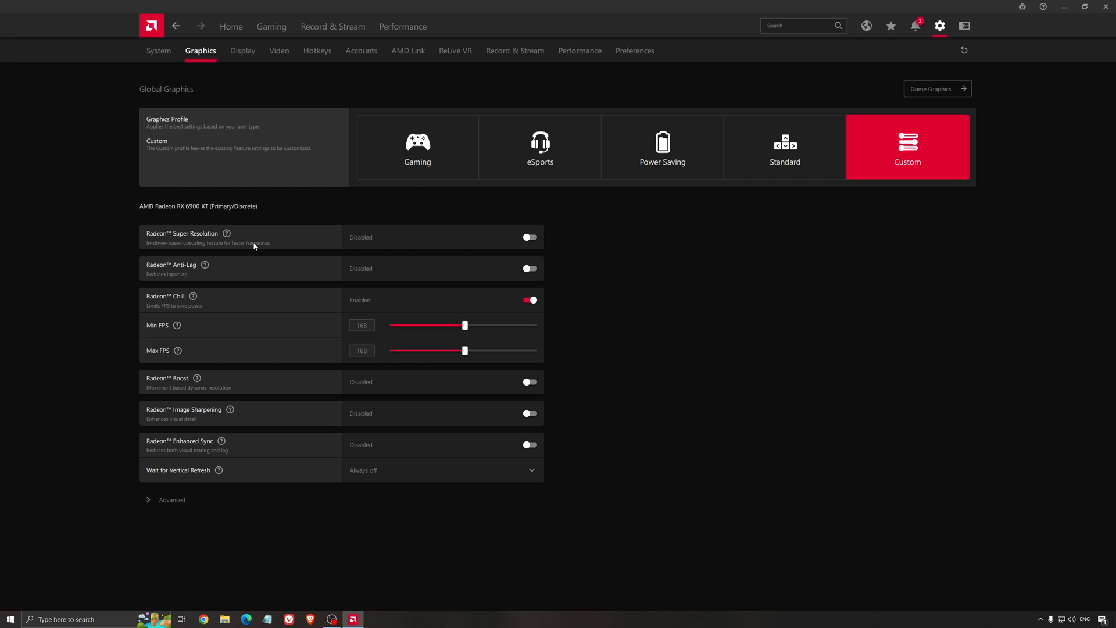
mouse_move(270, 242)
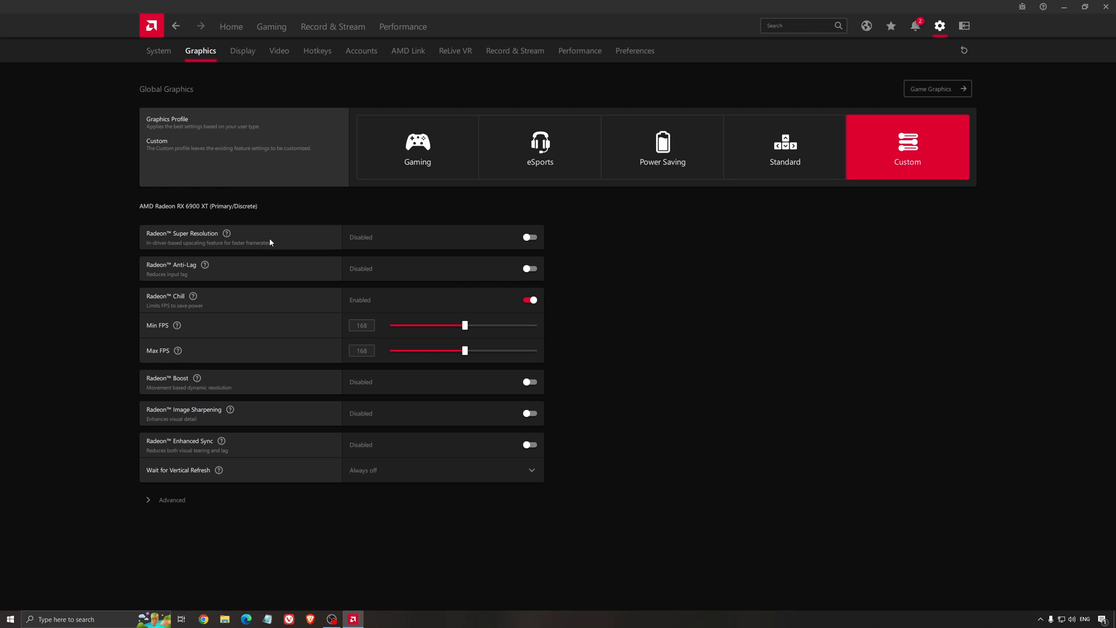
mouse_move(633, 269)
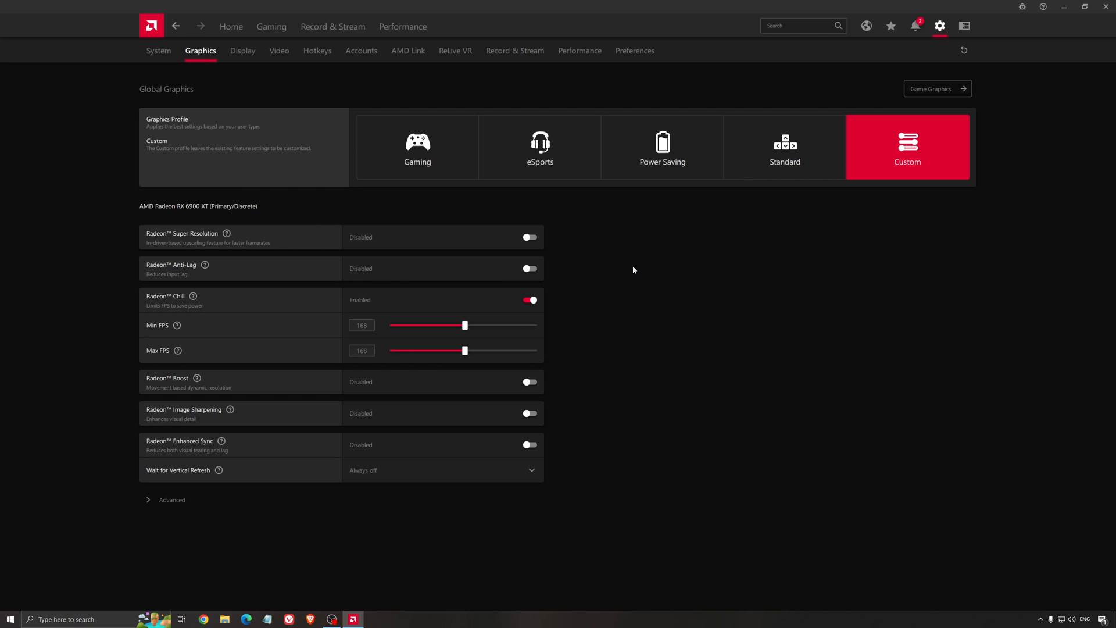
mouse_move(620, 272)
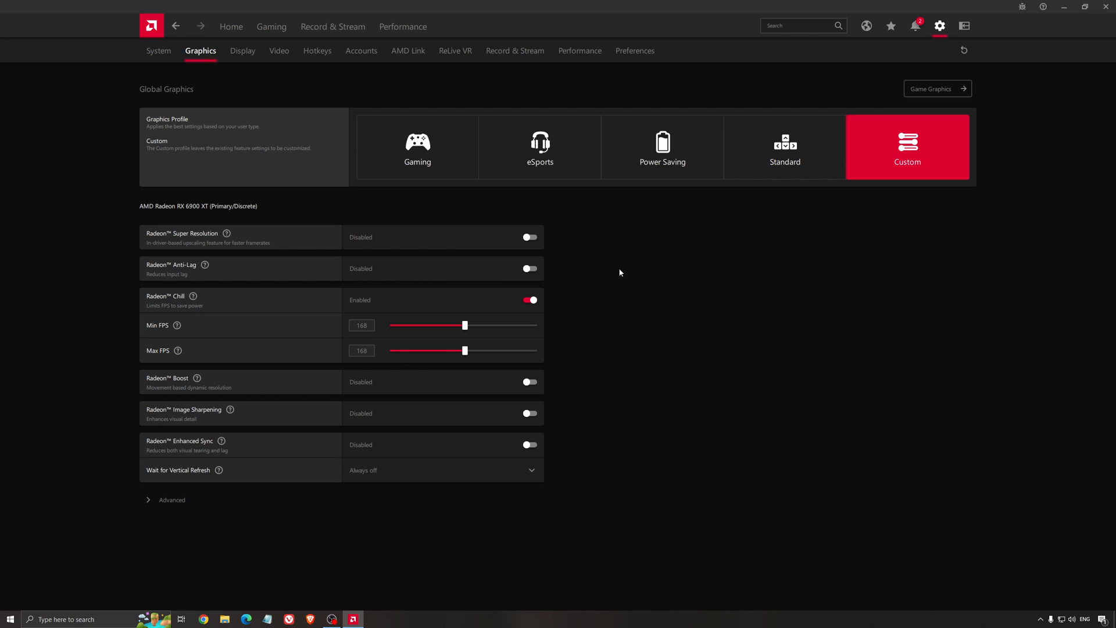
mouse_move(614, 276)
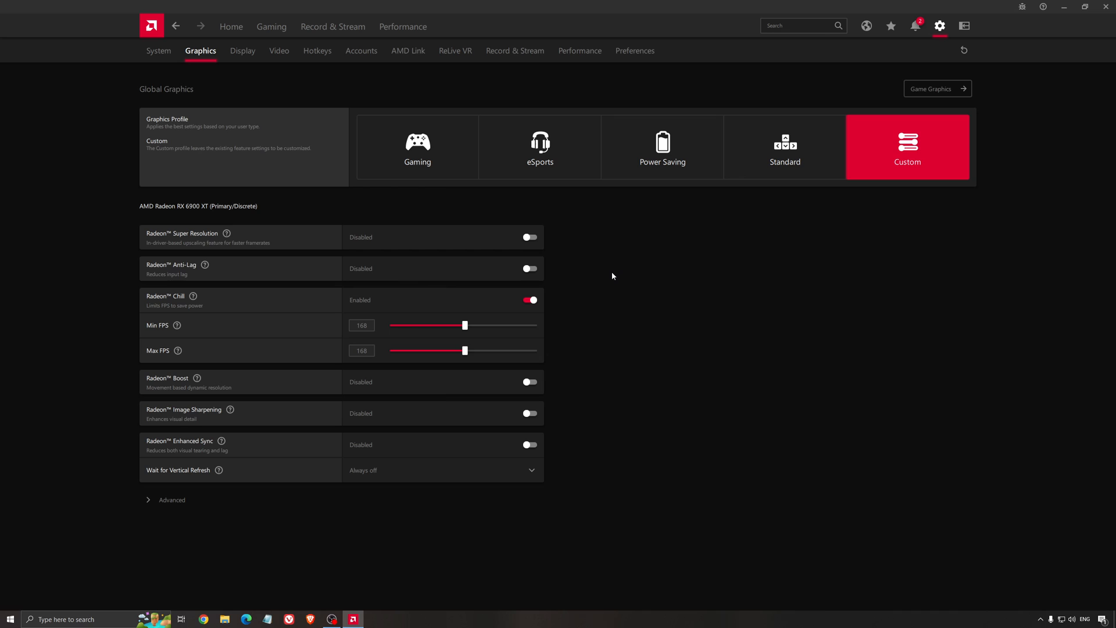
mouse_move(623, 286)
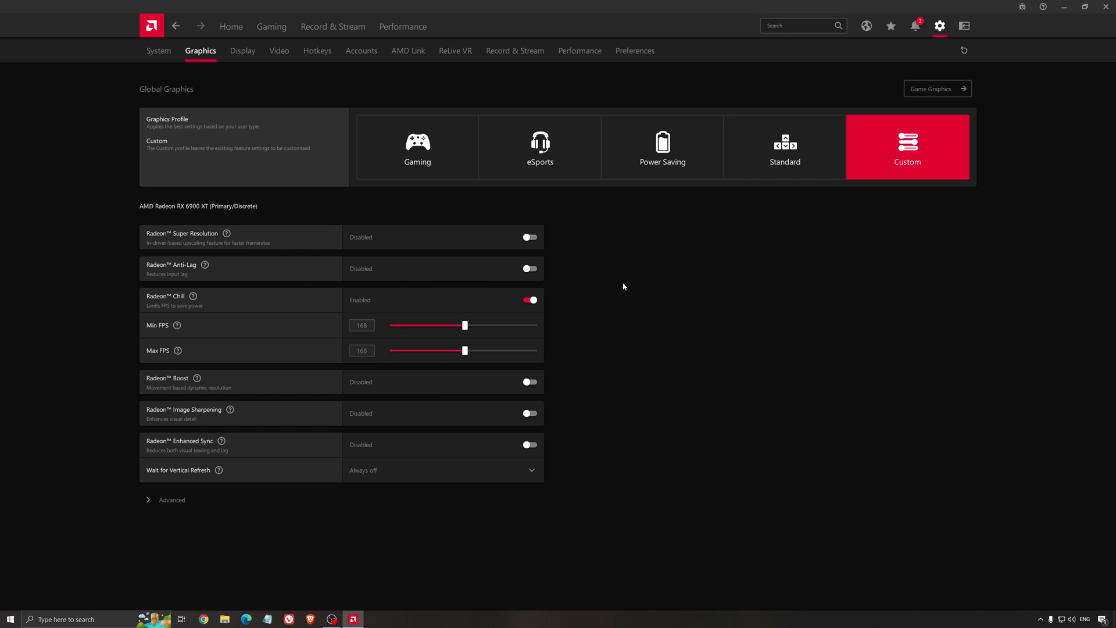
mouse_move(621, 288)
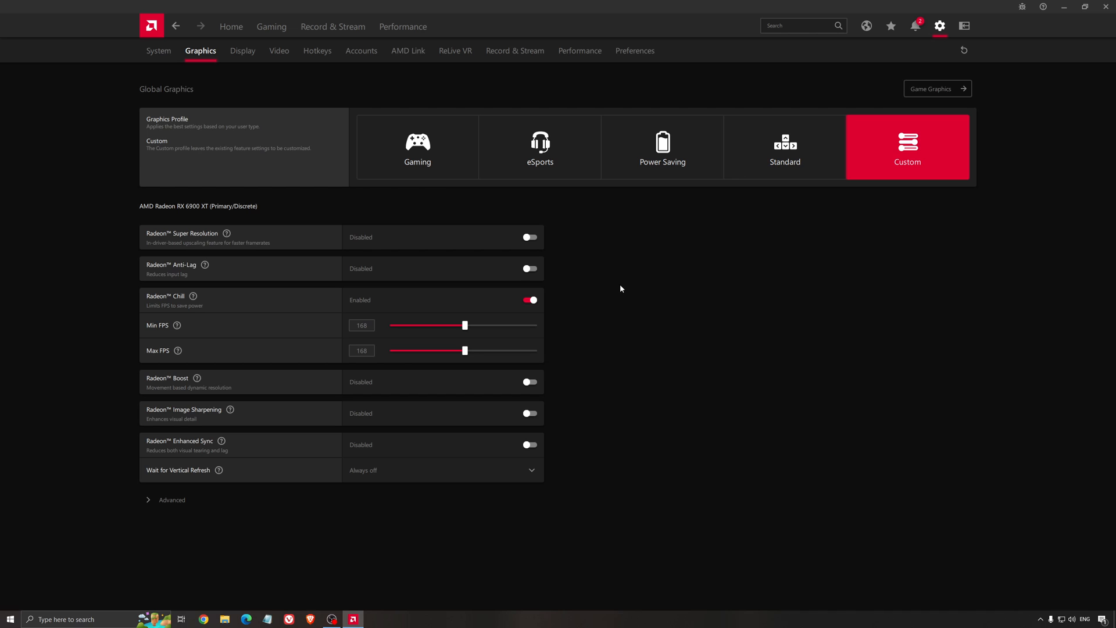
mouse_move(637, 247)
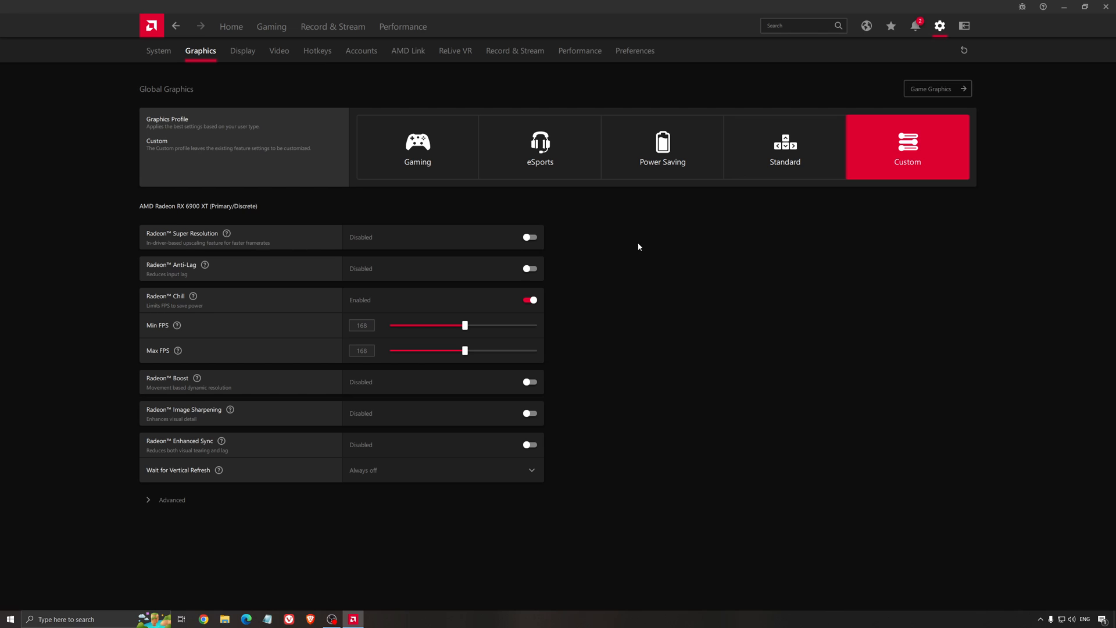
mouse_move(639, 272)
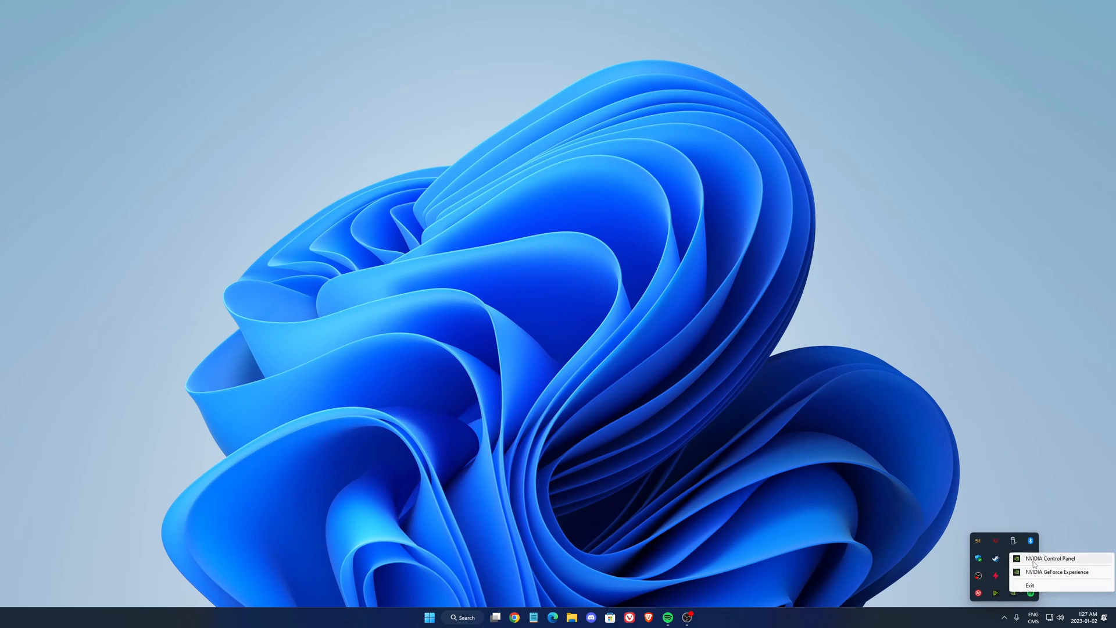
Step: In Manage 3D Settings, read Low Latency Mode and DSR descriptions, then show Max Frame Rate choices
left_click(1049, 558)
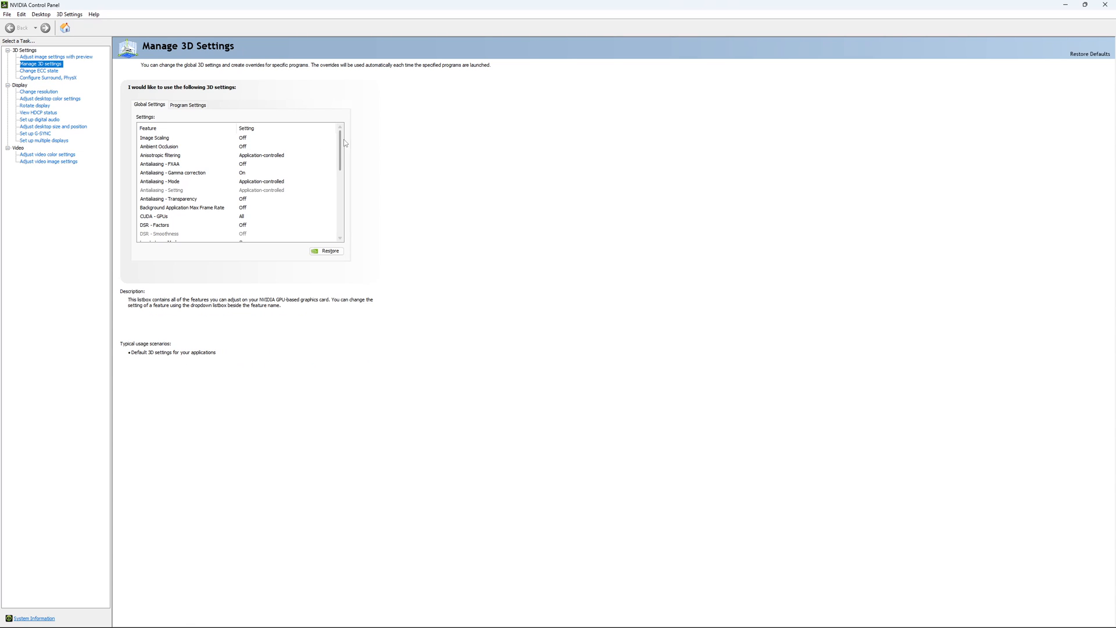
scroll("down", 3)
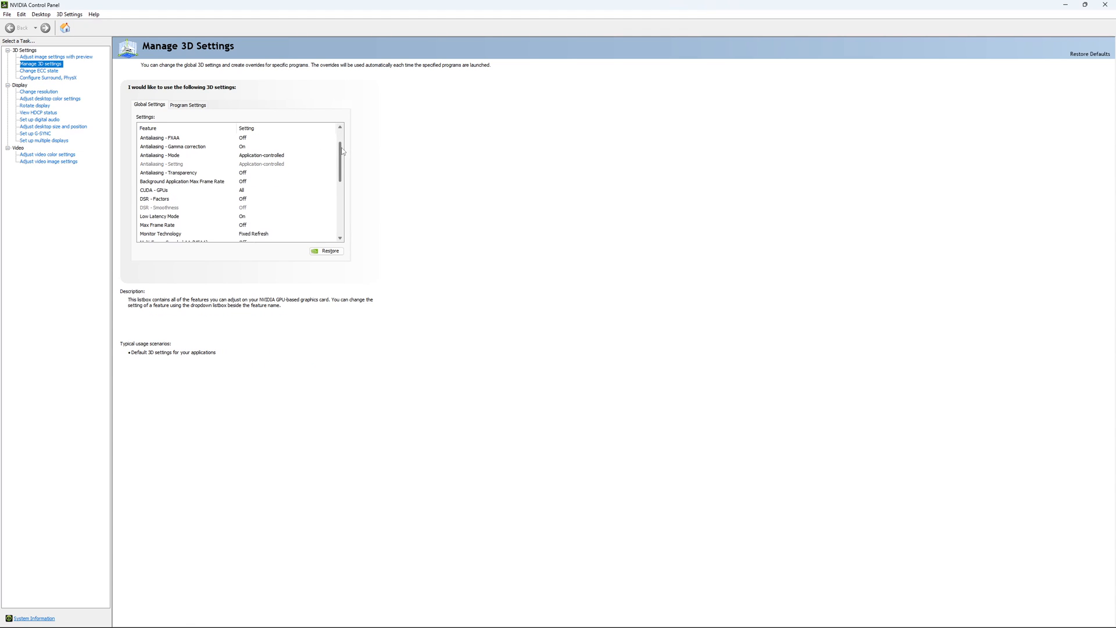
scroll("down", 3)
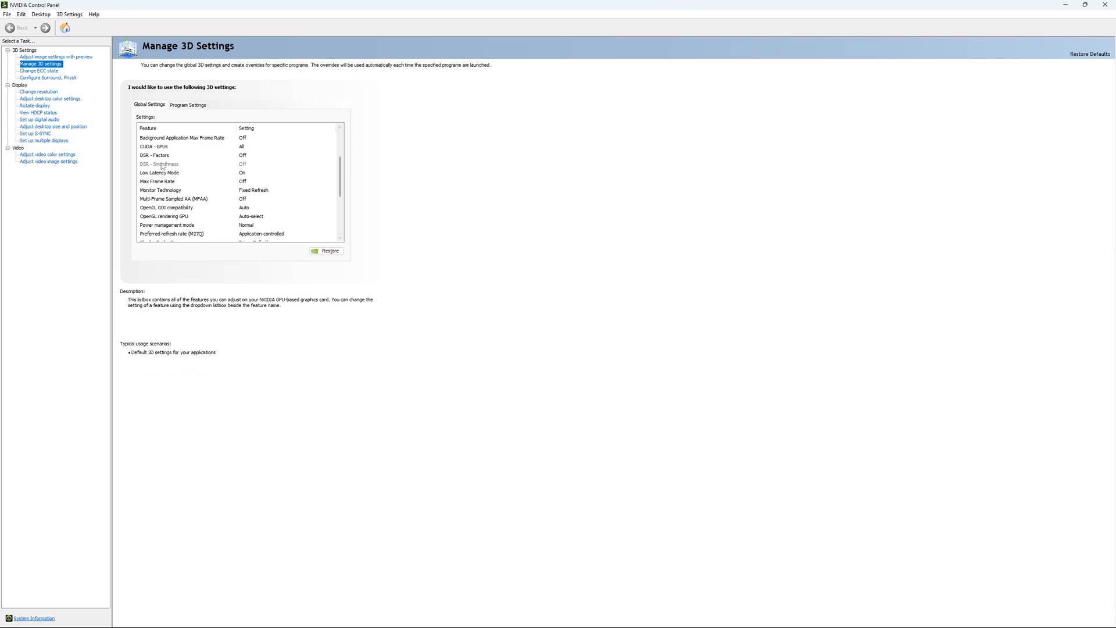
left_click(159, 172)
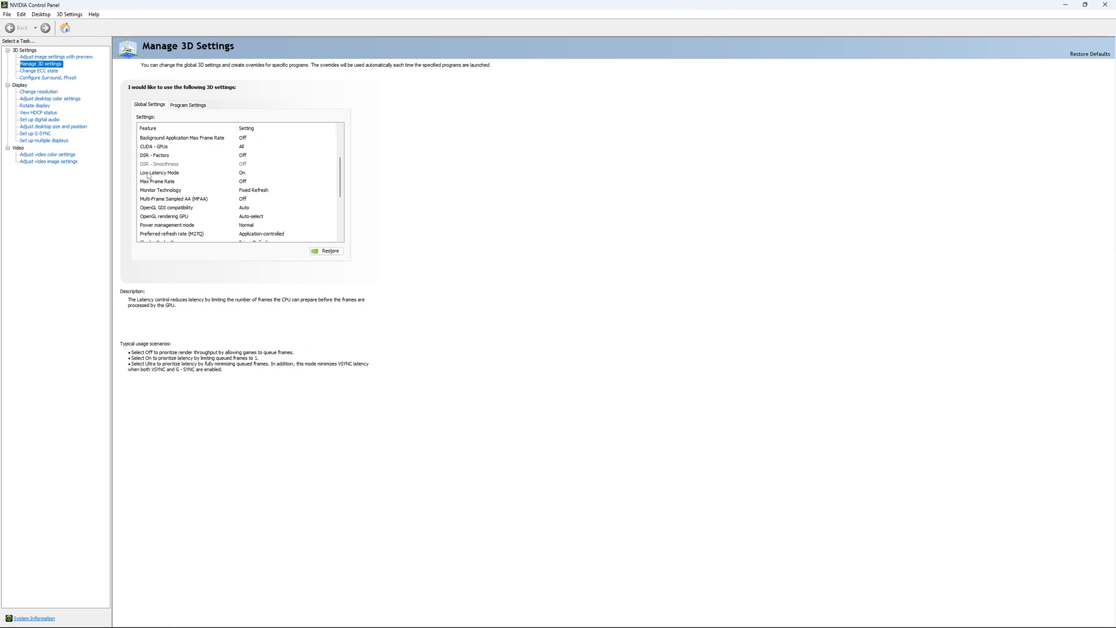
left_click(157, 181)
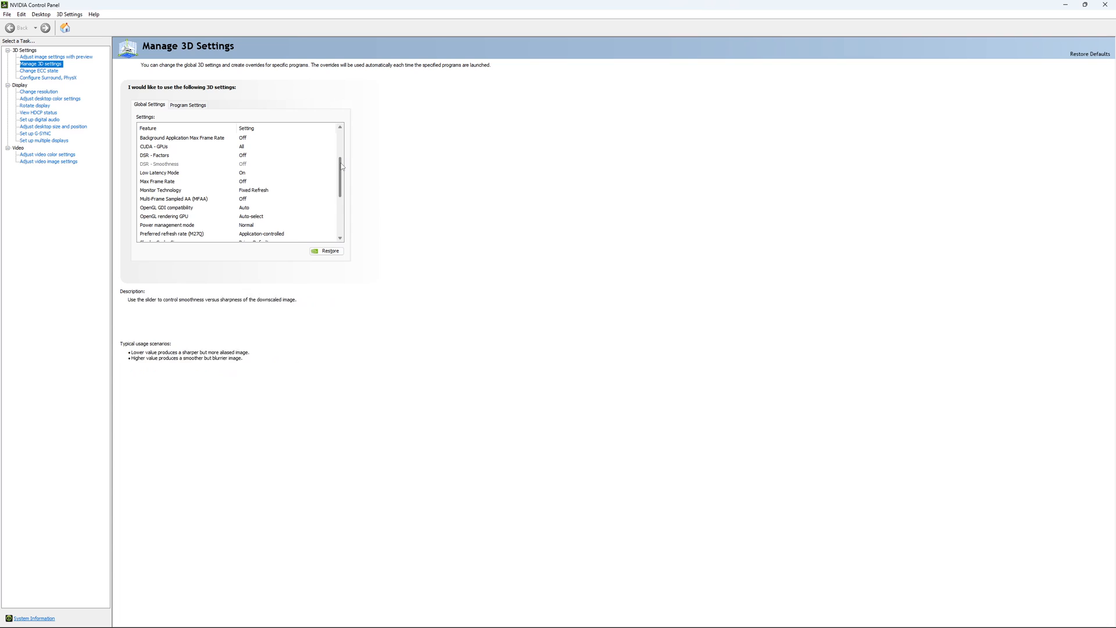
scroll("down", 3)
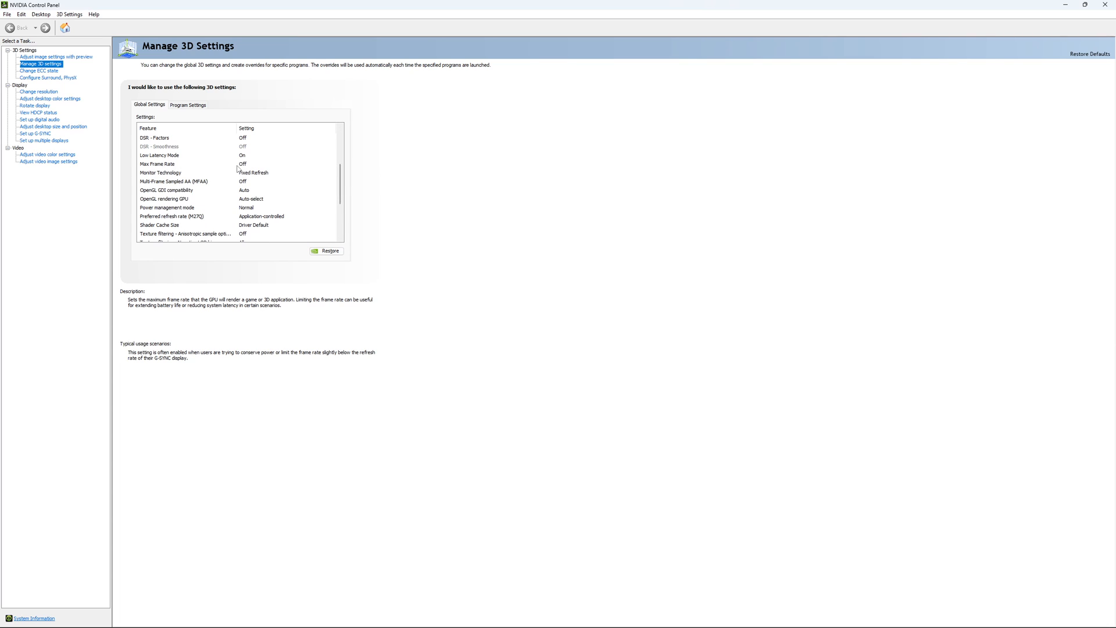
left_click(157, 164)
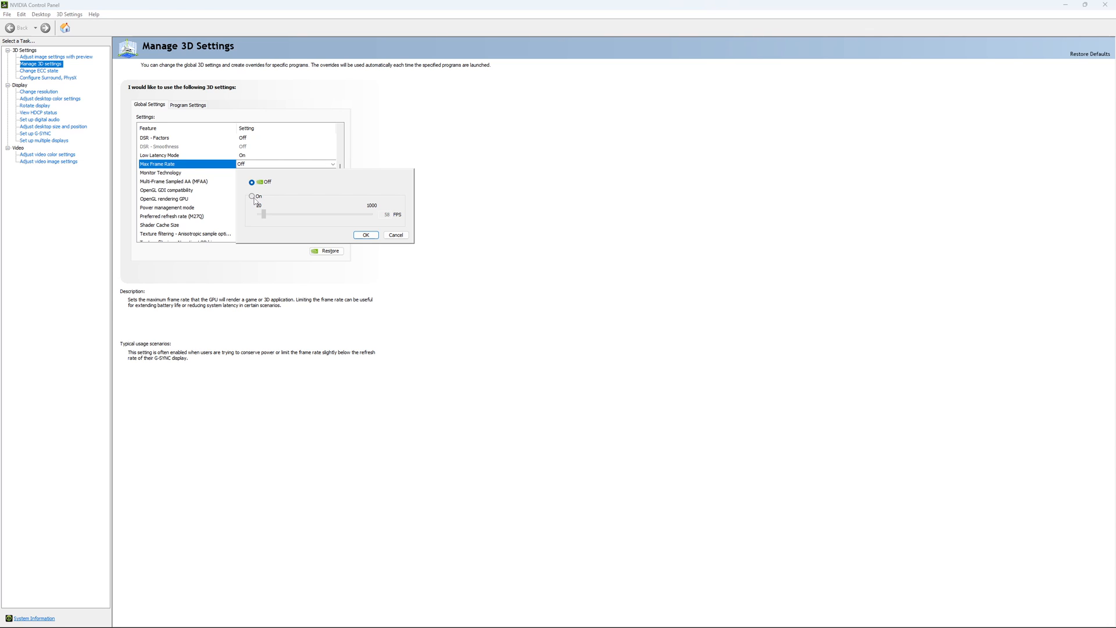
Step: Try switching Max Frame Rate On with a 167 FPS limit
left_click(252, 196)
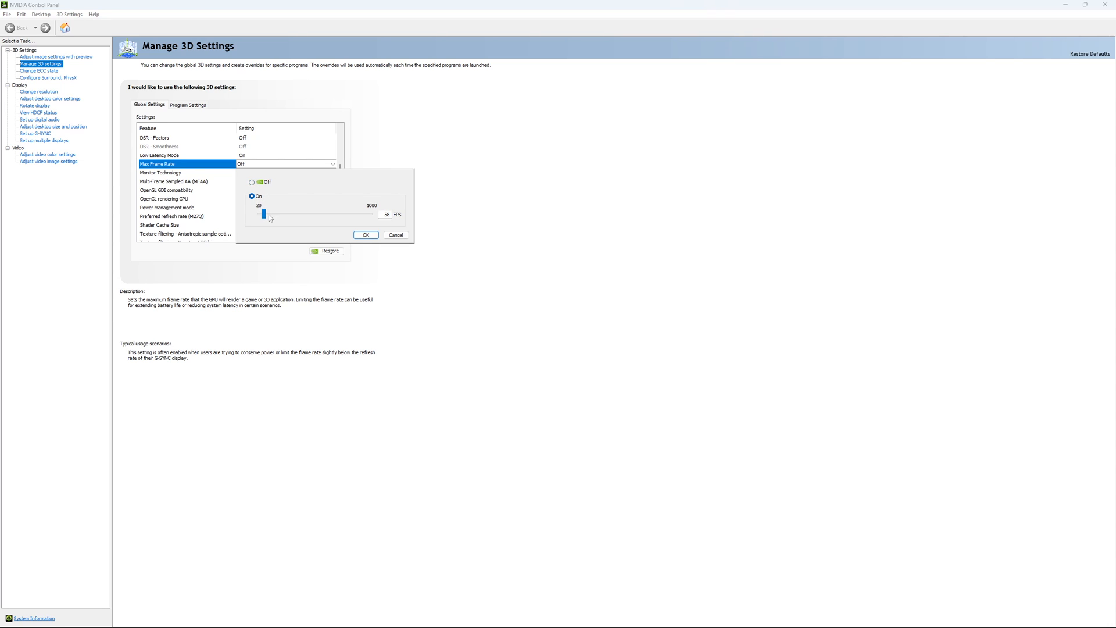
left_click_drag(262, 214, 278, 214)
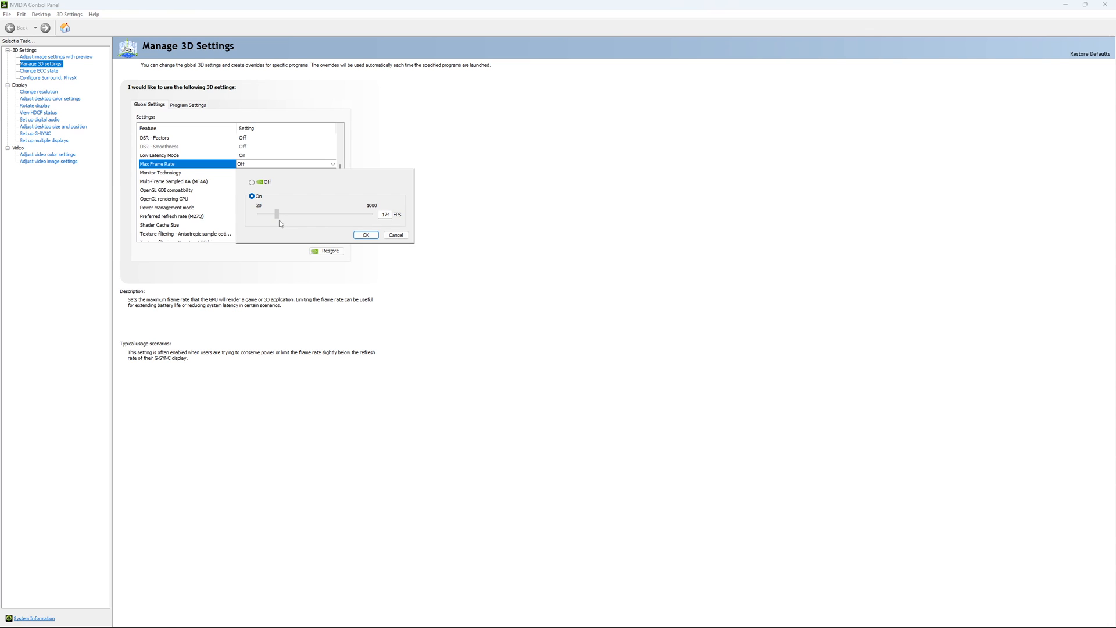
left_click_drag(278, 213, 273, 214)
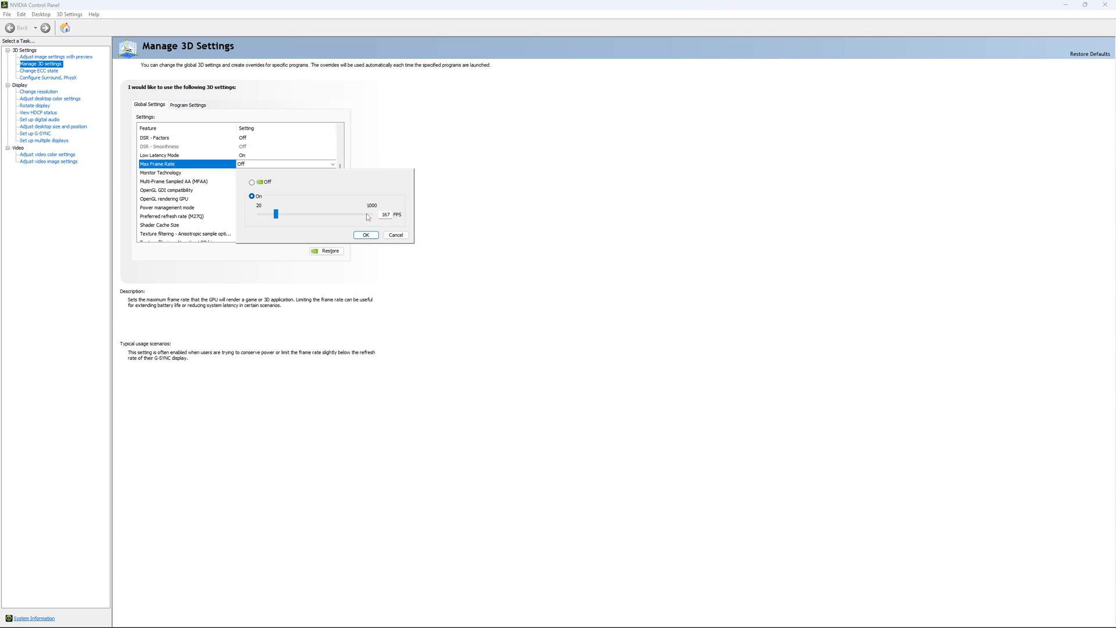
mouse_move(358, 216)
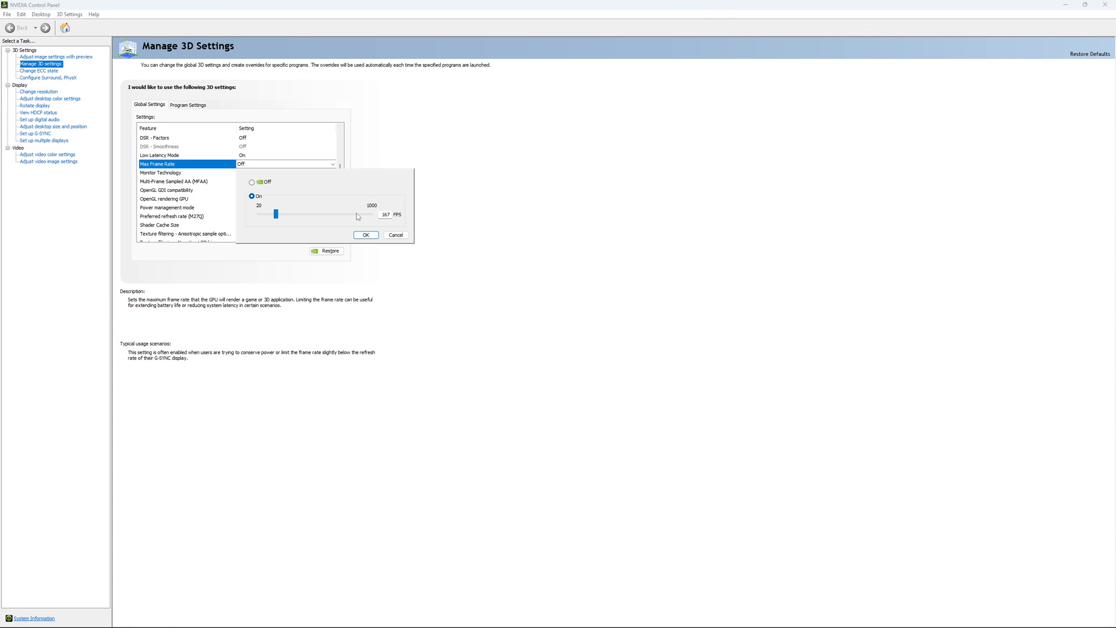
mouse_move(288, 198)
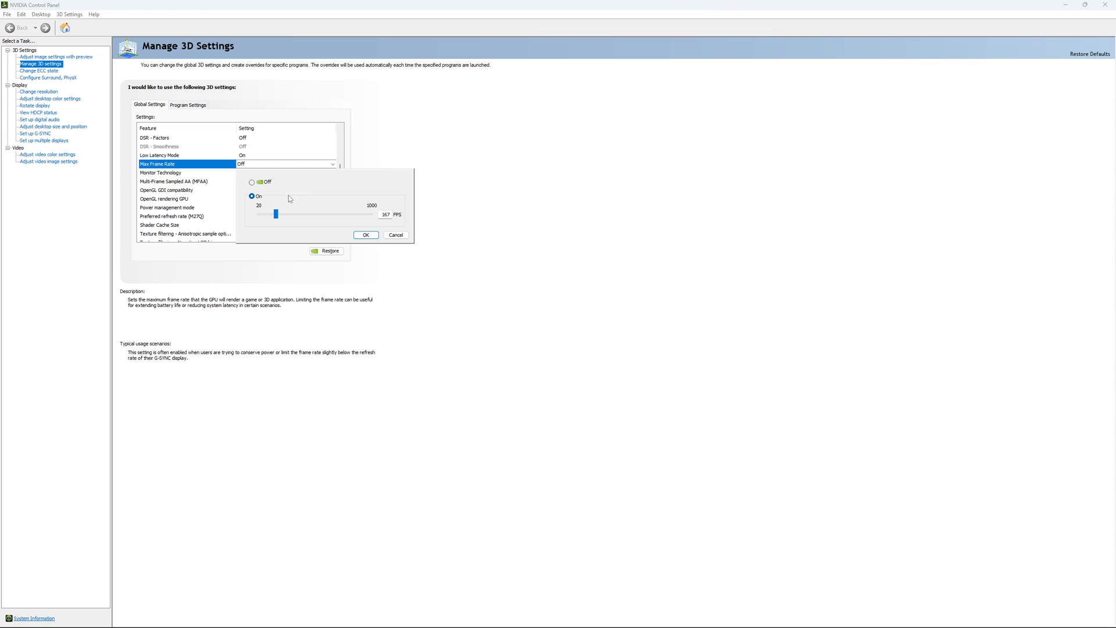
mouse_move(285, 200)
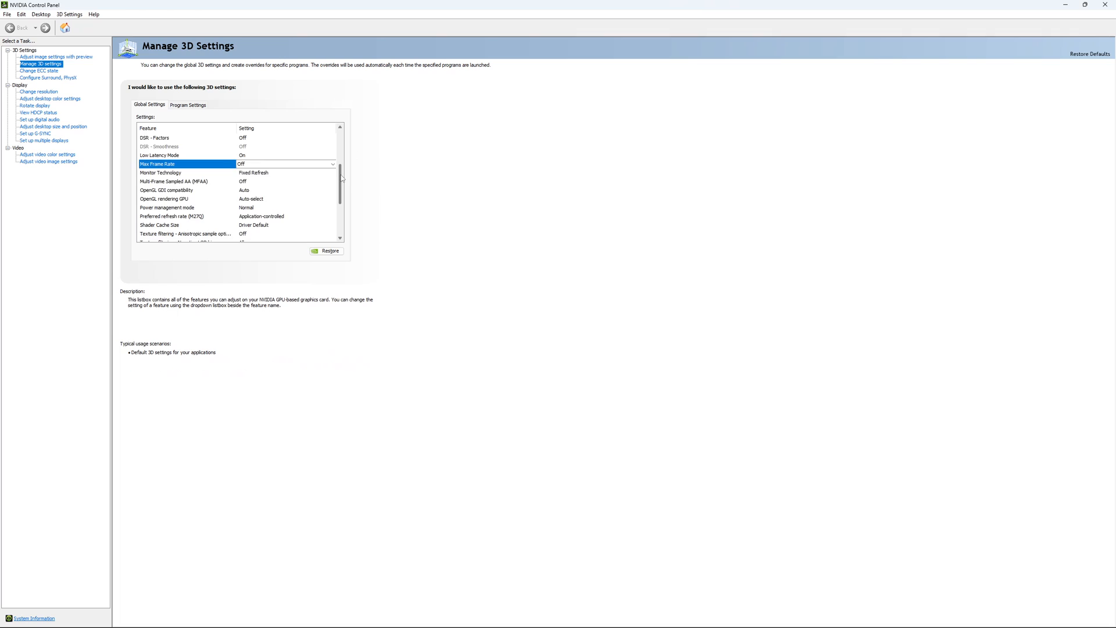
Step: Set the M27Q to 2560 × 1440 native resolution at 170Hz on Change Resolution
left_click(38, 71)
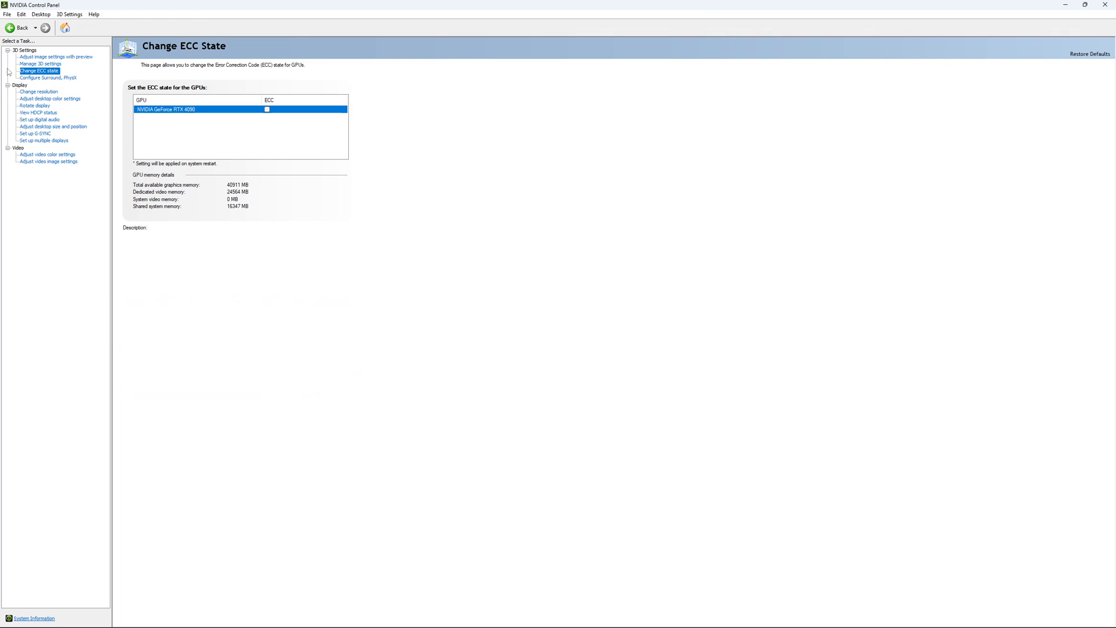
mouse_move(275, 70)
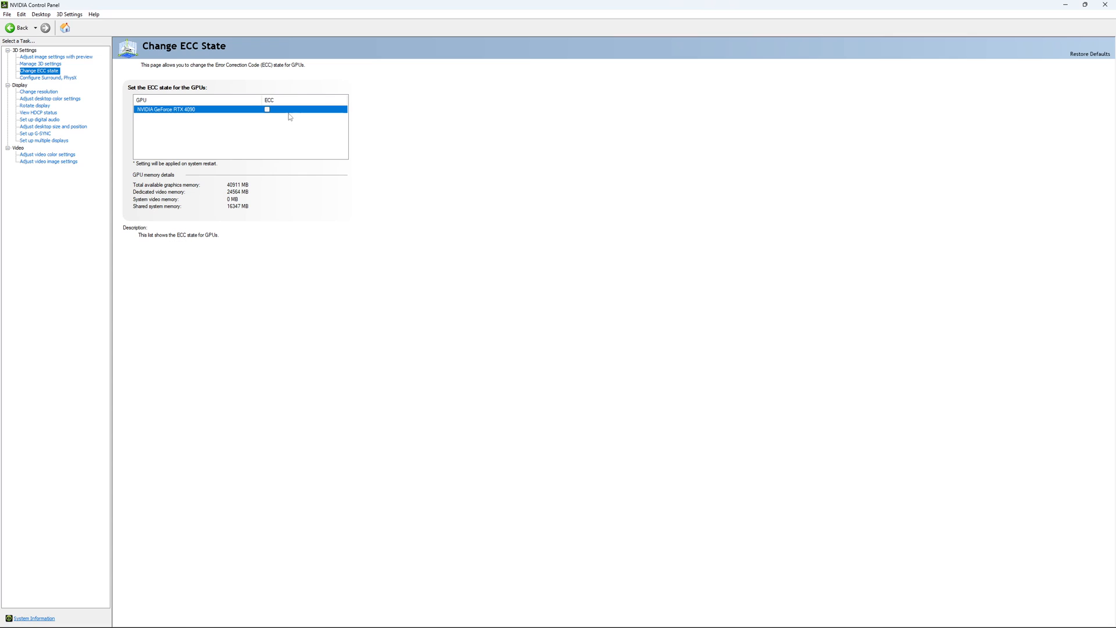
mouse_move(37, 114)
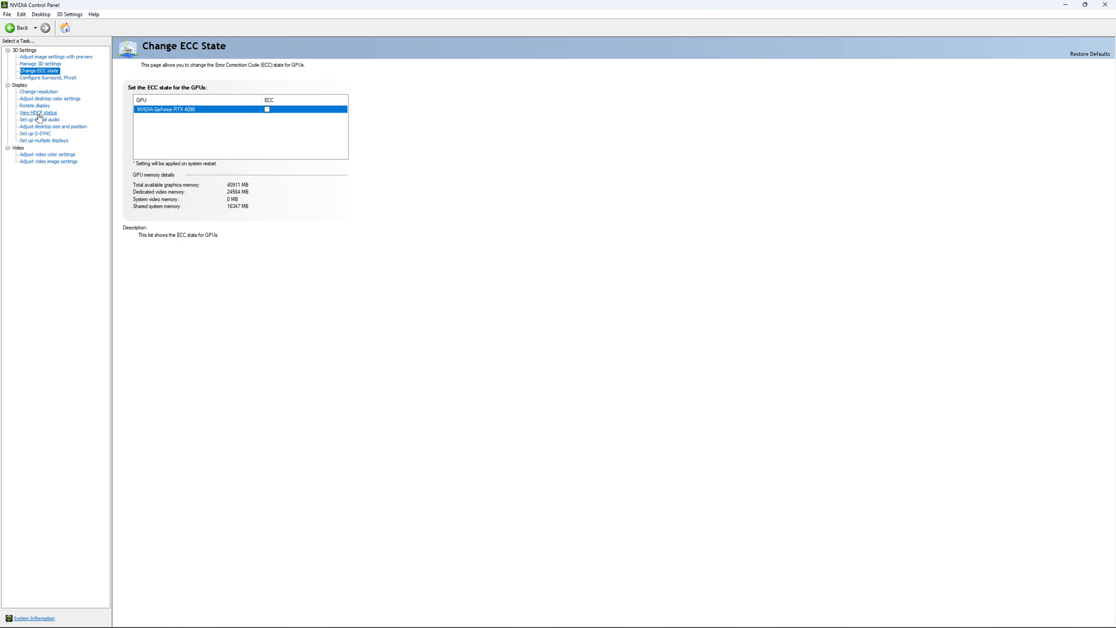
left_click(37, 91)
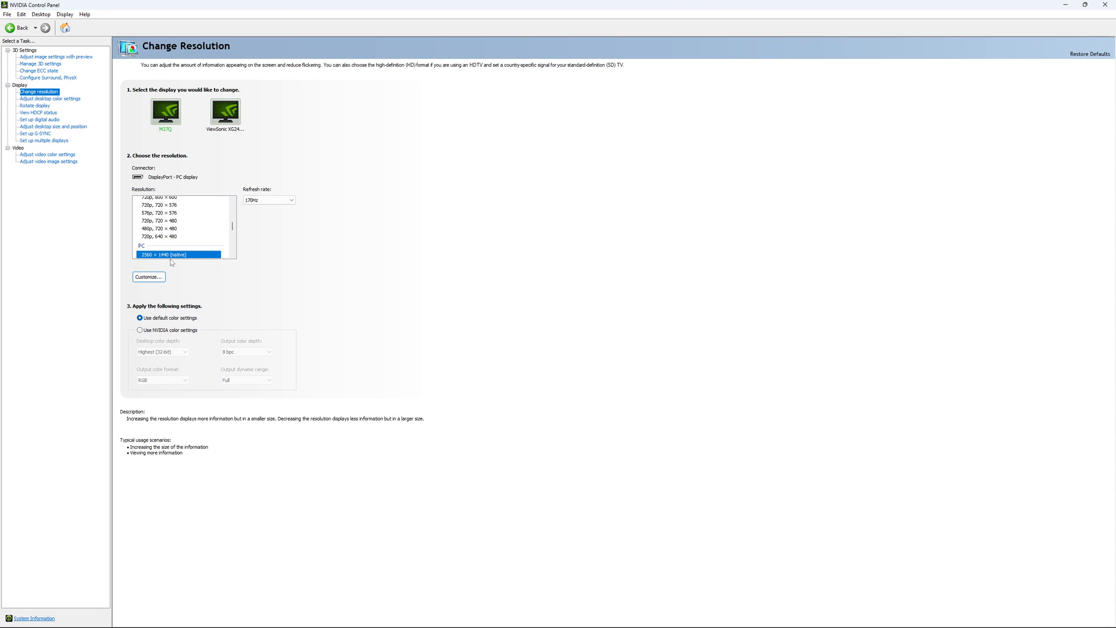
mouse_move(327, 187)
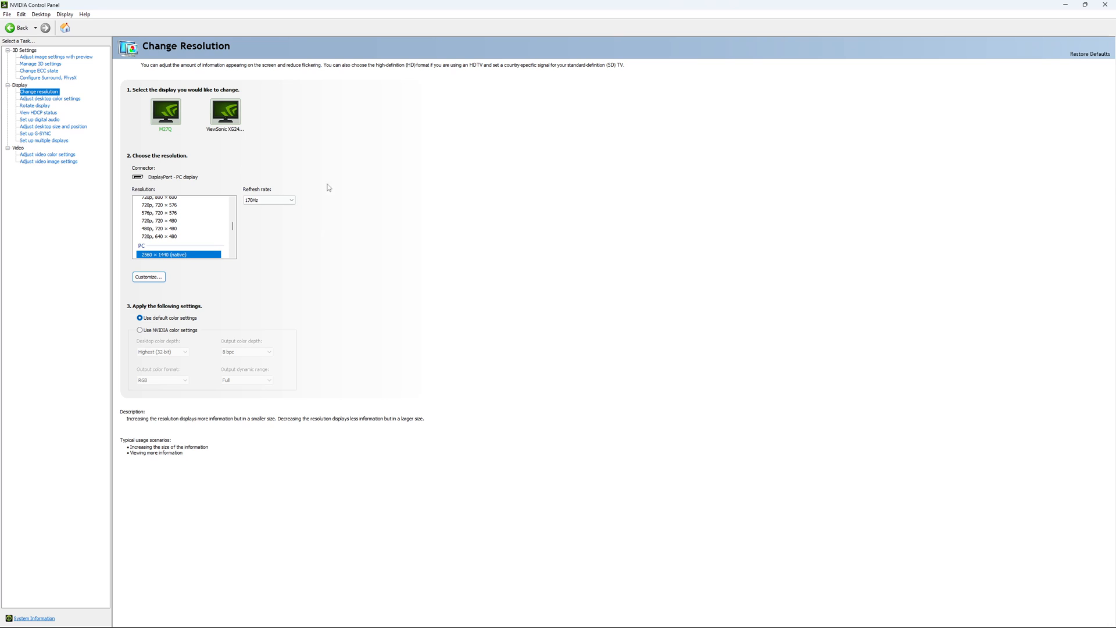
mouse_move(298, 230)
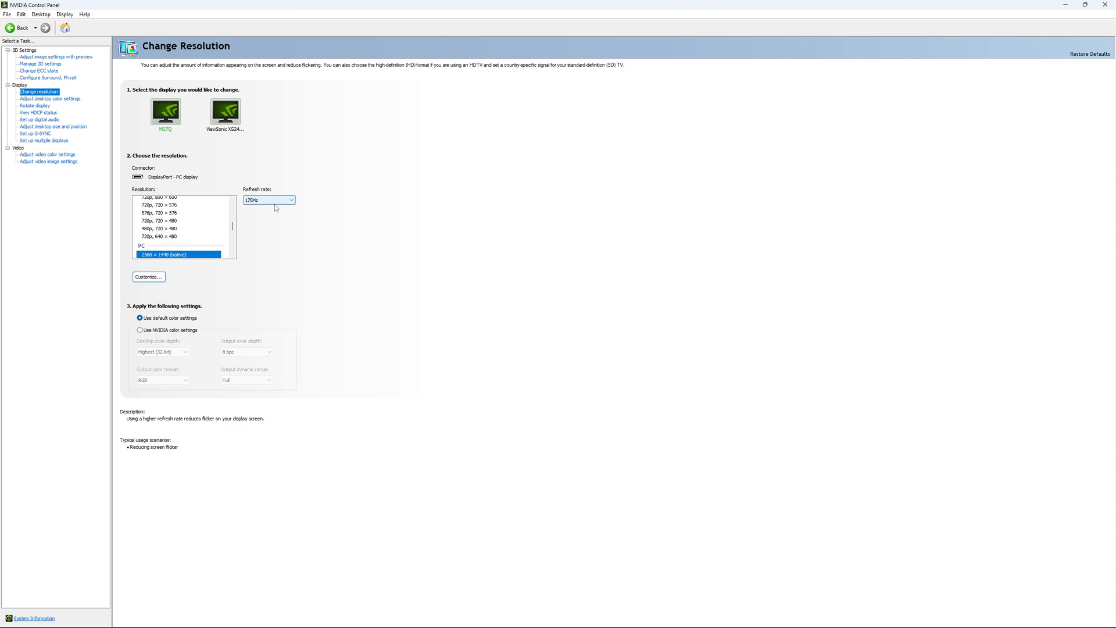
left_click(291, 200)
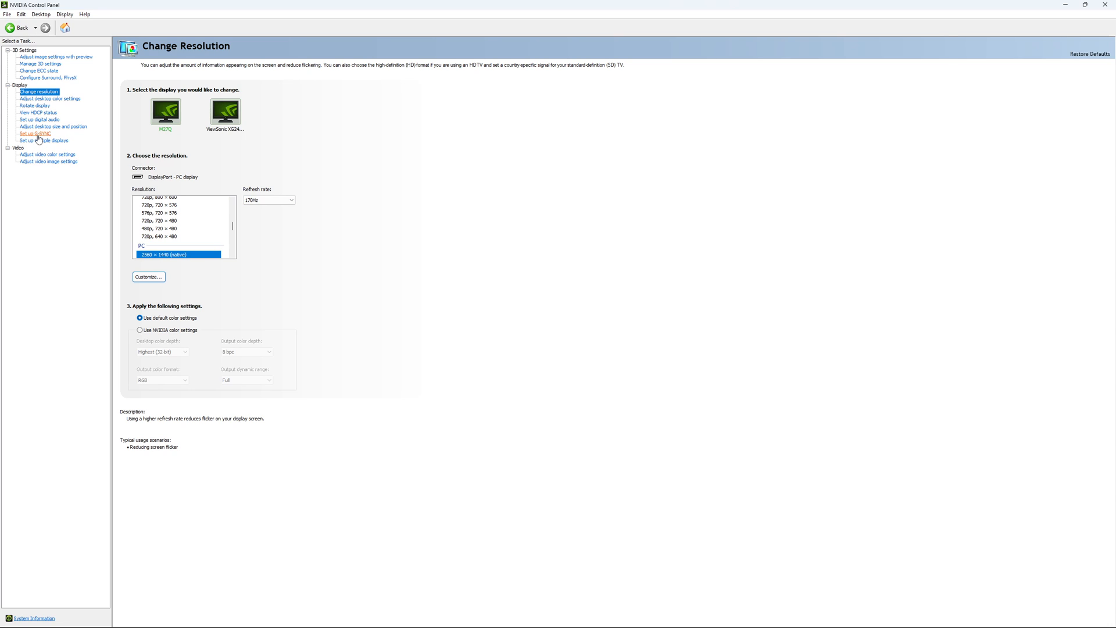
Step: On Set up G-SYNC, leave the G-SYNC Compatible checkbox unchecked
left_click(34, 133)
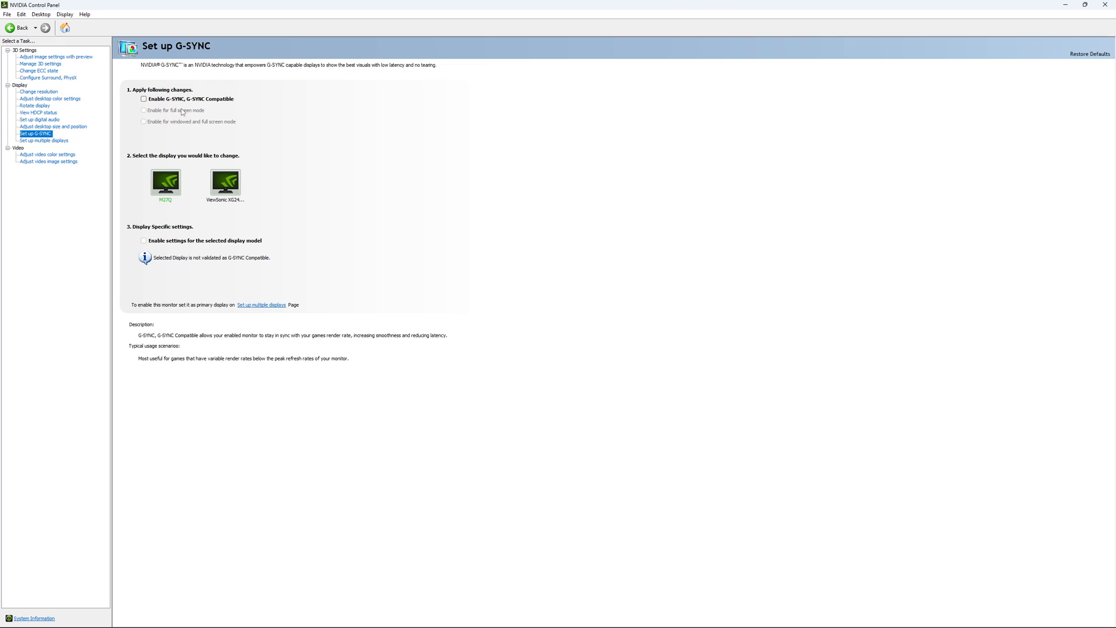
left_click(144, 98)
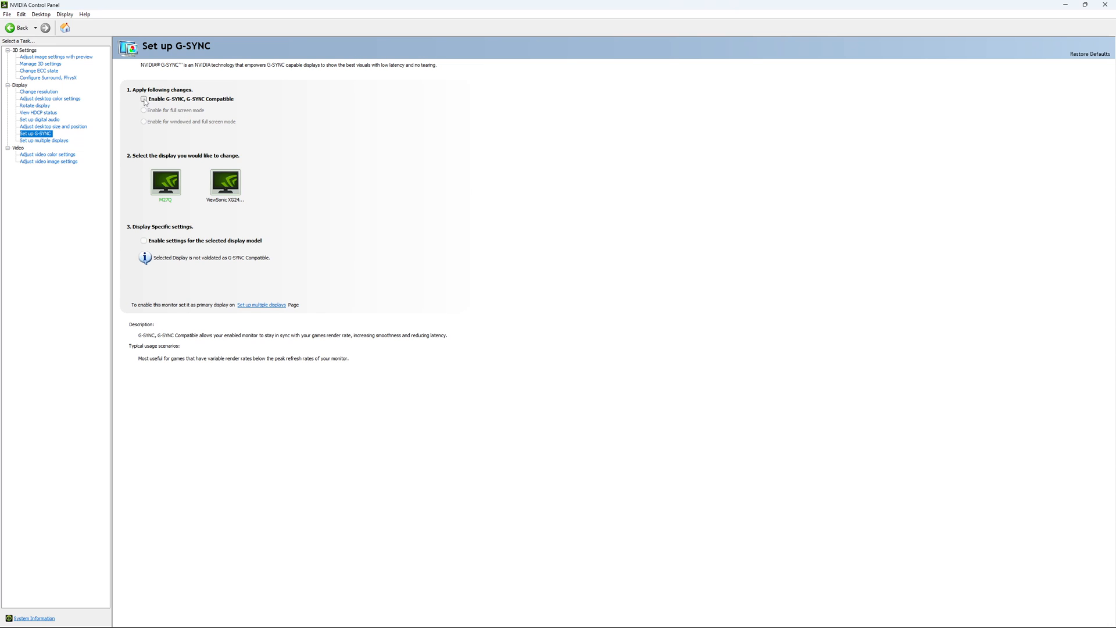
left_click(144, 98)
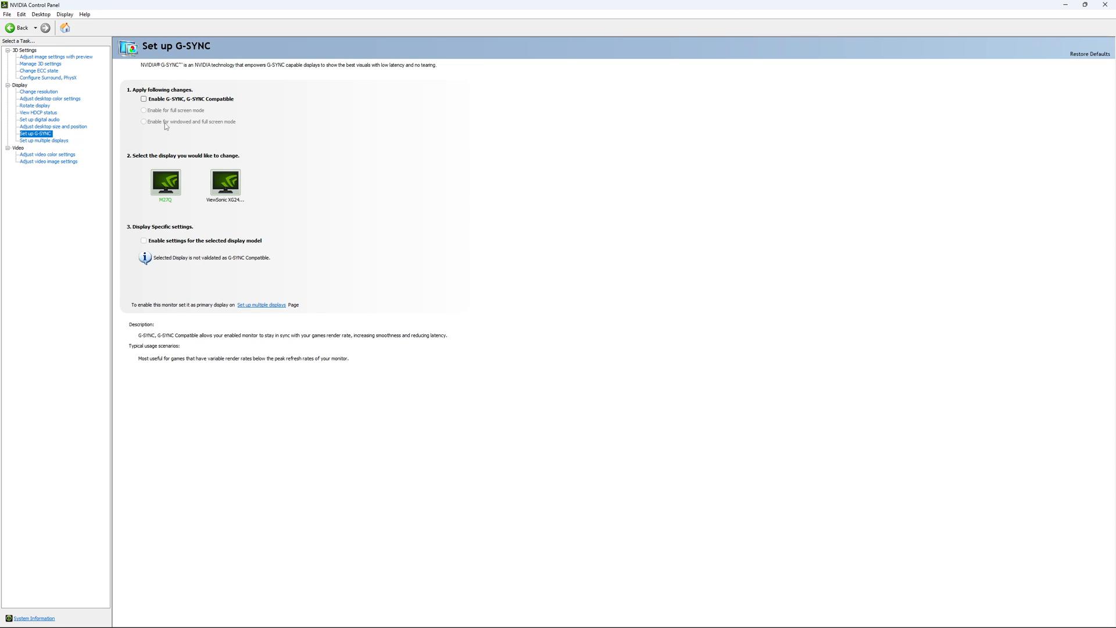
mouse_move(177, 130)
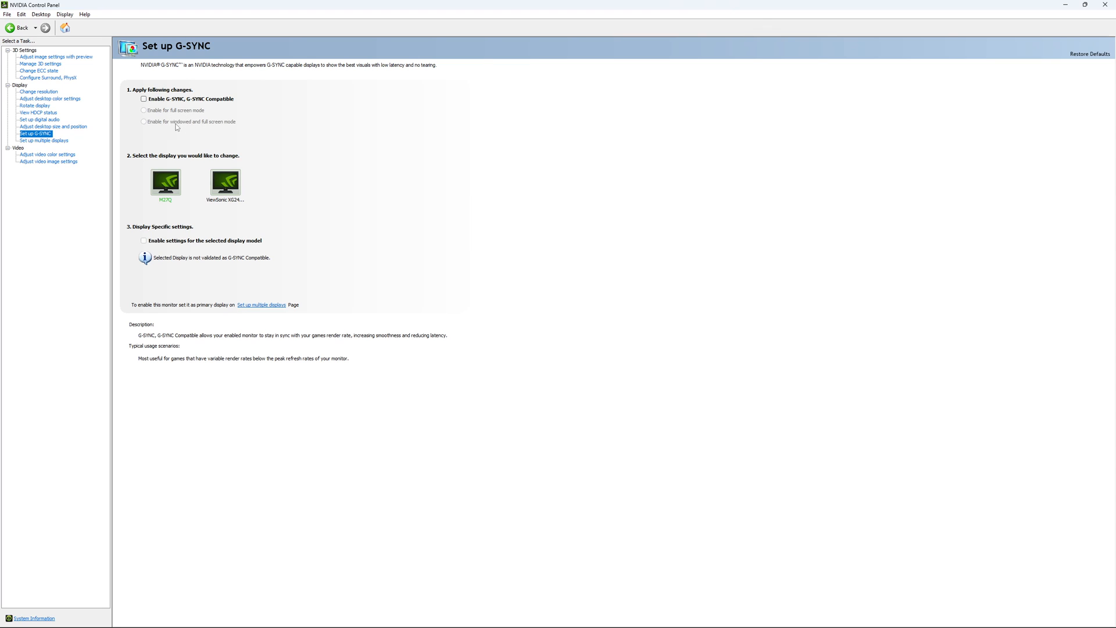
mouse_move(176, 247)
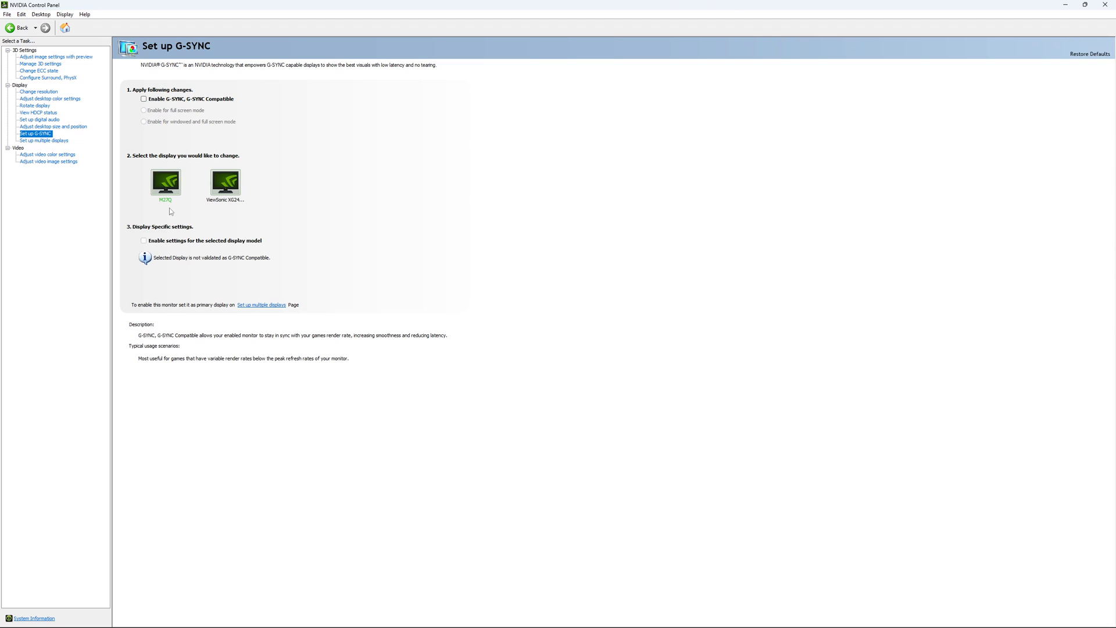
mouse_move(228, 183)
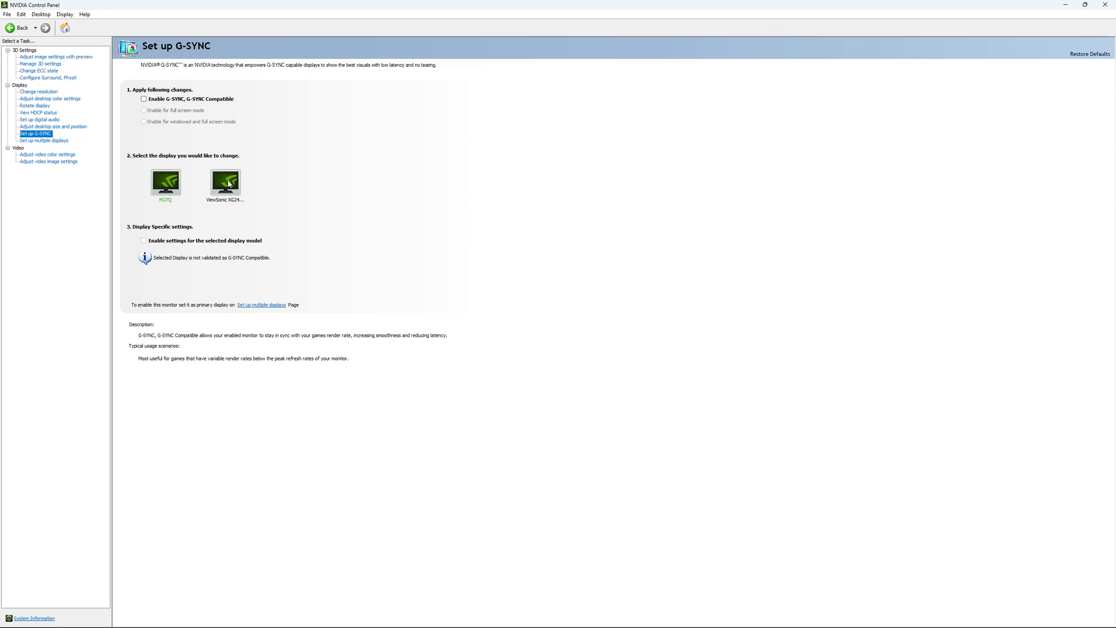
mouse_move(236, 191)
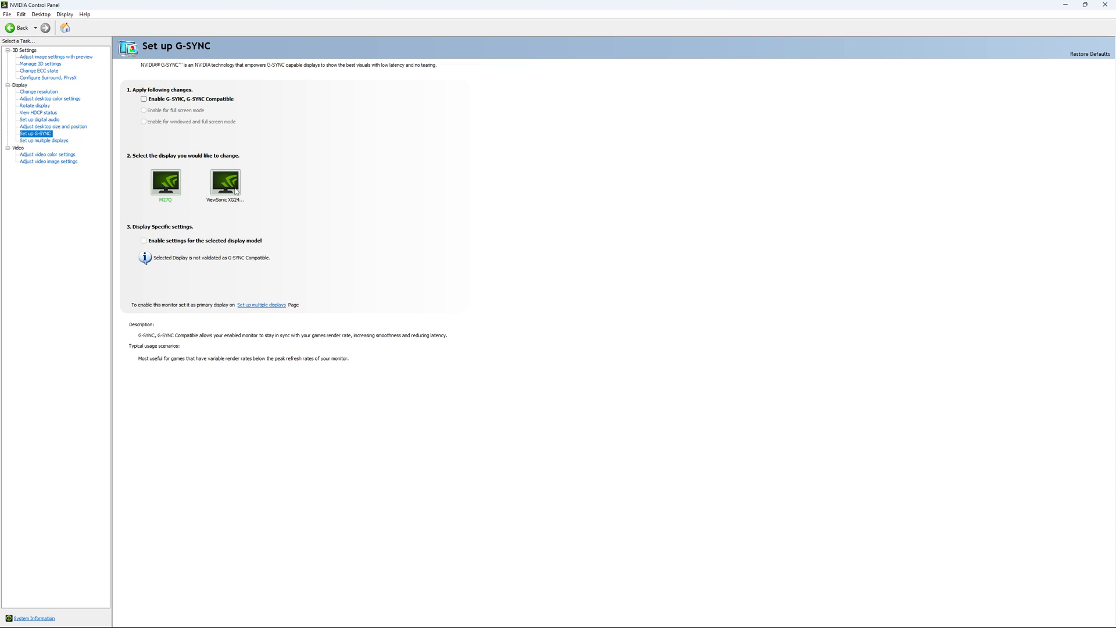
mouse_move(348, 236)
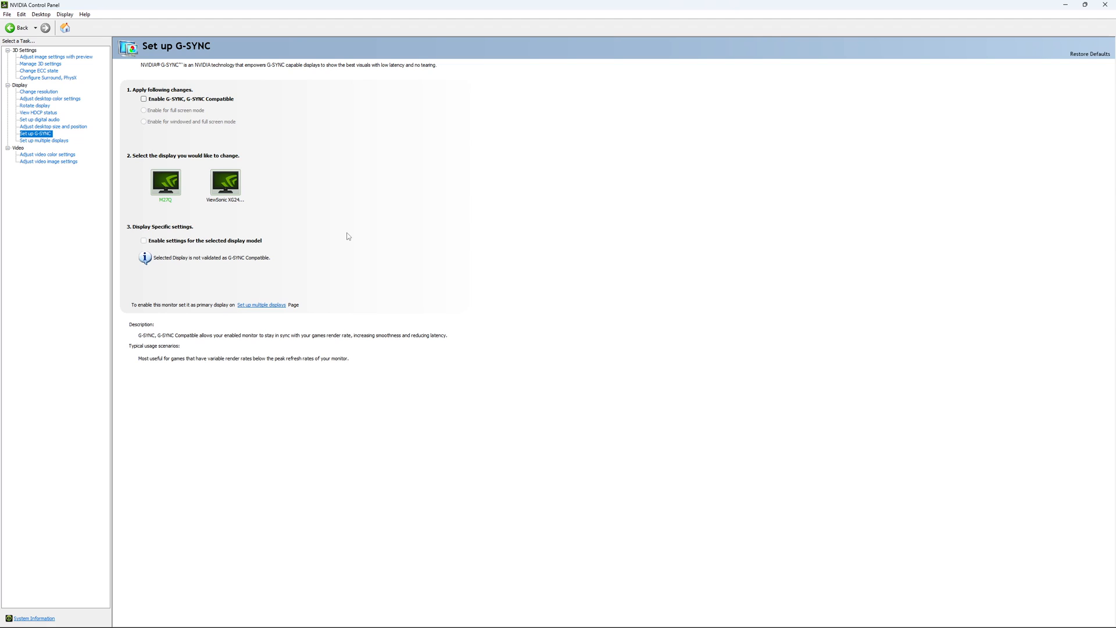
mouse_move(342, 251)
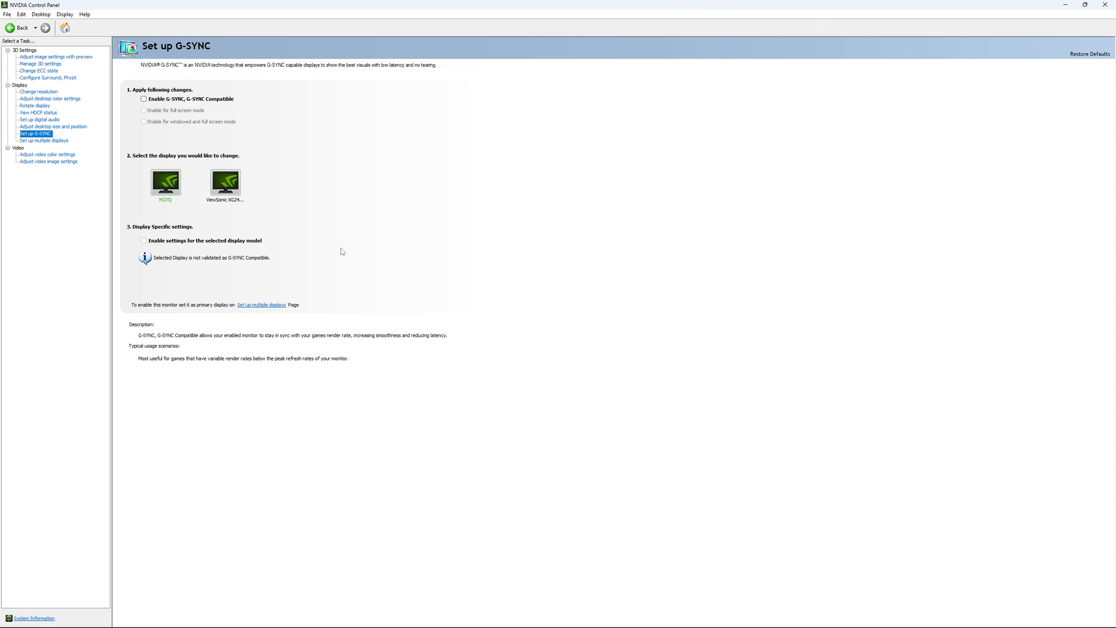
mouse_move(324, 237)
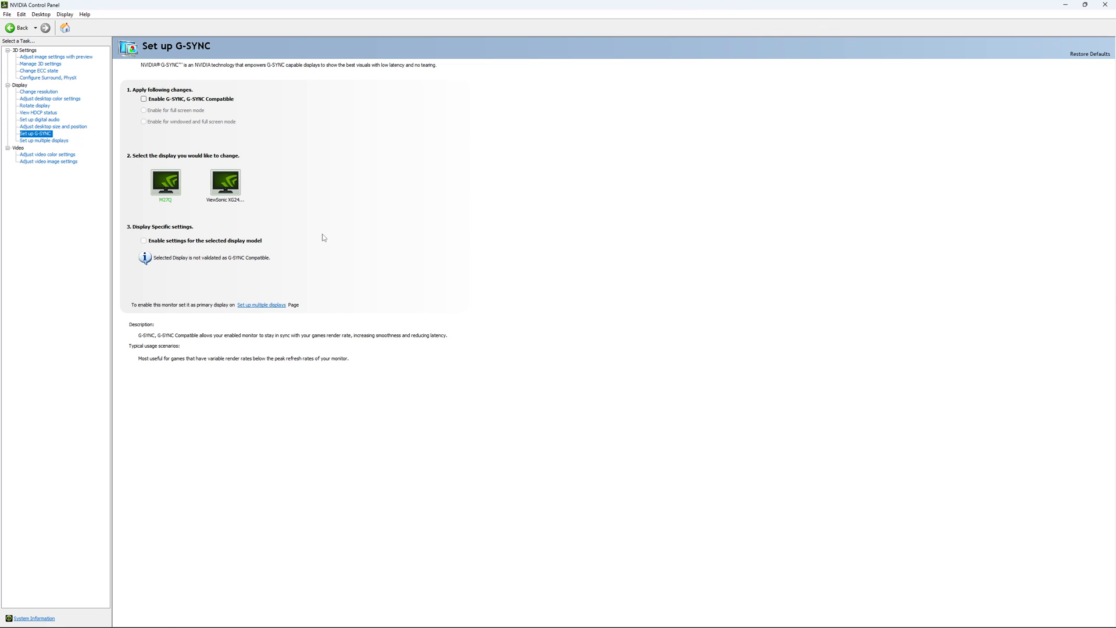
mouse_move(310, 226)
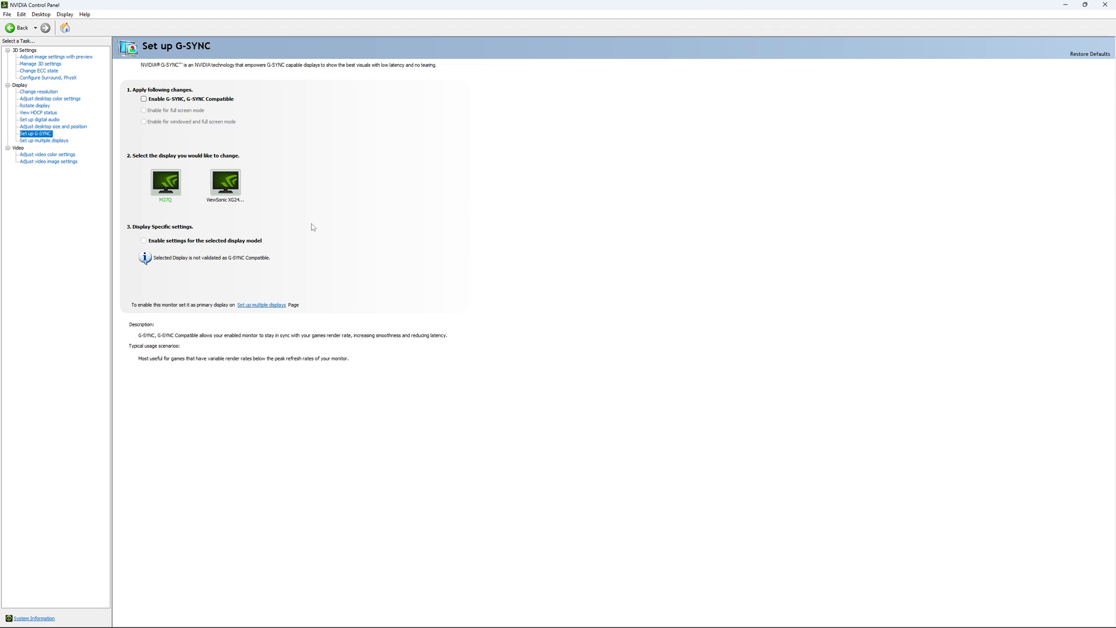
mouse_move(313, 212)
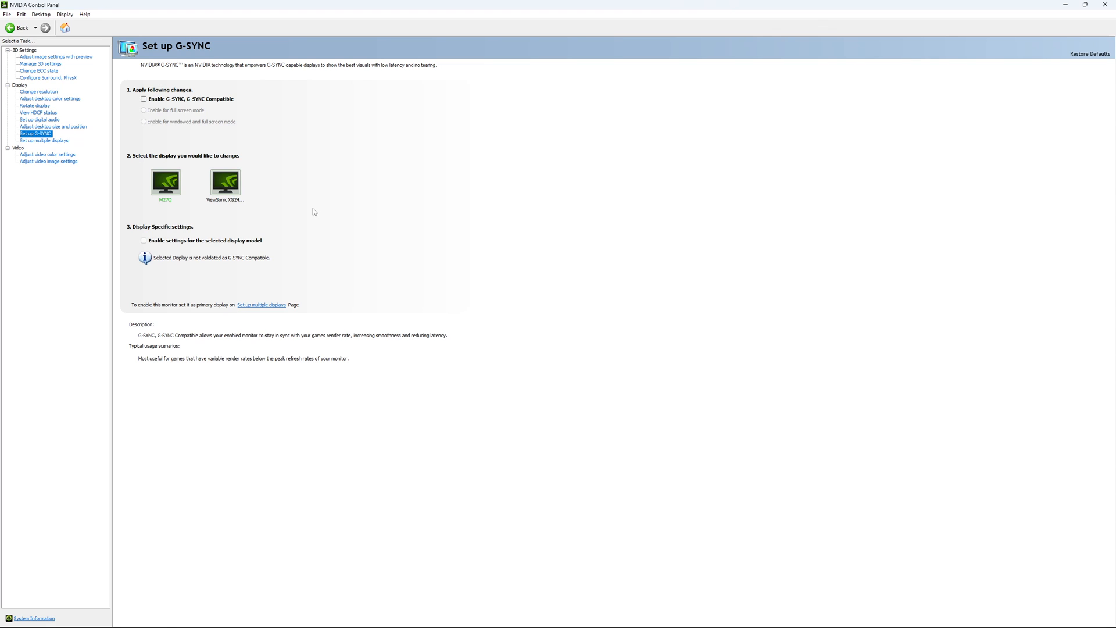
mouse_move(311, 215)
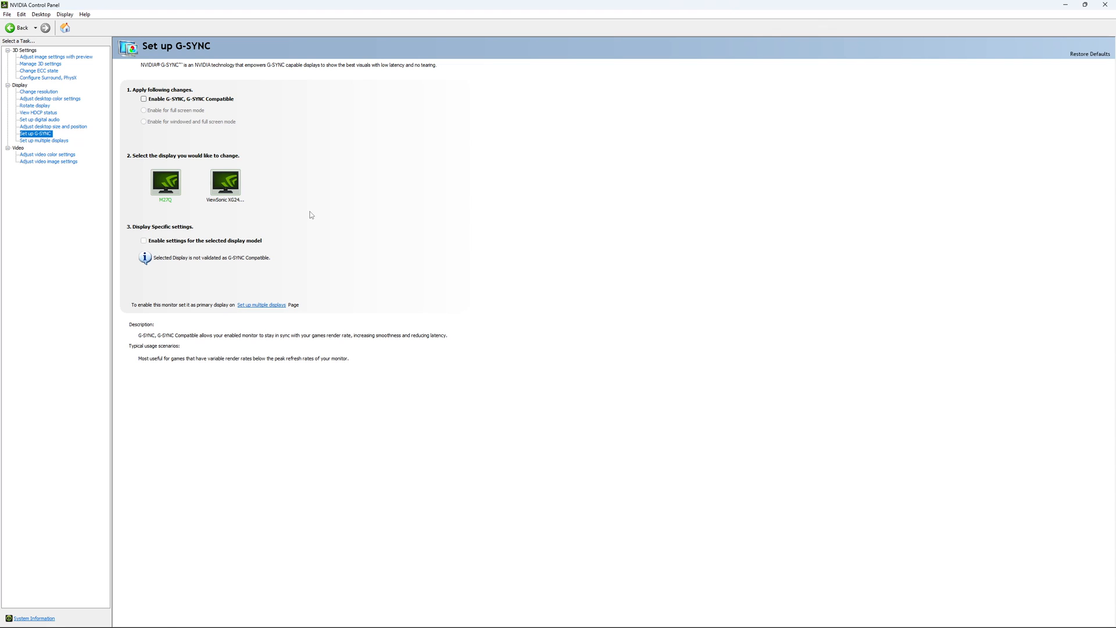
mouse_move(317, 205)
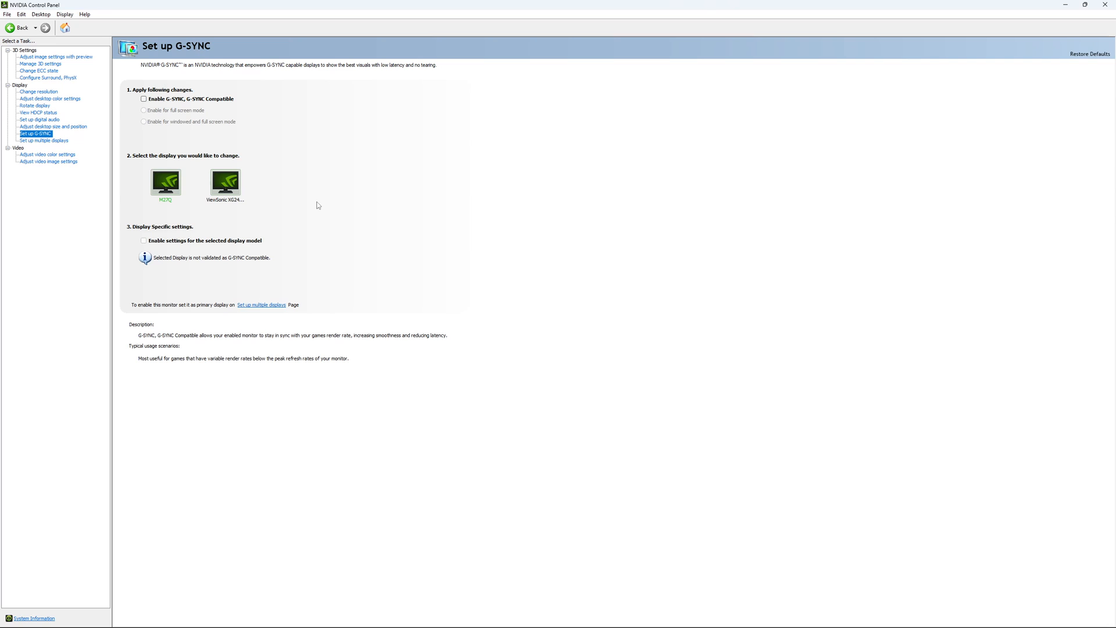
mouse_move(321, 206)
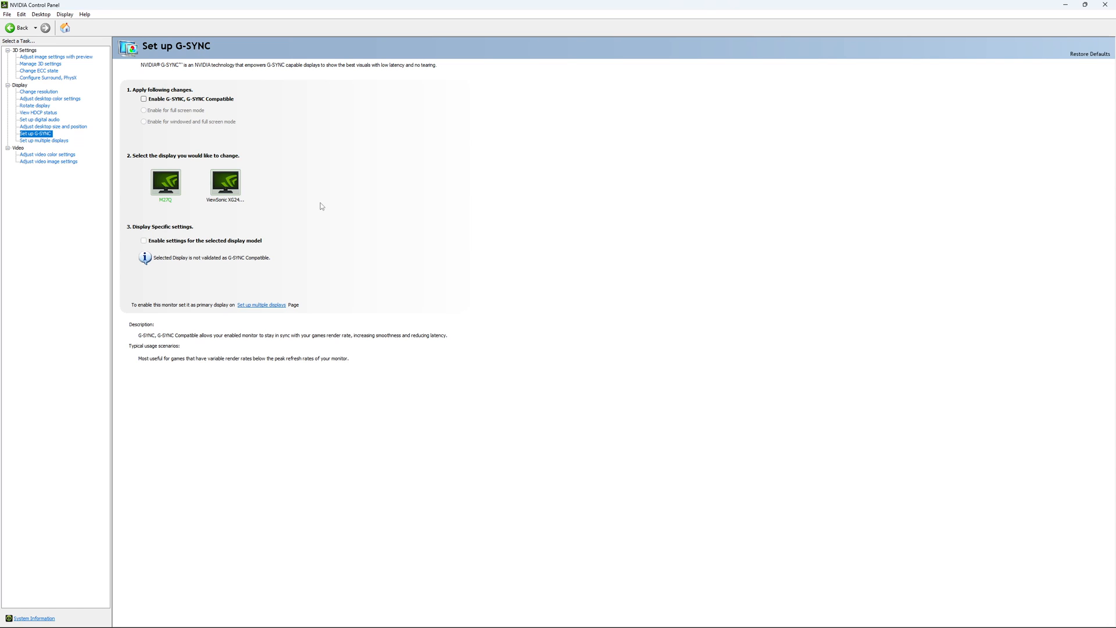
mouse_move(337, 211)
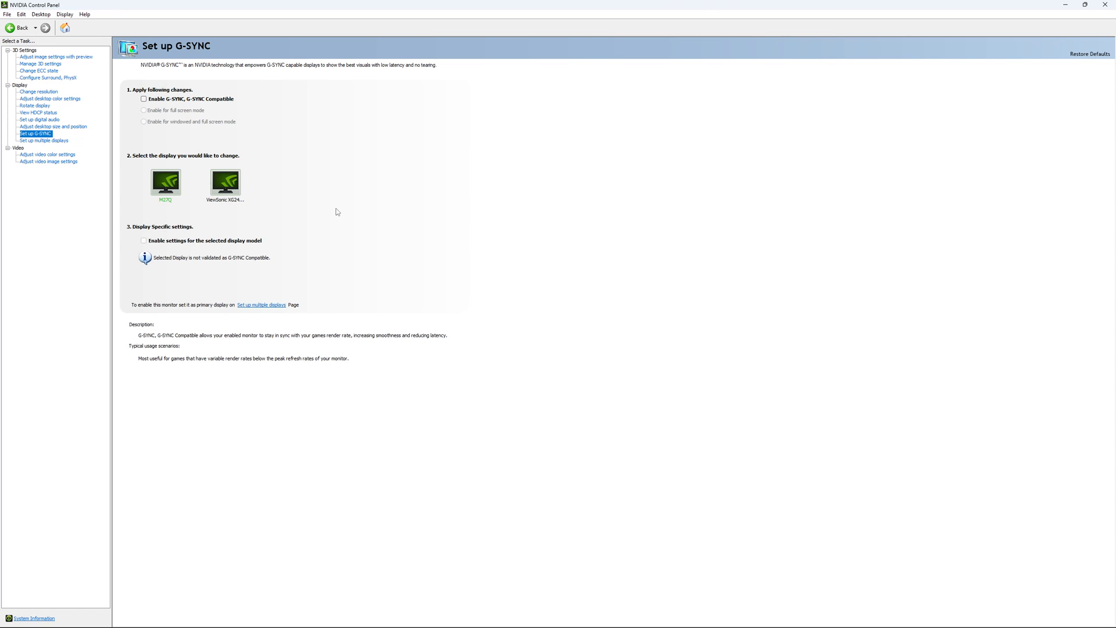
mouse_move(340, 215)
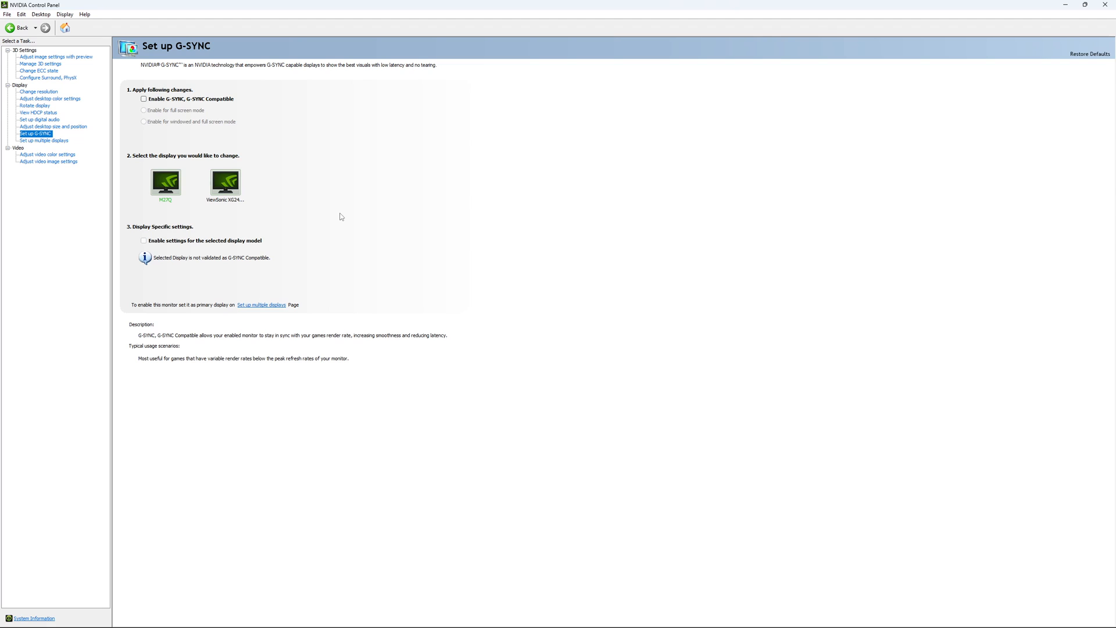
mouse_move(329, 222)
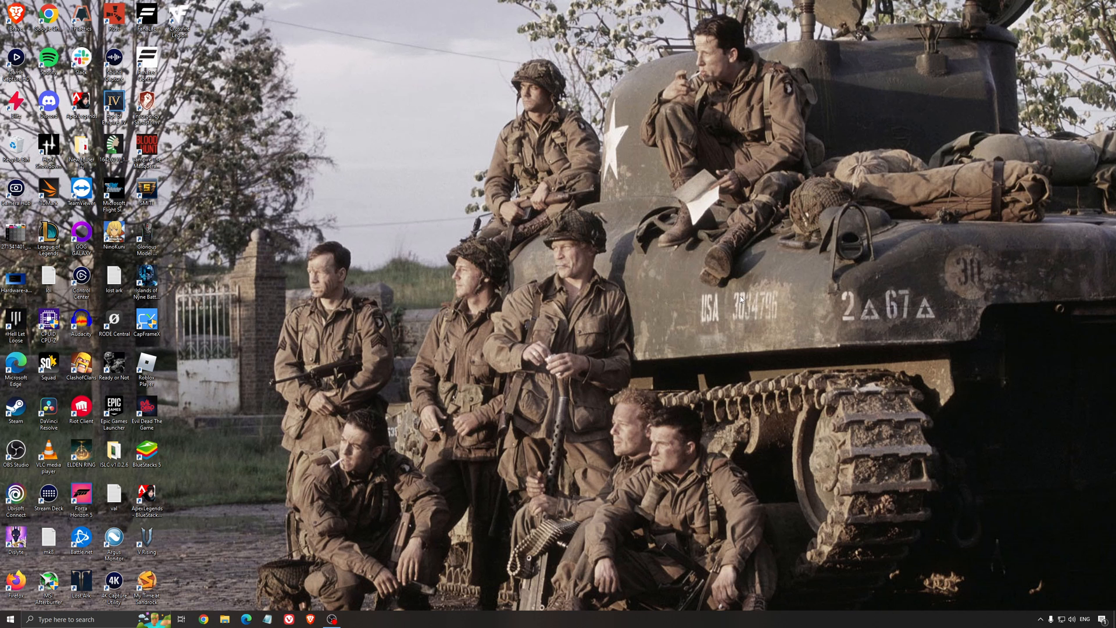
Step: Search 'ene', edit the power plan, then return to Power Options with High performance selected
type("ene")
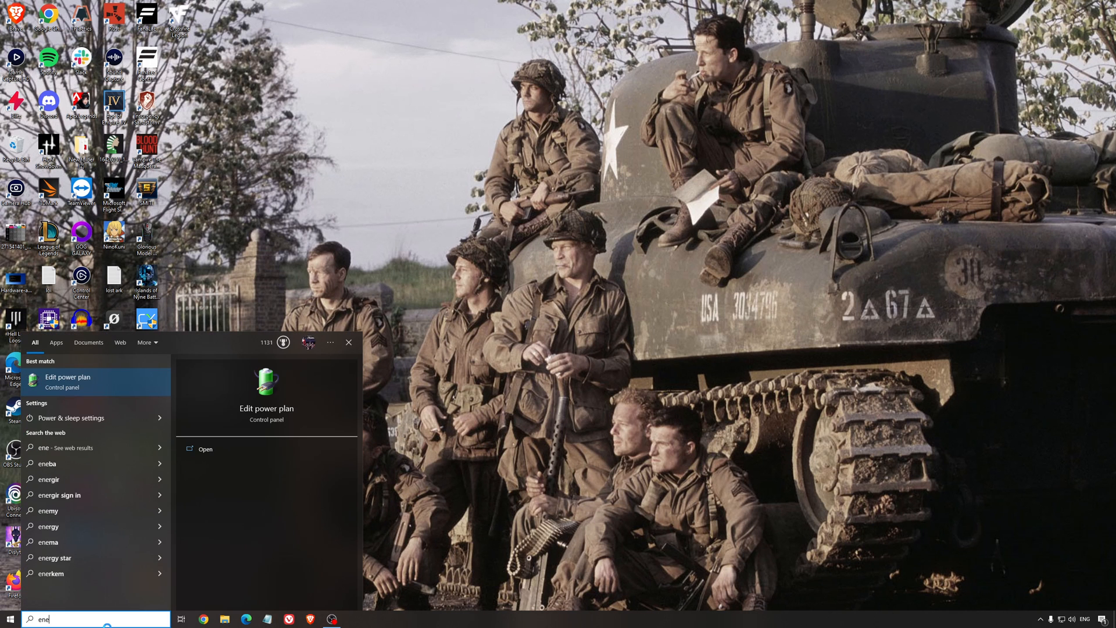
left_click(67, 377)
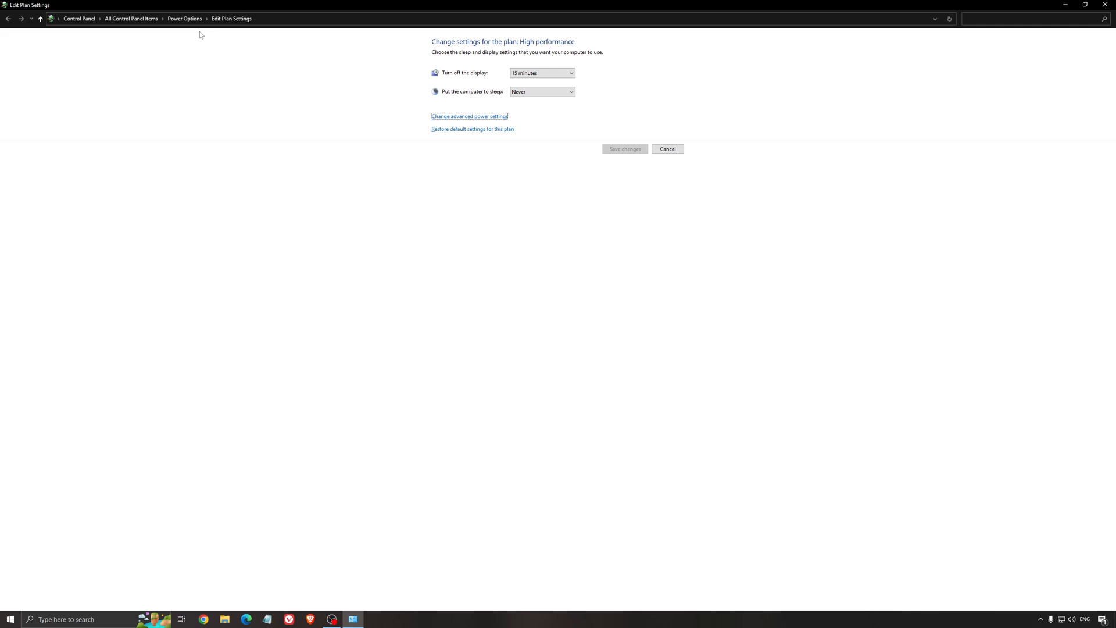
left_click(7, 18)
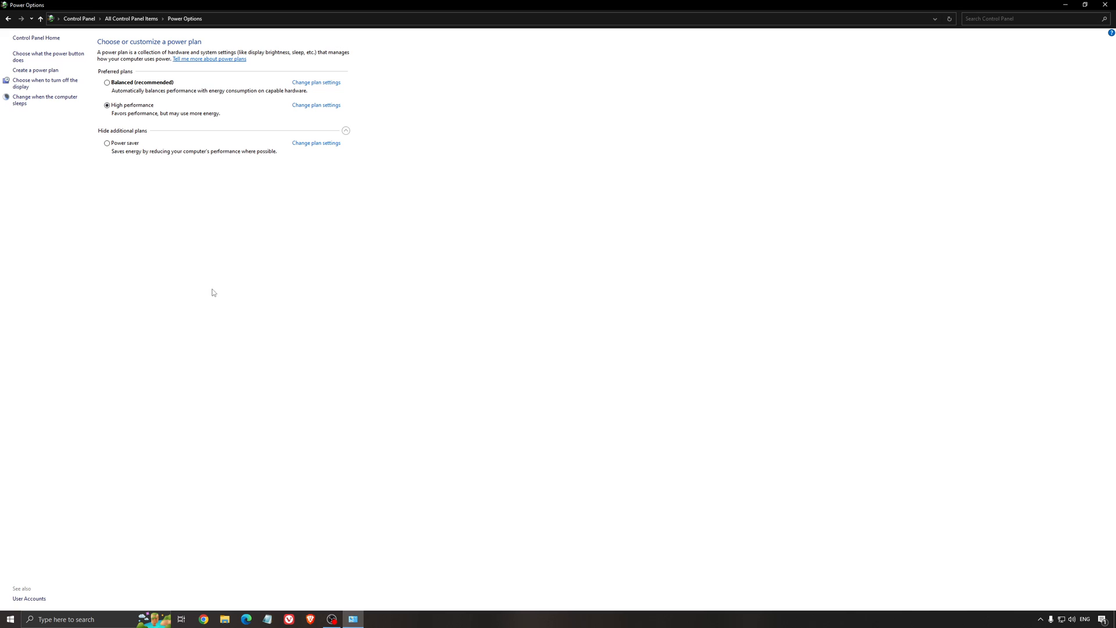
mouse_move(364, 262)
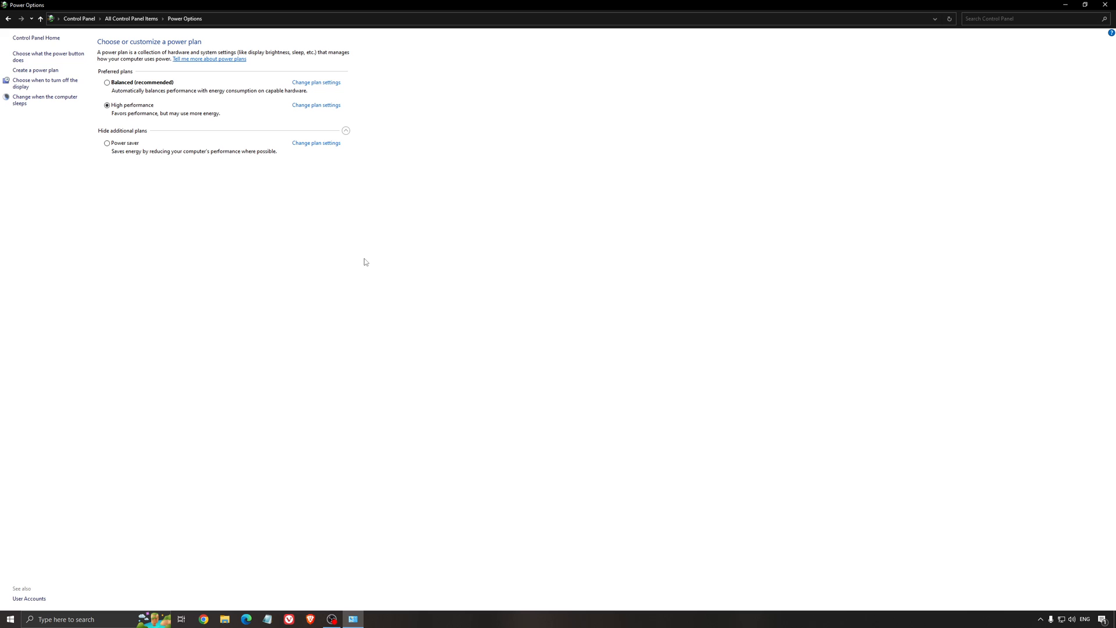
mouse_move(358, 256)
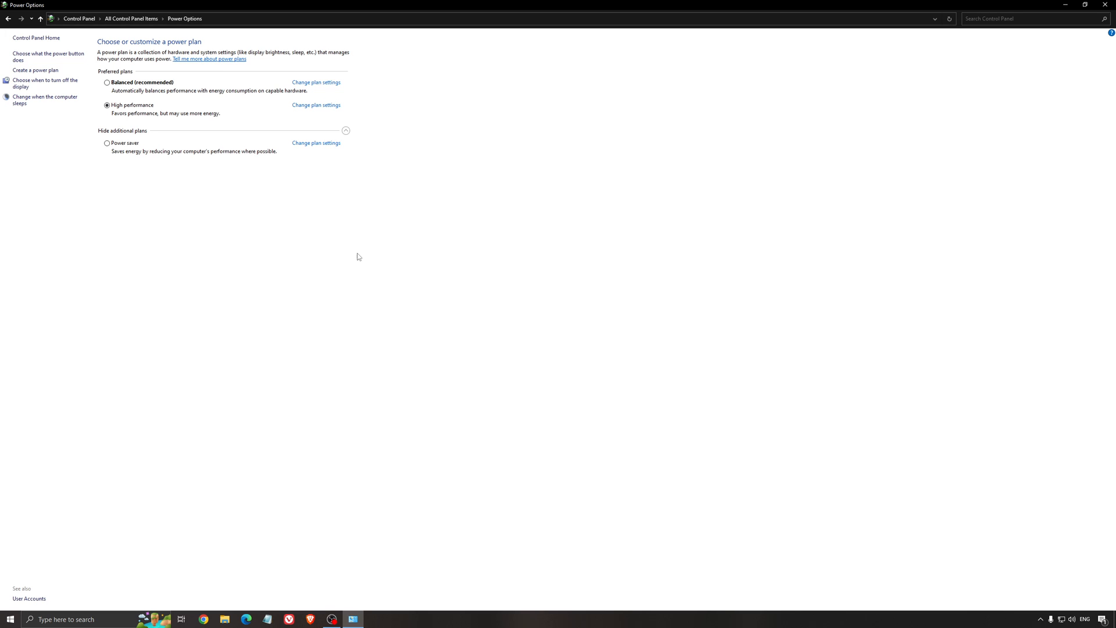
mouse_move(338, 265)
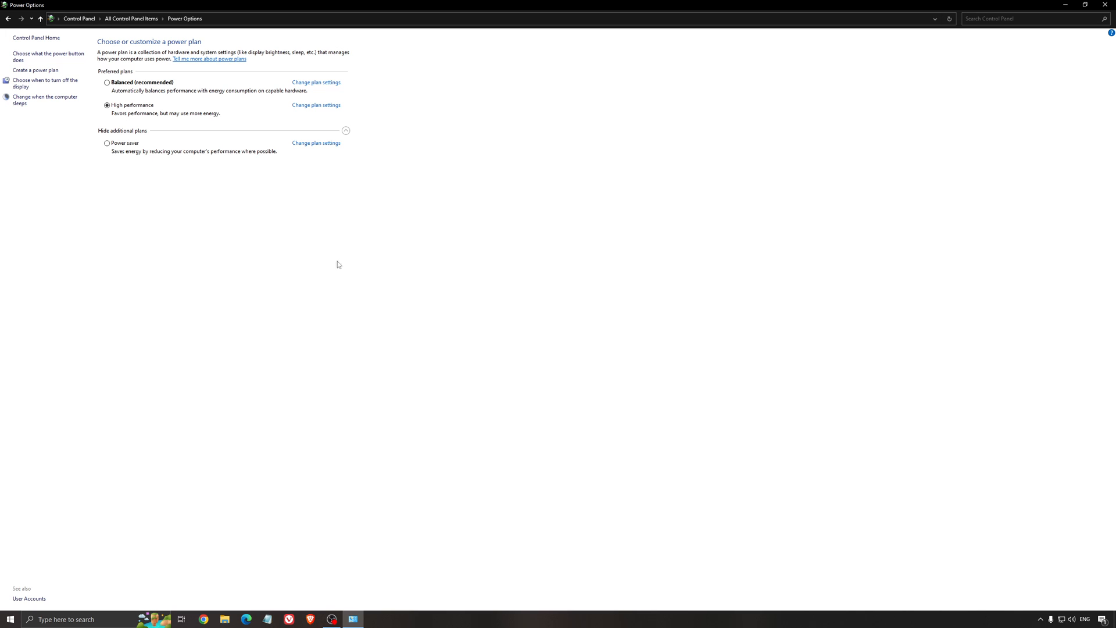
mouse_move(309, 228)
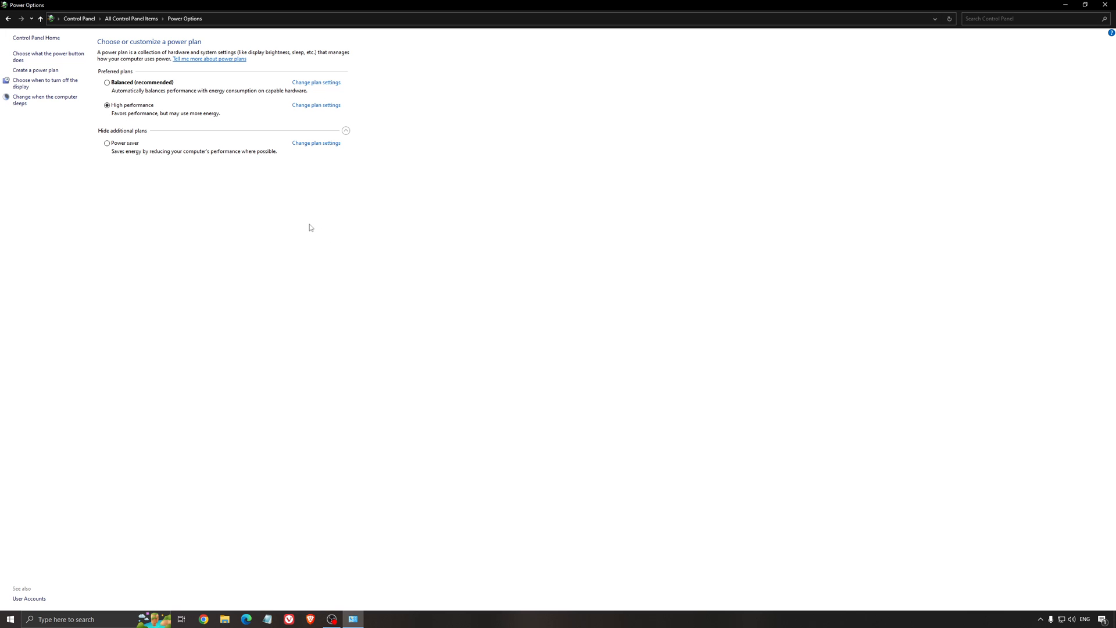
mouse_move(285, 220)
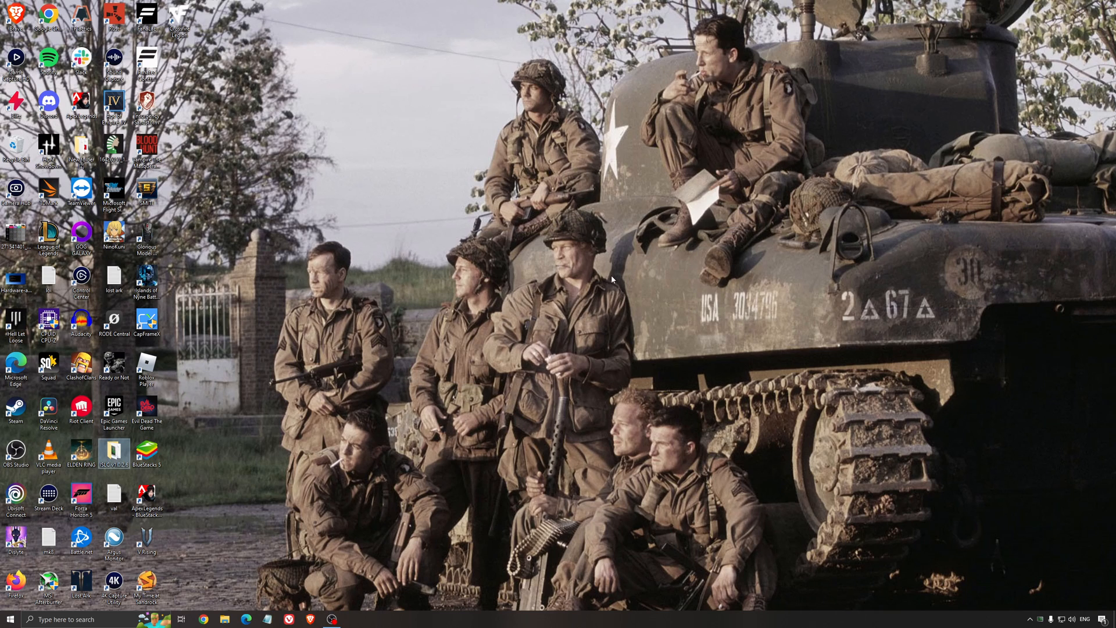
mouse_move(608, 276)
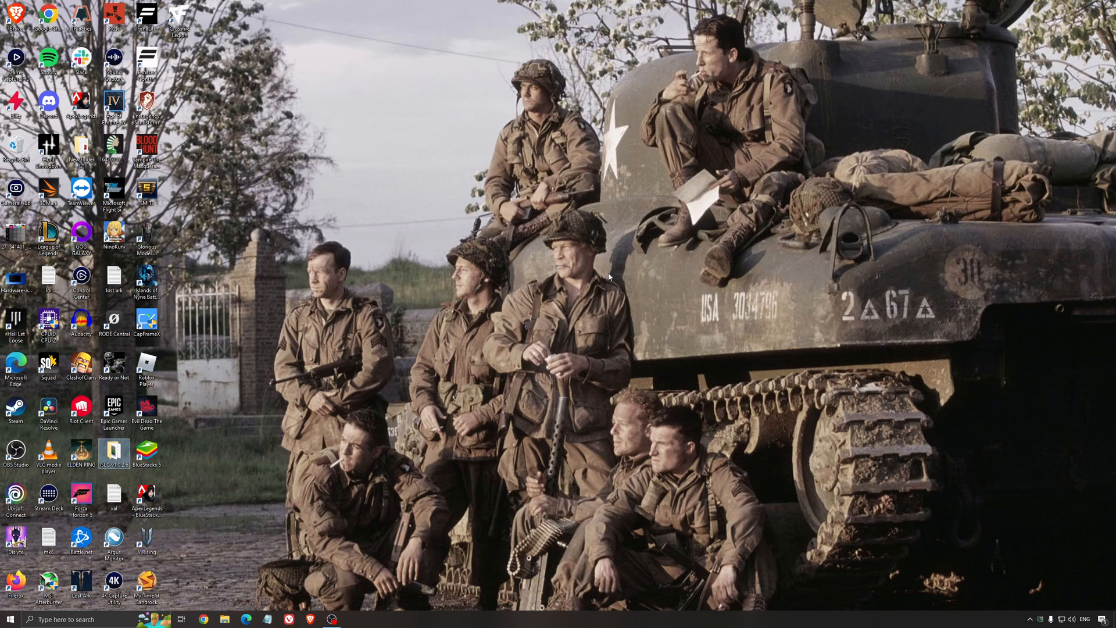
mouse_move(639, 422)
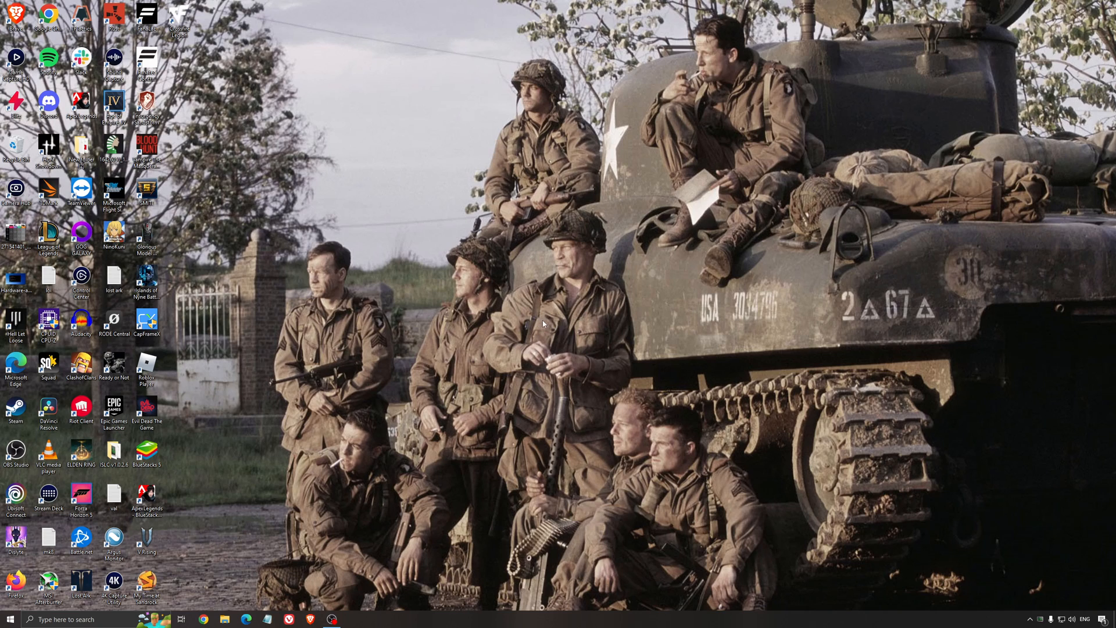
mouse_move(542, 321)
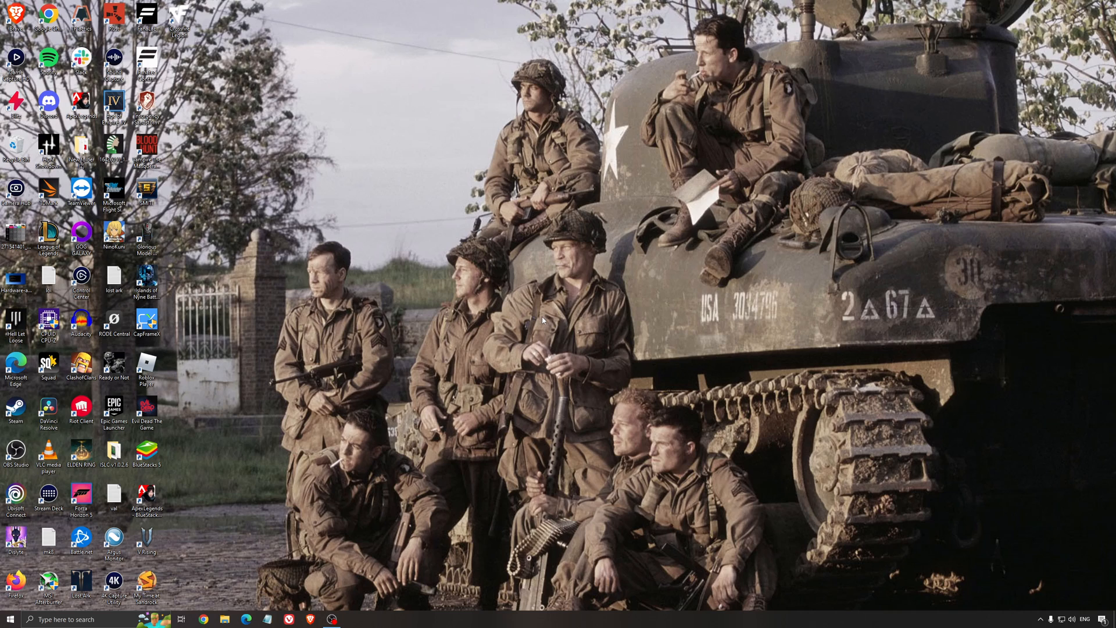
mouse_move(549, 315)
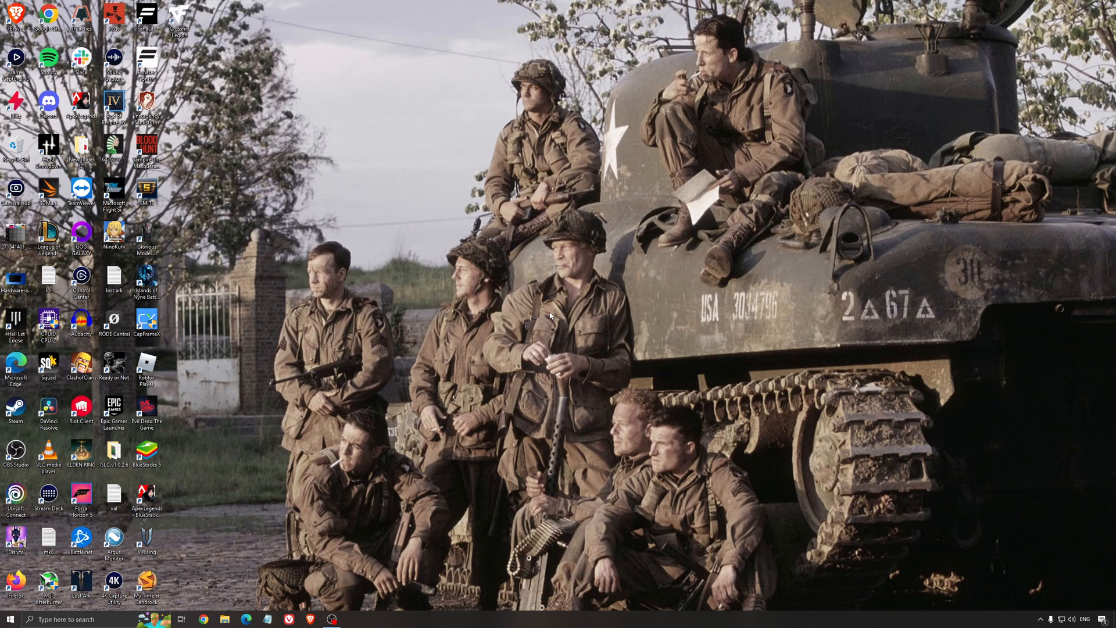
mouse_move(553, 313)
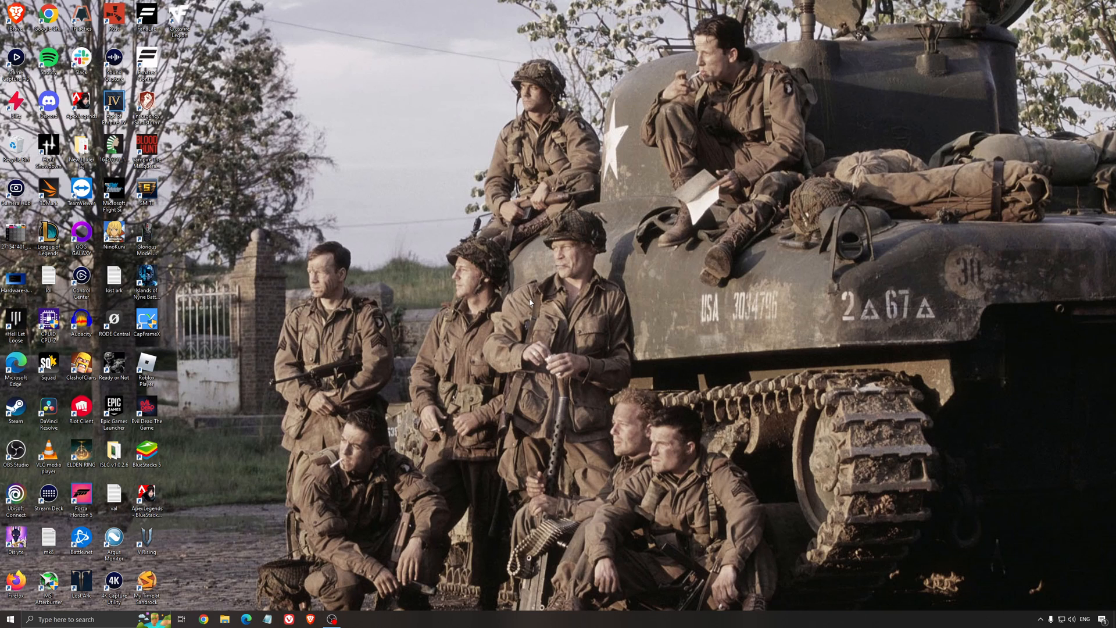
mouse_move(506, 286)
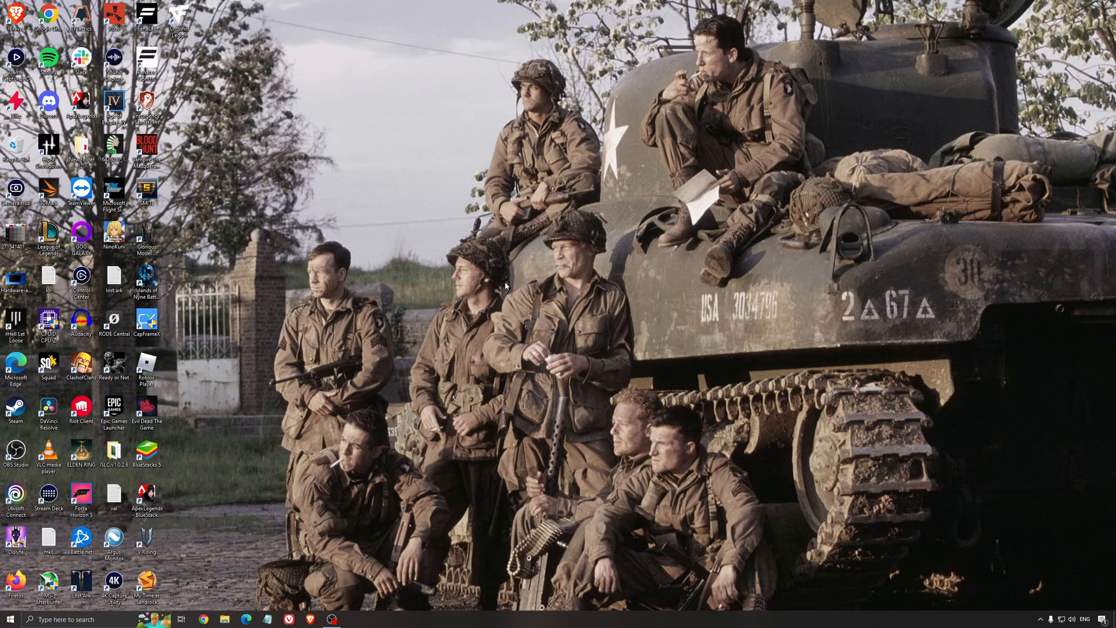
mouse_move(515, 283)
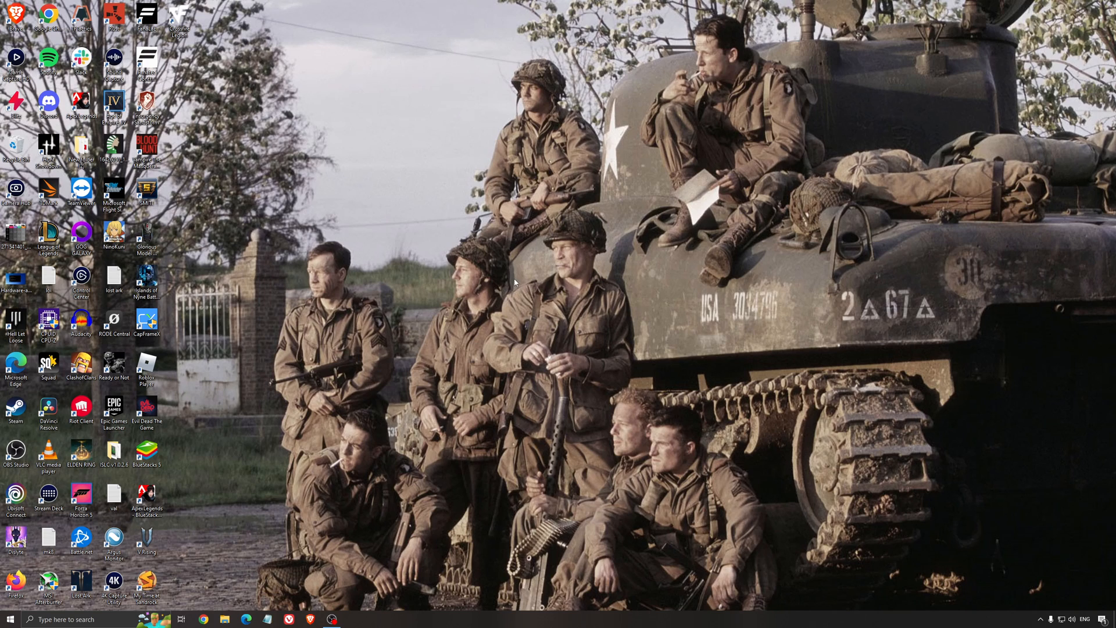
mouse_move(549, 304)
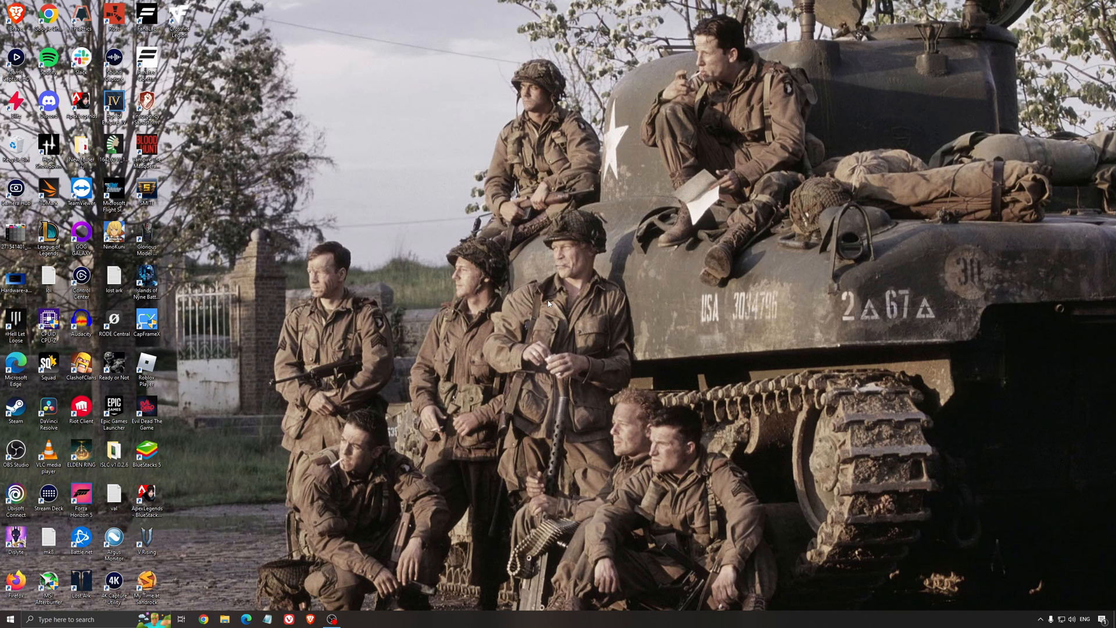
mouse_move(579, 308)
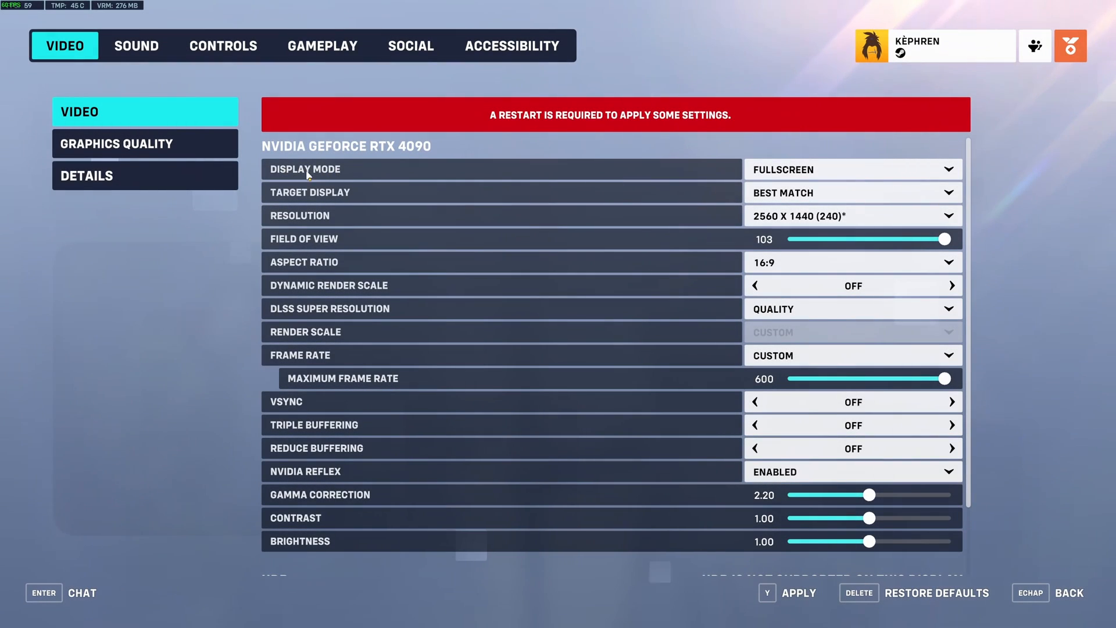
left_click(850, 169)
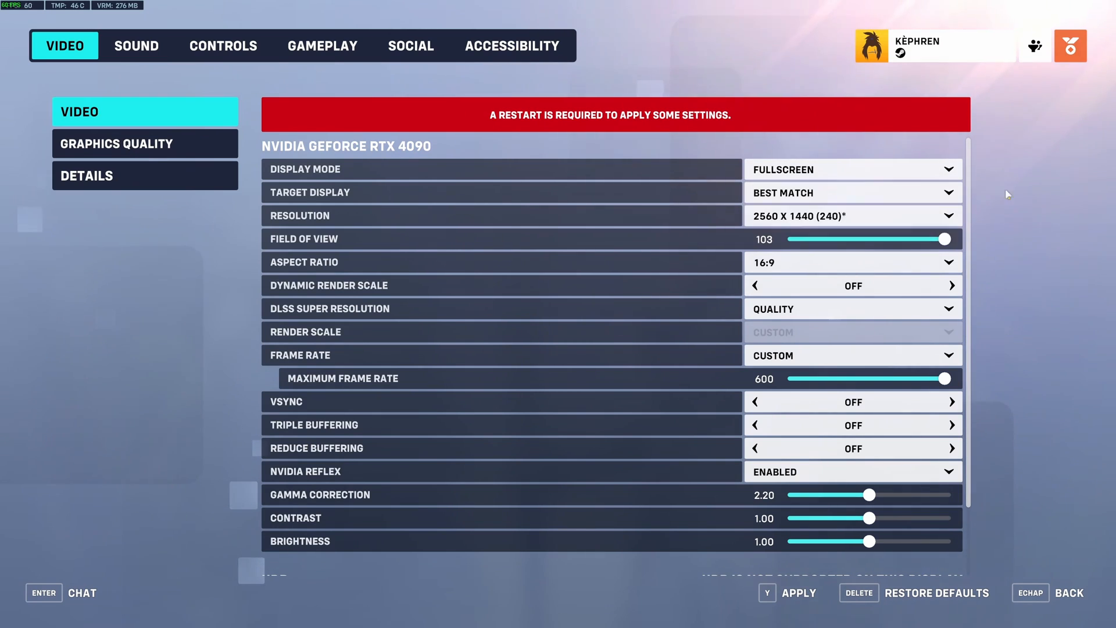
mouse_move(327, 197)
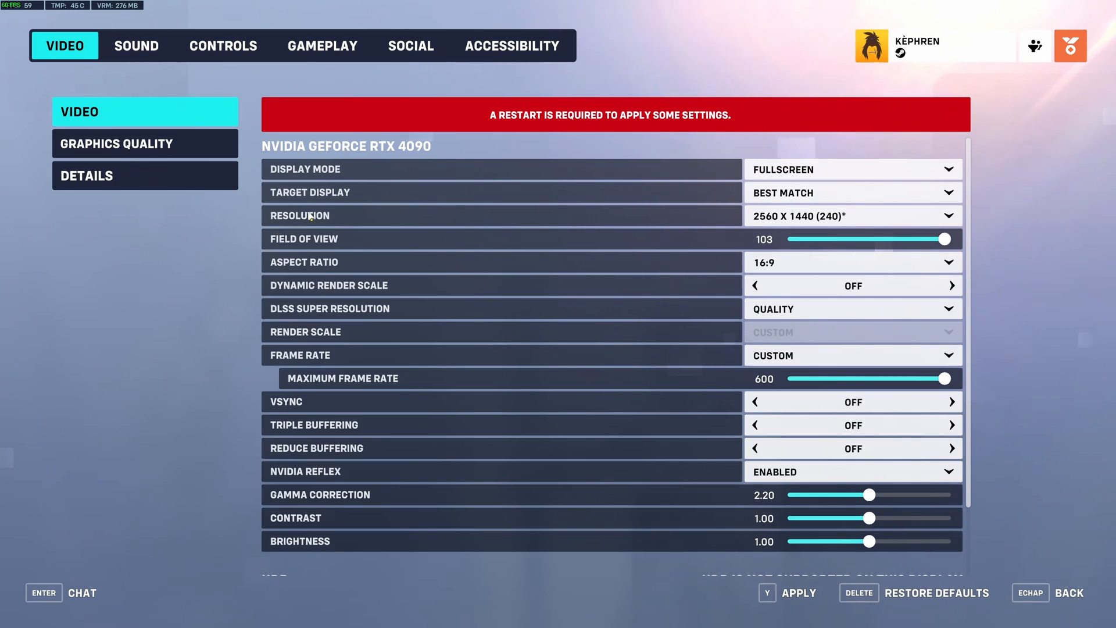
left_click(851, 215)
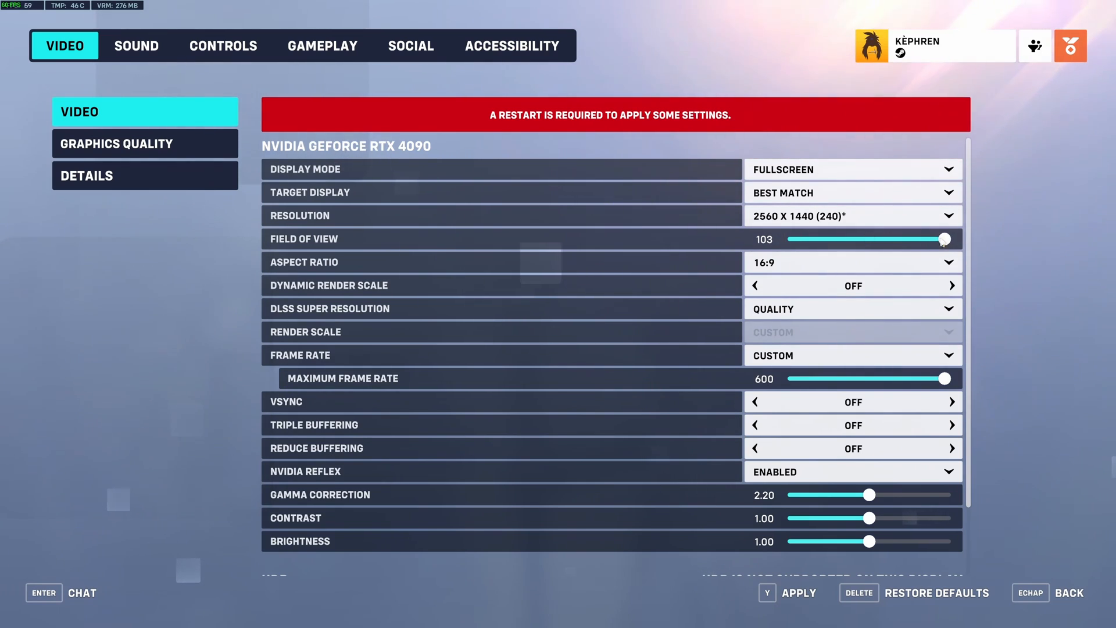
left_click_drag(942, 239, 853, 239)
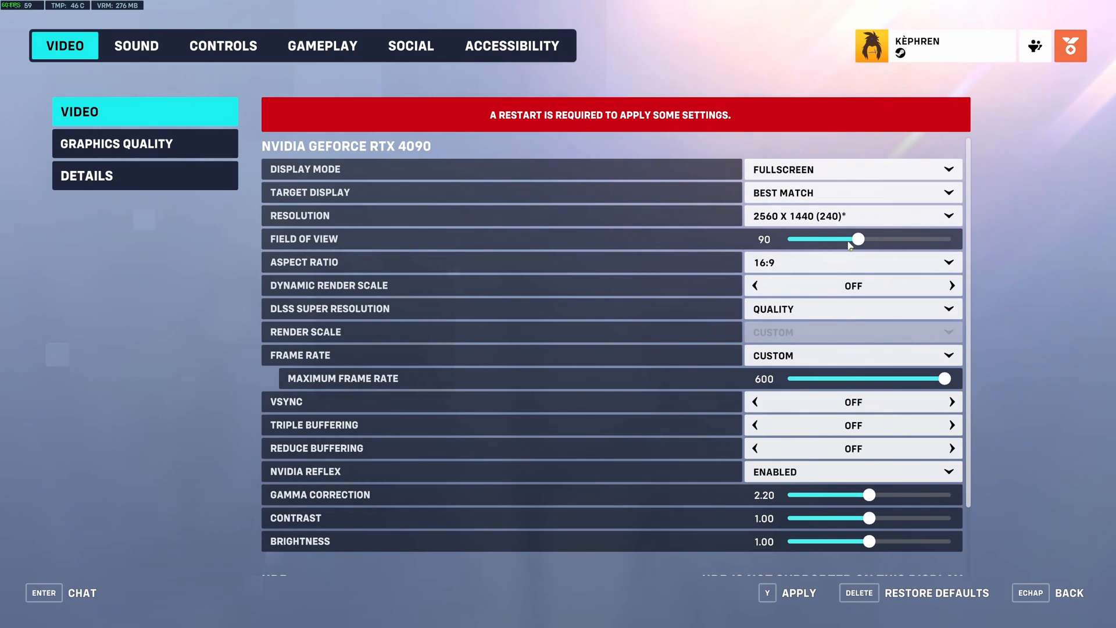
left_click_drag(858, 239, 945, 239)
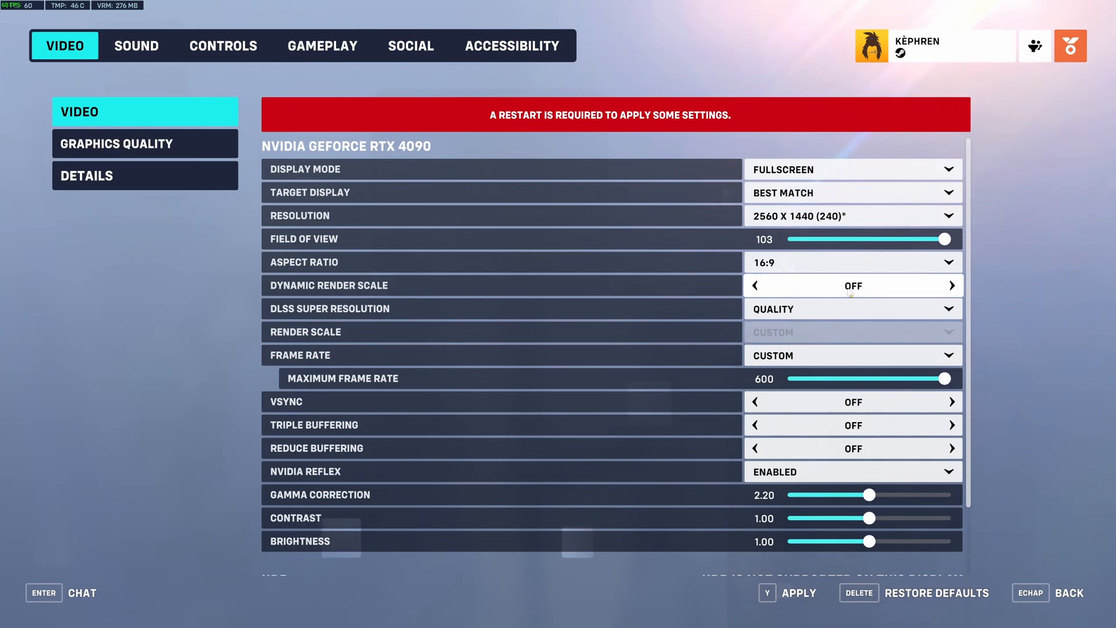
left_click(950, 285)
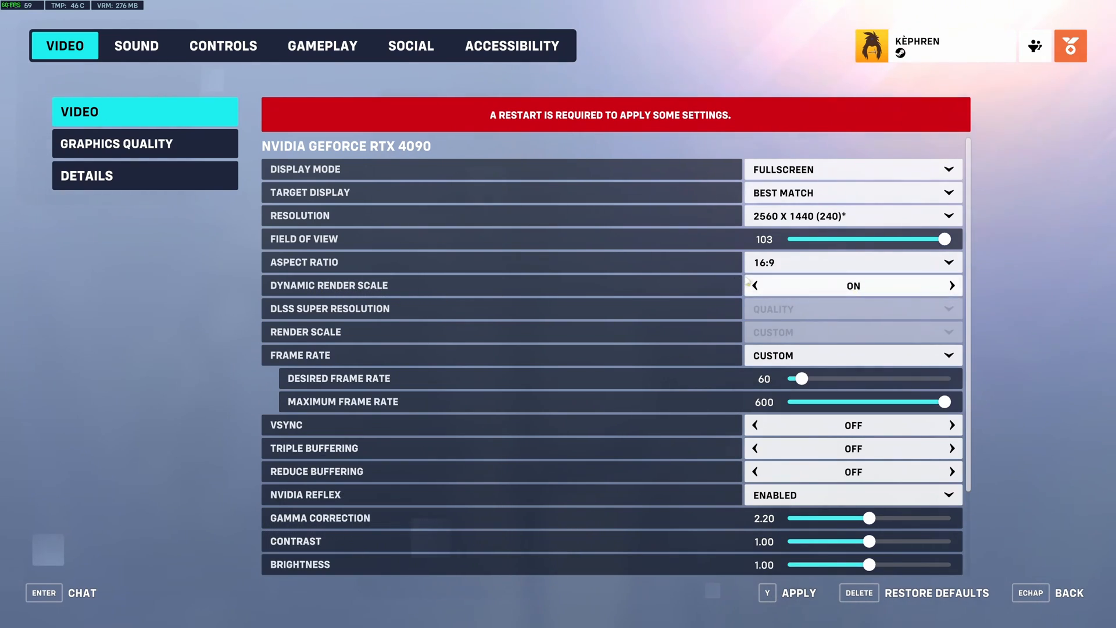
left_click(754, 285)
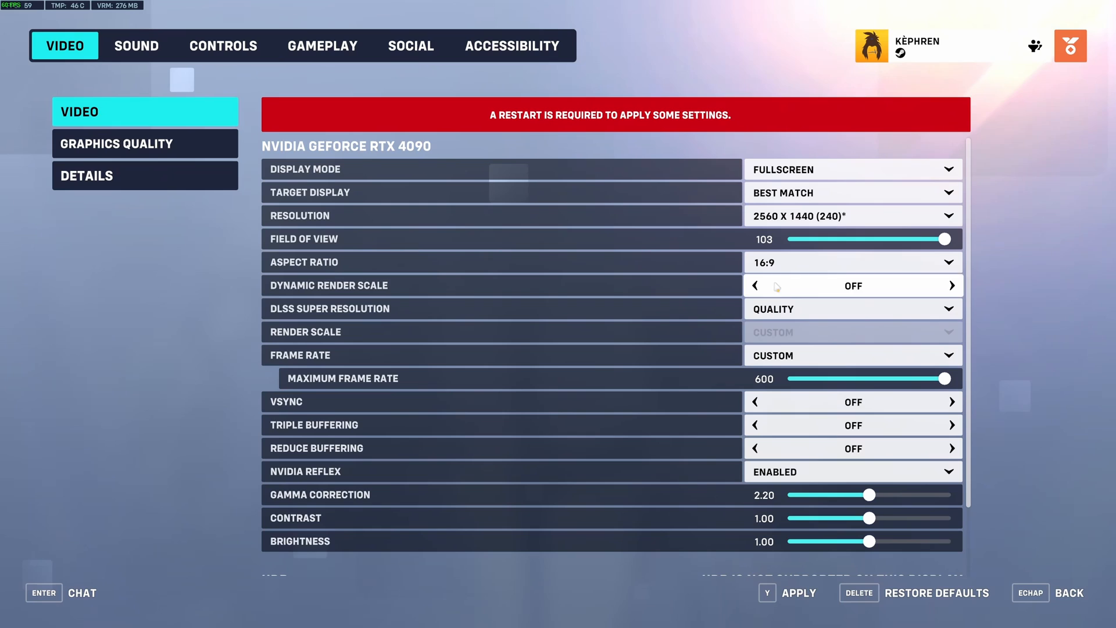
Step: List the DLSS Super Resolution modes, Auto through Ultra Performance, keeping Quality selected
scroll("down", 3)
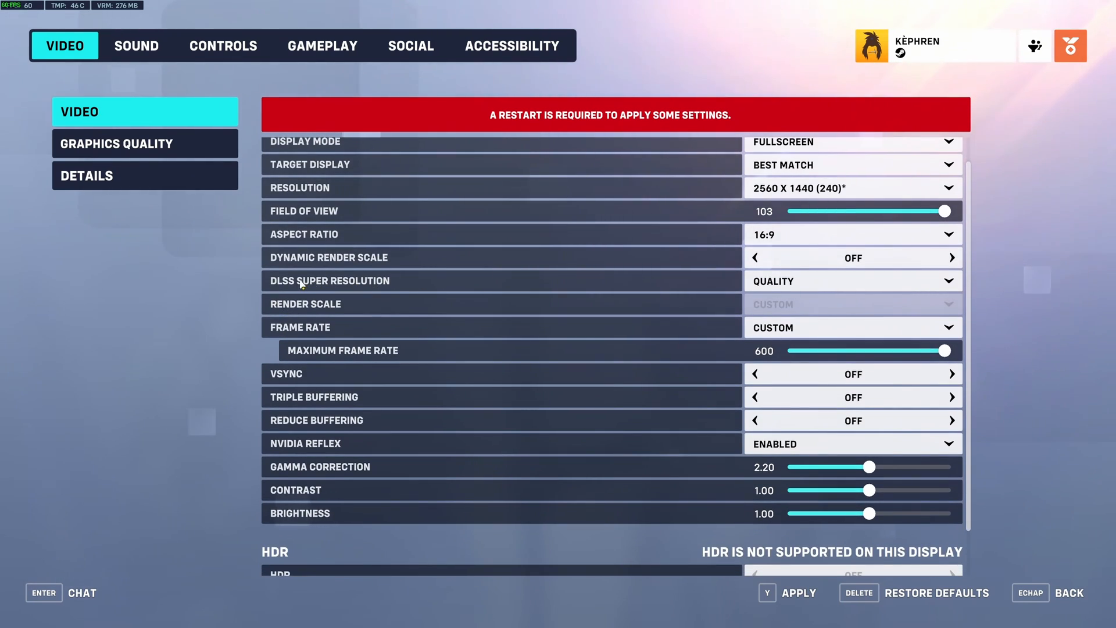
left_click(852, 281)
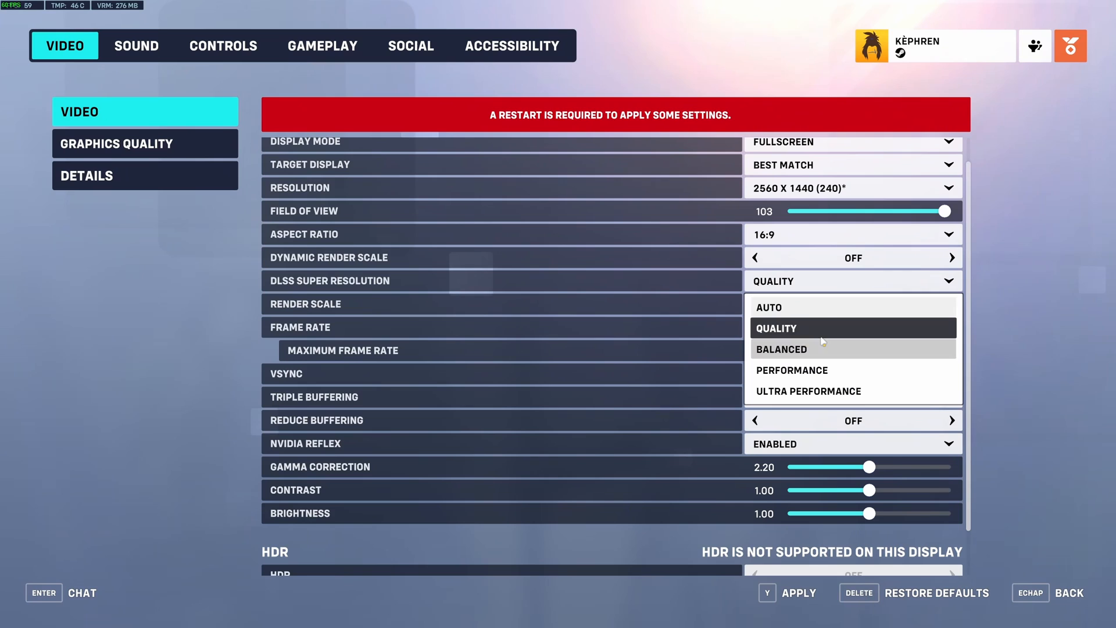
mouse_move(796, 329)
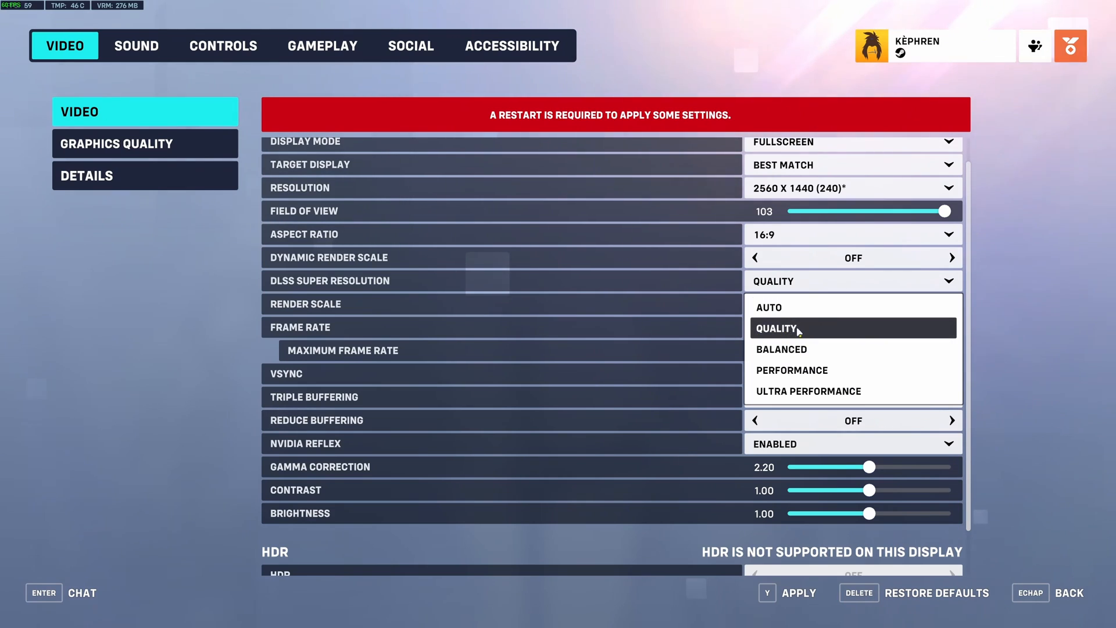
mouse_move(780, 349)
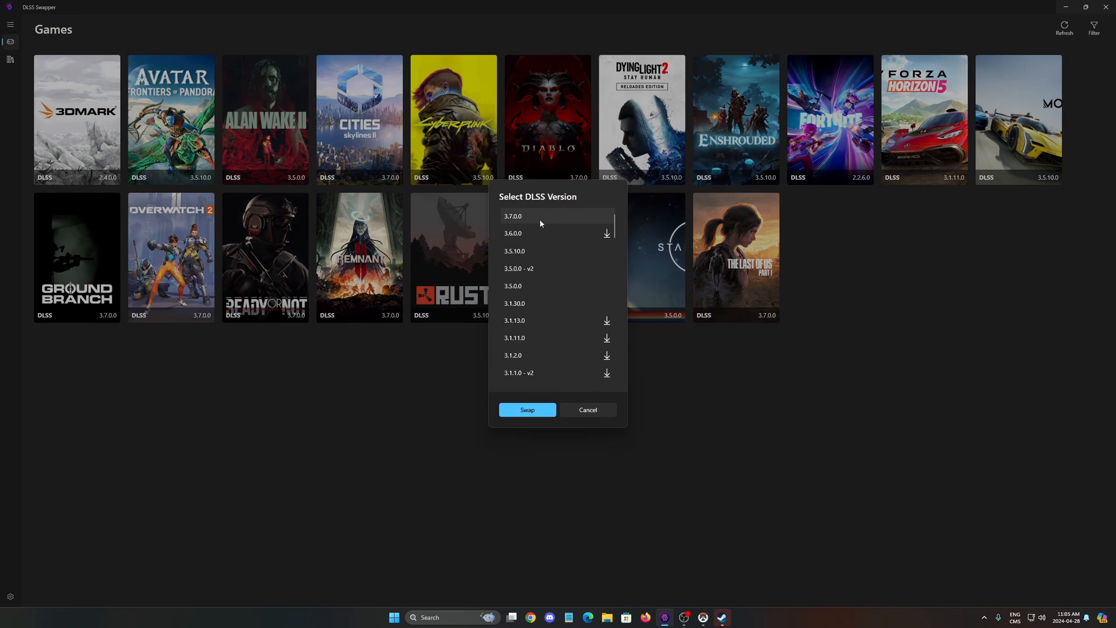
mouse_move(504, 221)
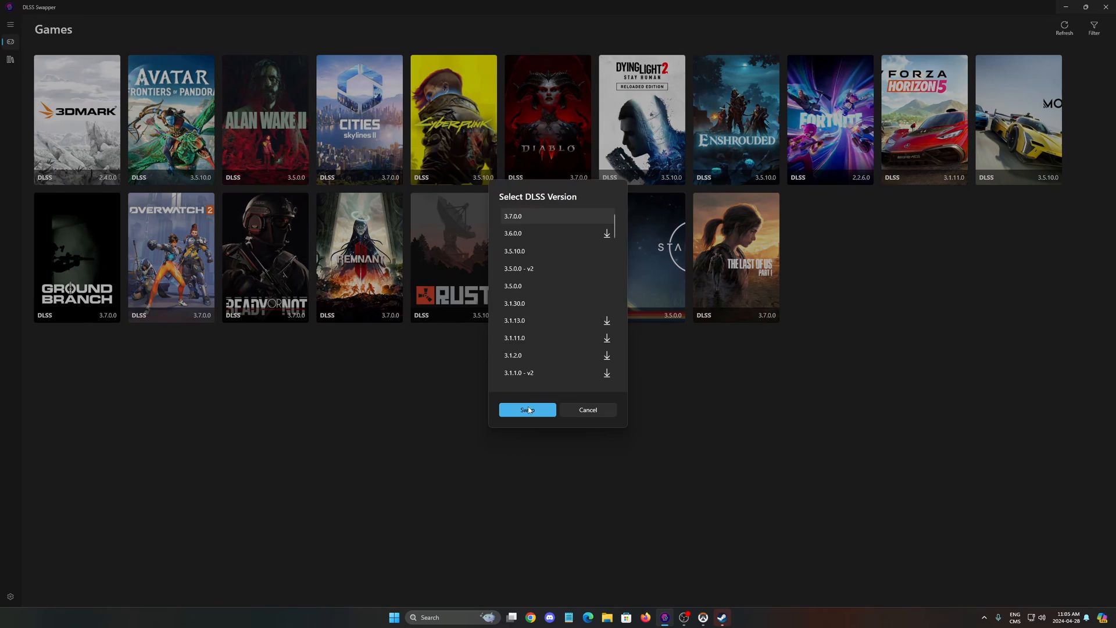
Step: Swap DLSS version 3.7.0.0 into the game
left_click(526, 409)
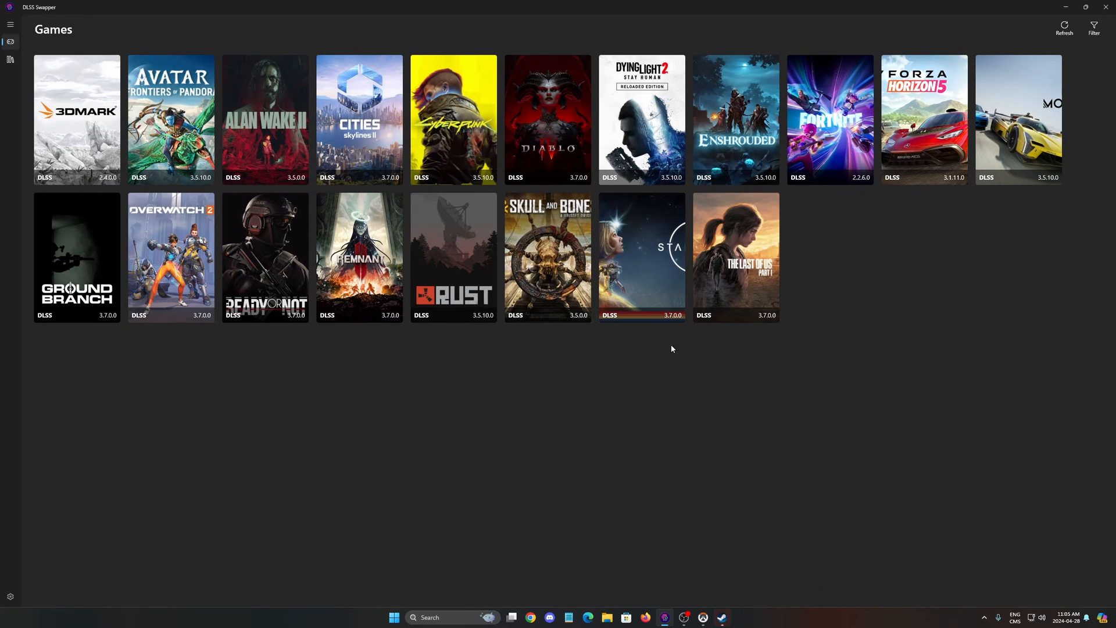
mouse_move(612, 204)
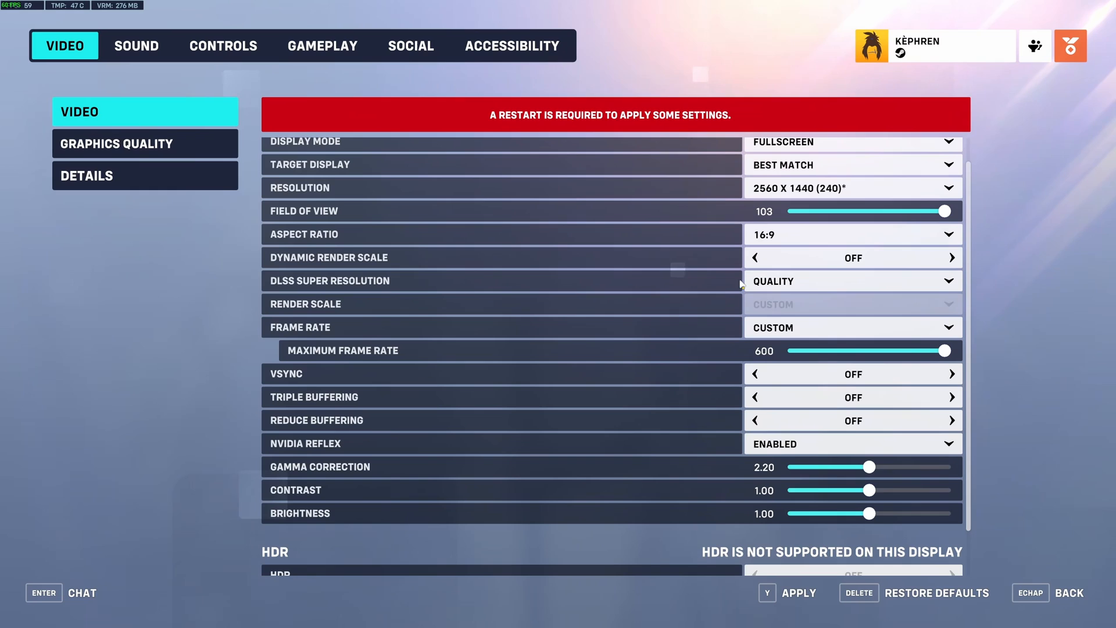
Step: Scroll Overwatch 2's Video settings down to HDR, then open Graphics Quality
scroll("down", 3)
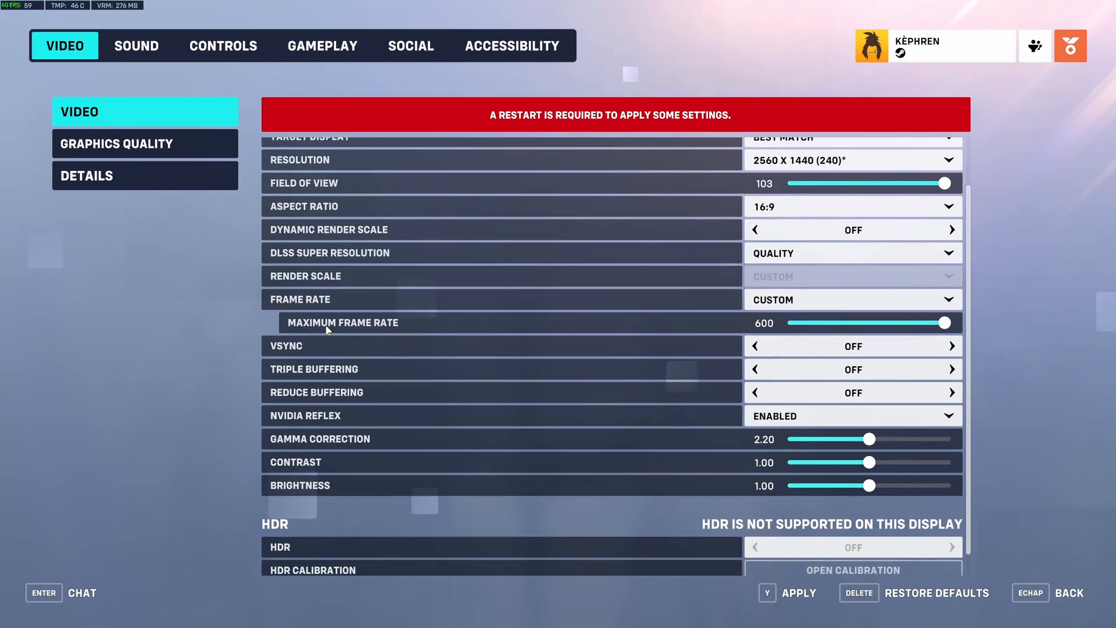
scroll("down", 3)
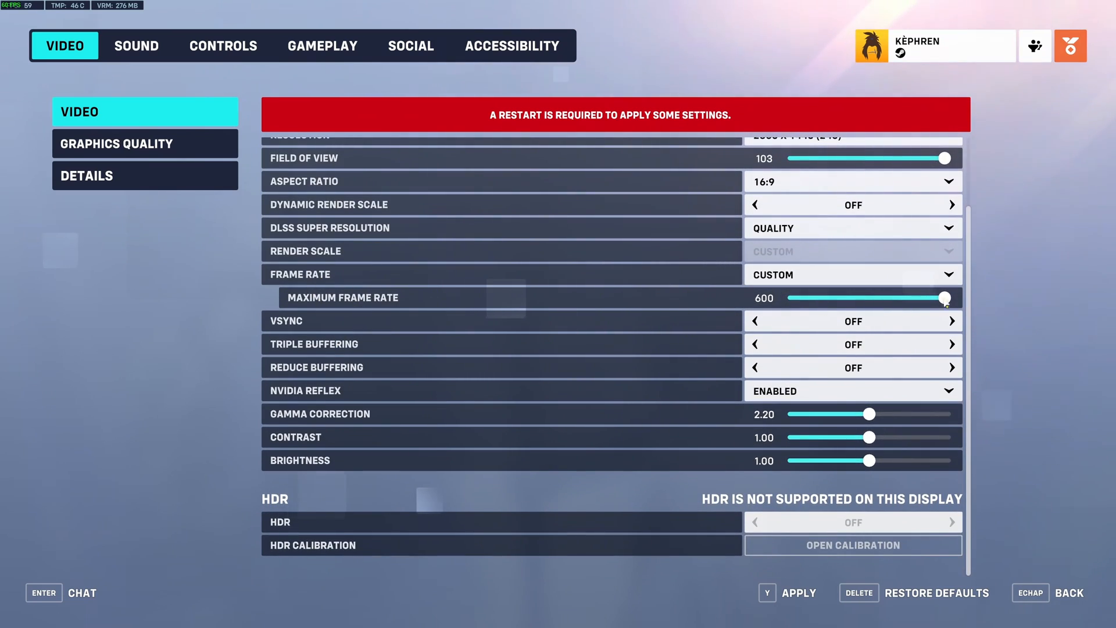
left_click(763, 298)
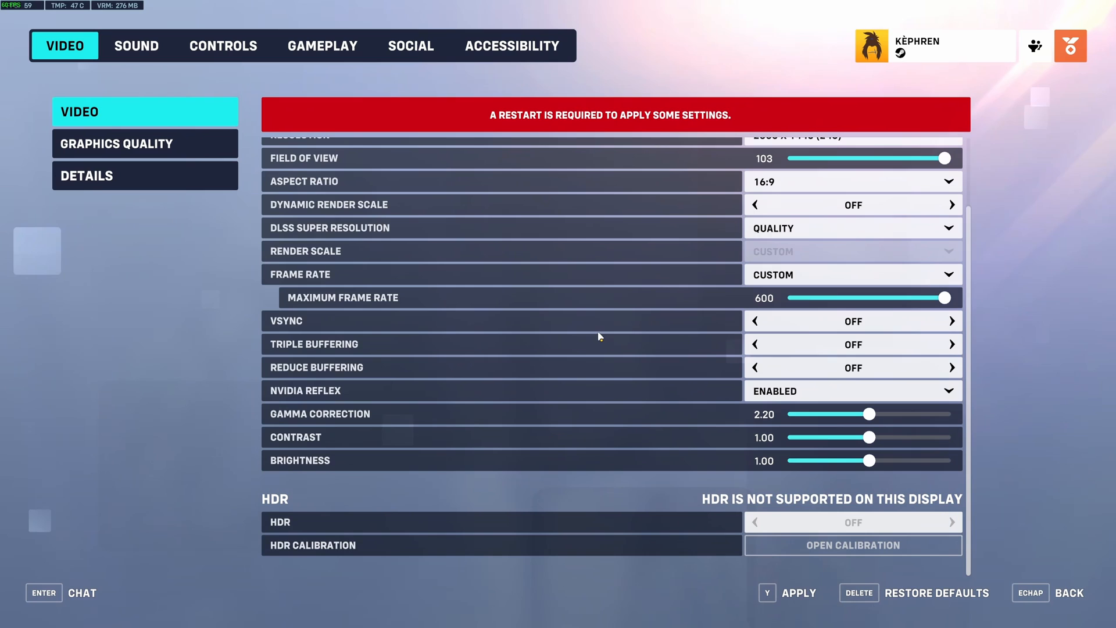
mouse_move(653, 313)
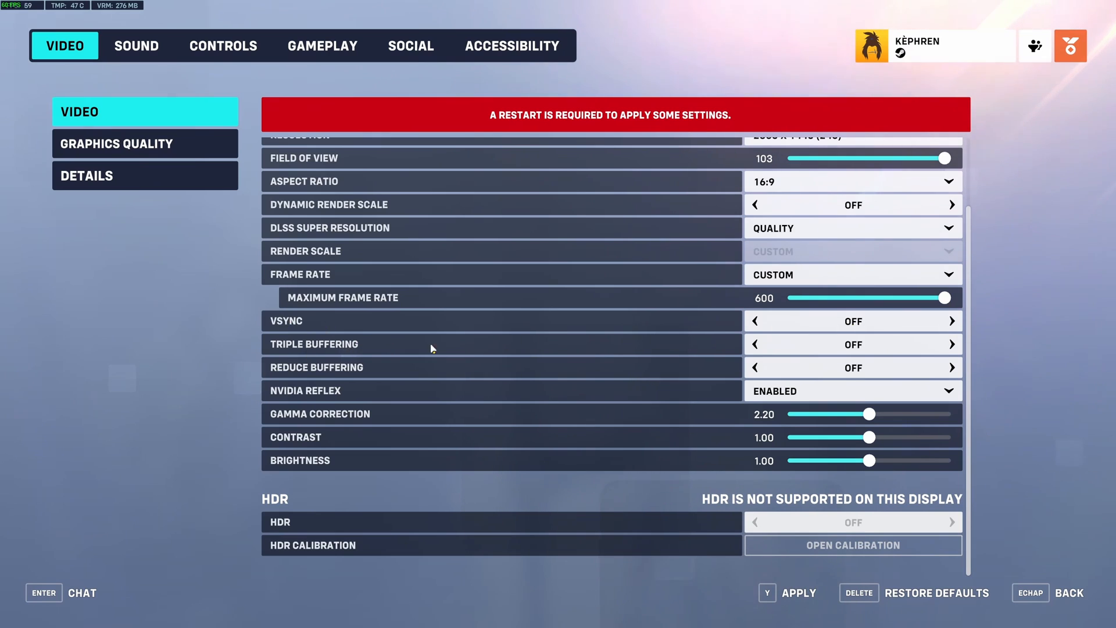
mouse_move(291, 394)
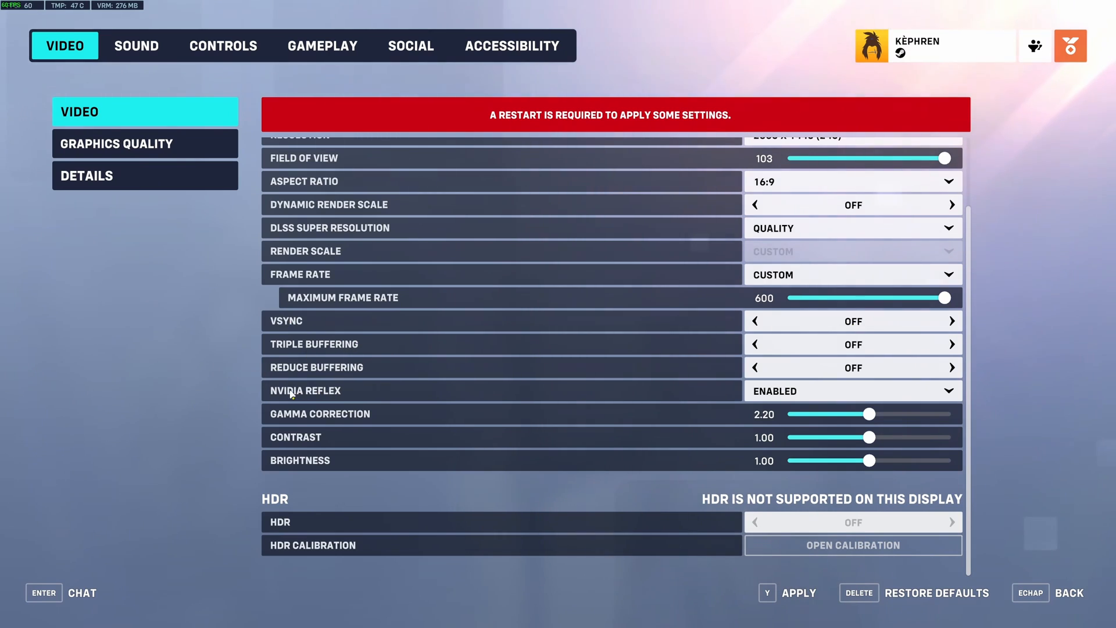
mouse_move(818, 441)
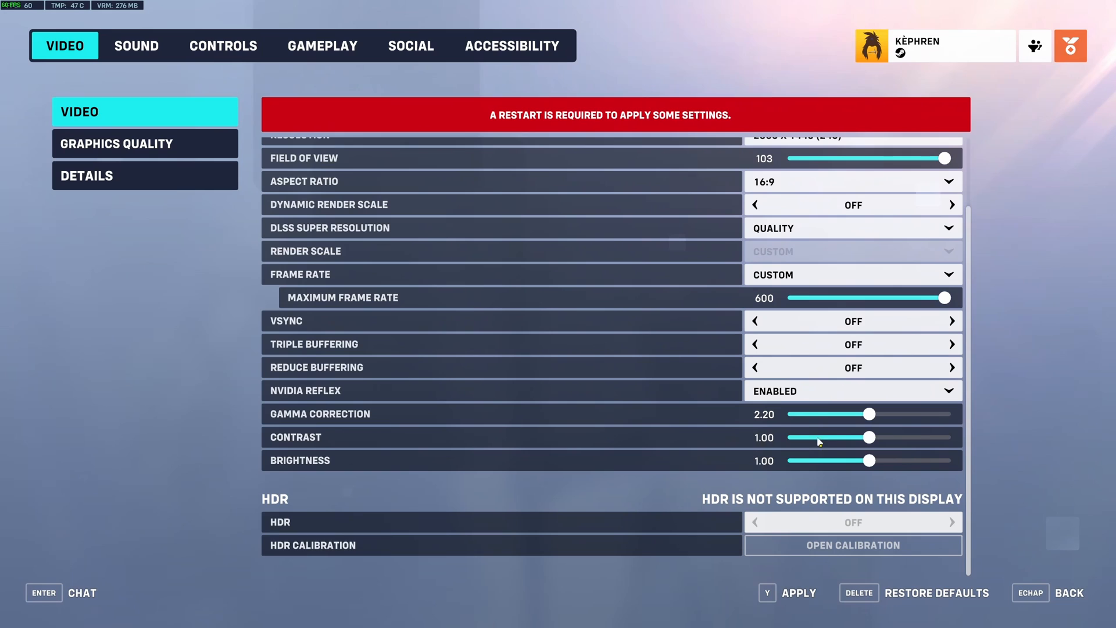
mouse_move(517, 356)
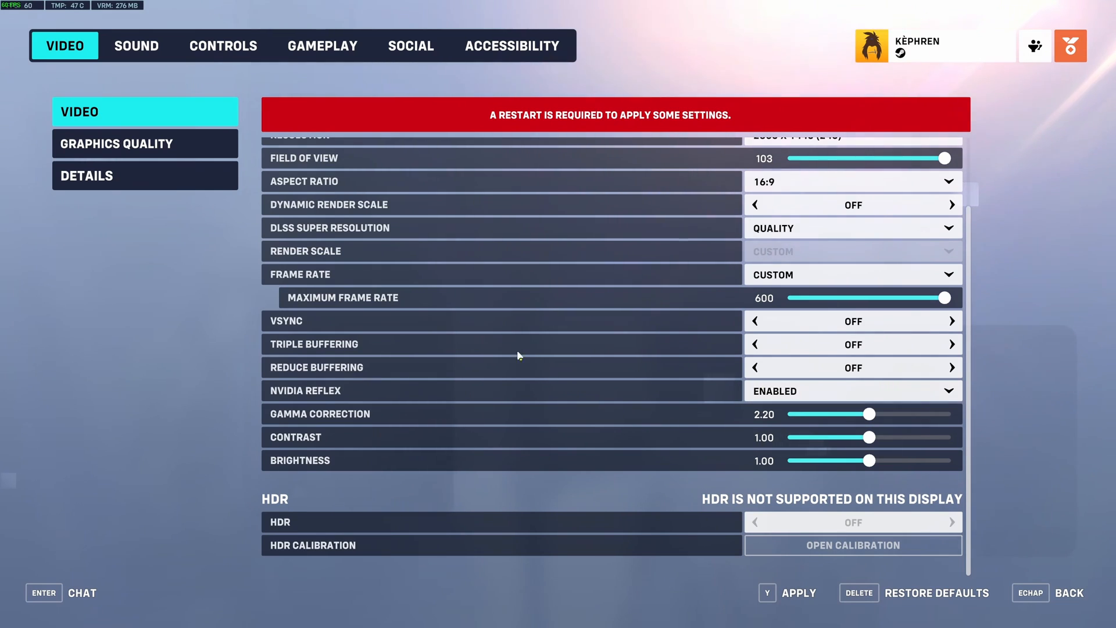
left_click(144, 143)
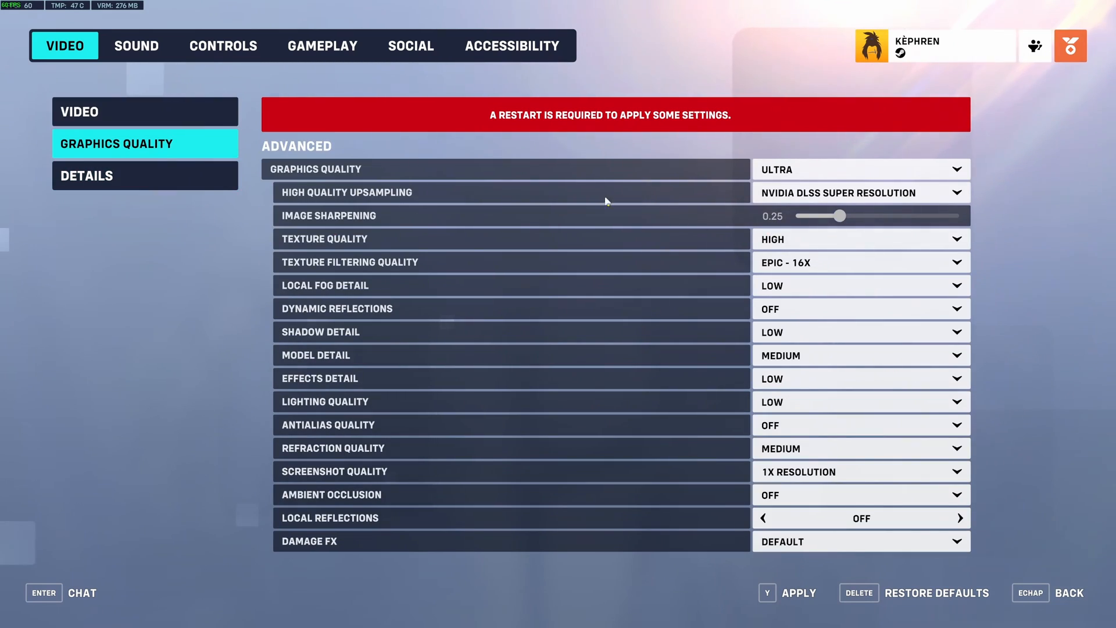
left_click(859, 192)
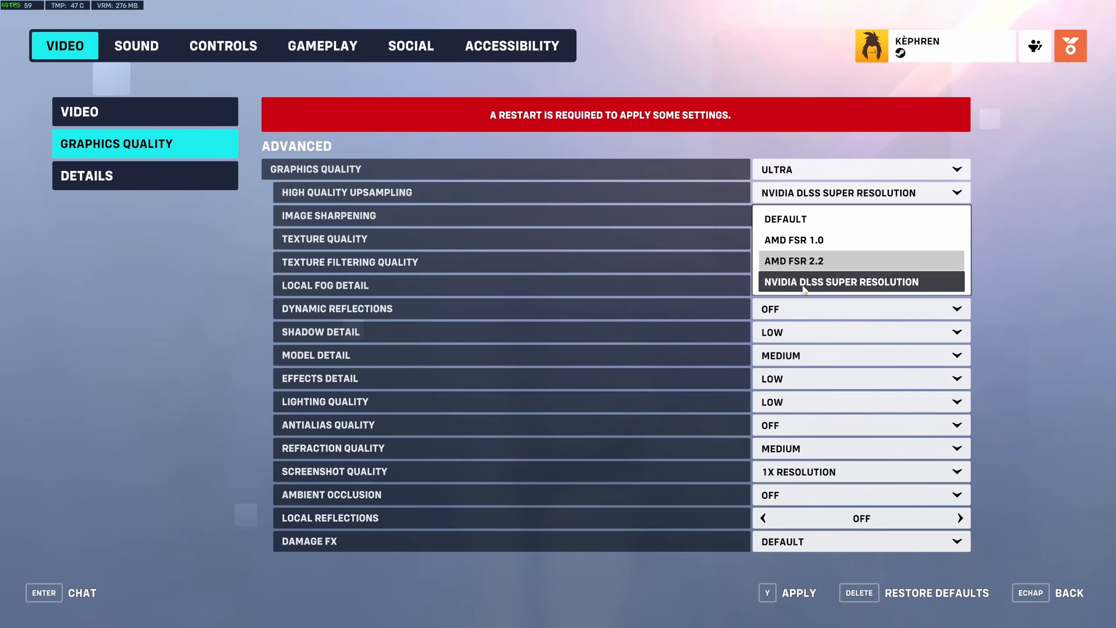
mouse_move(815, 266)
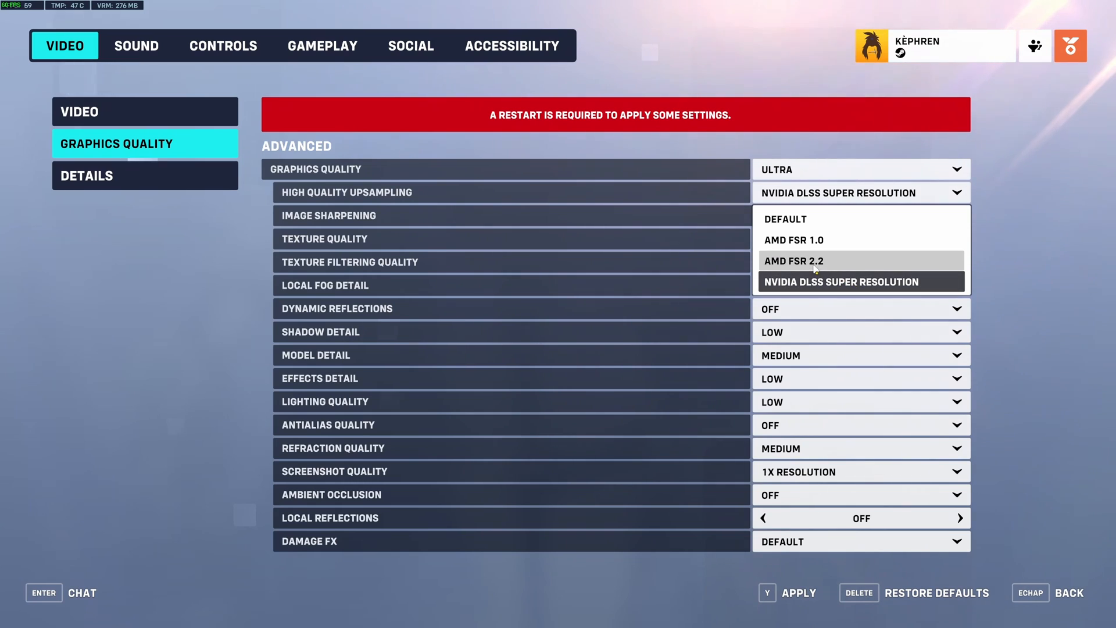
mouse_move(790, 265)
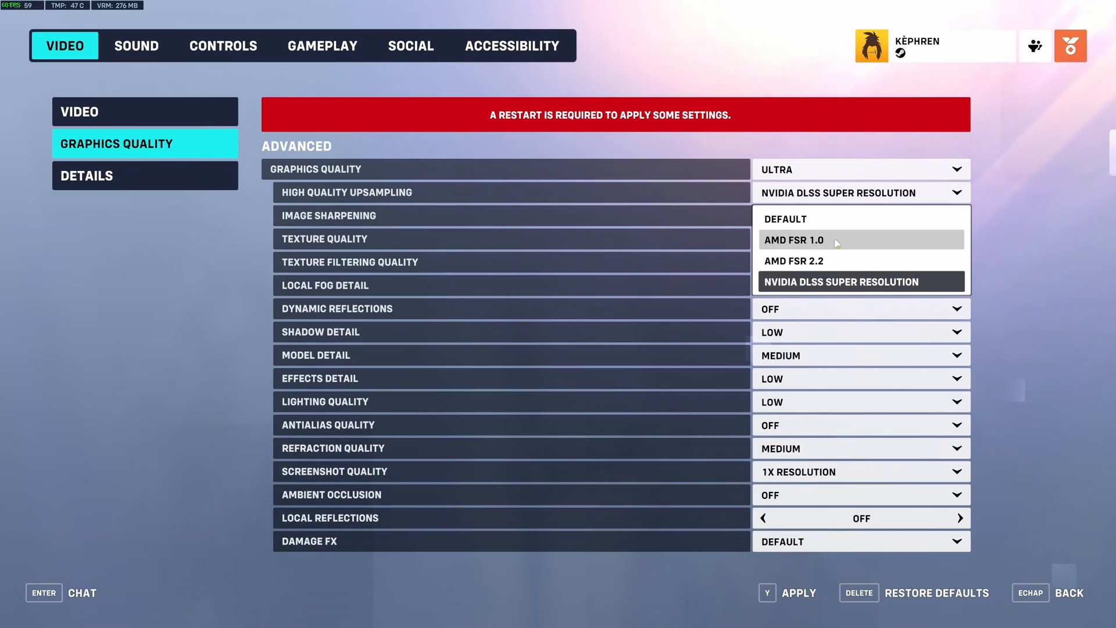
mouse_move(803, 260)
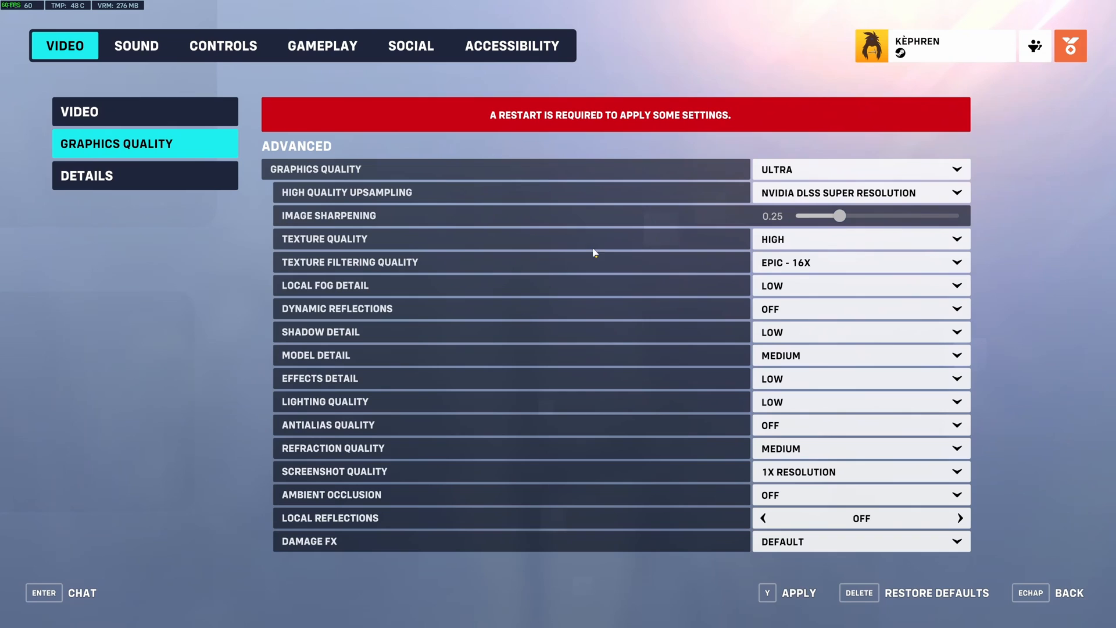
left_click(859, 193)
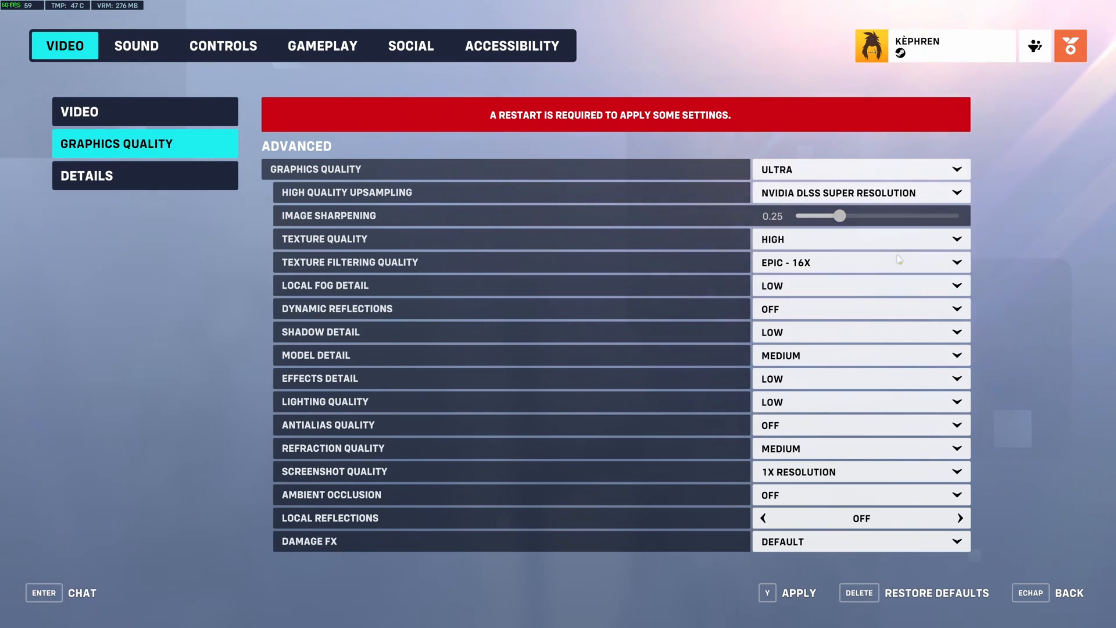
left_click(859, 192)
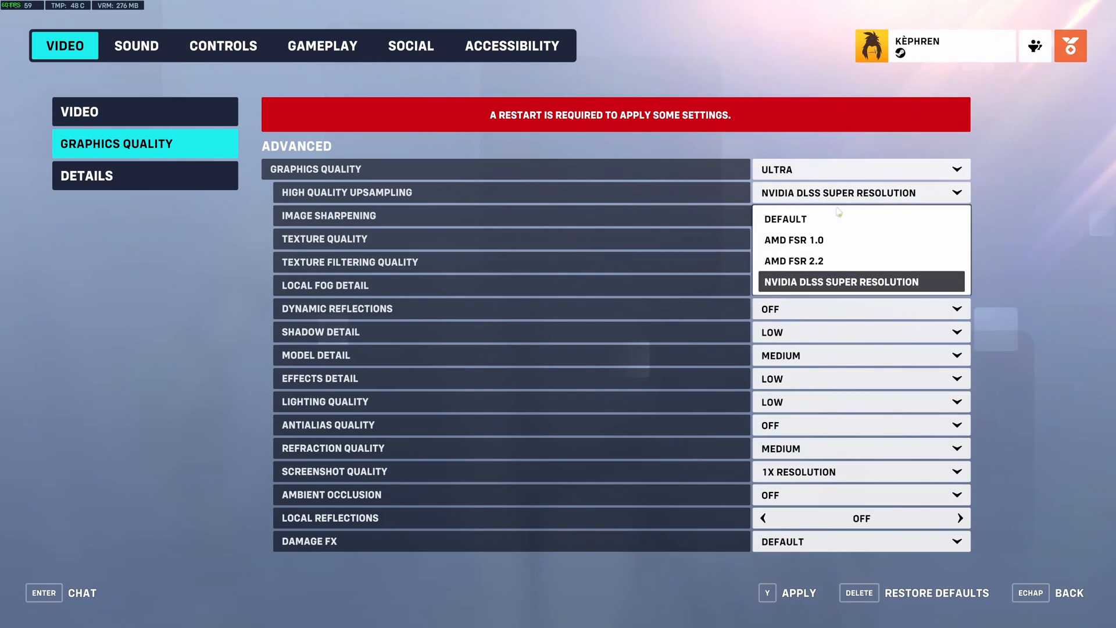
left_click(840, 282)
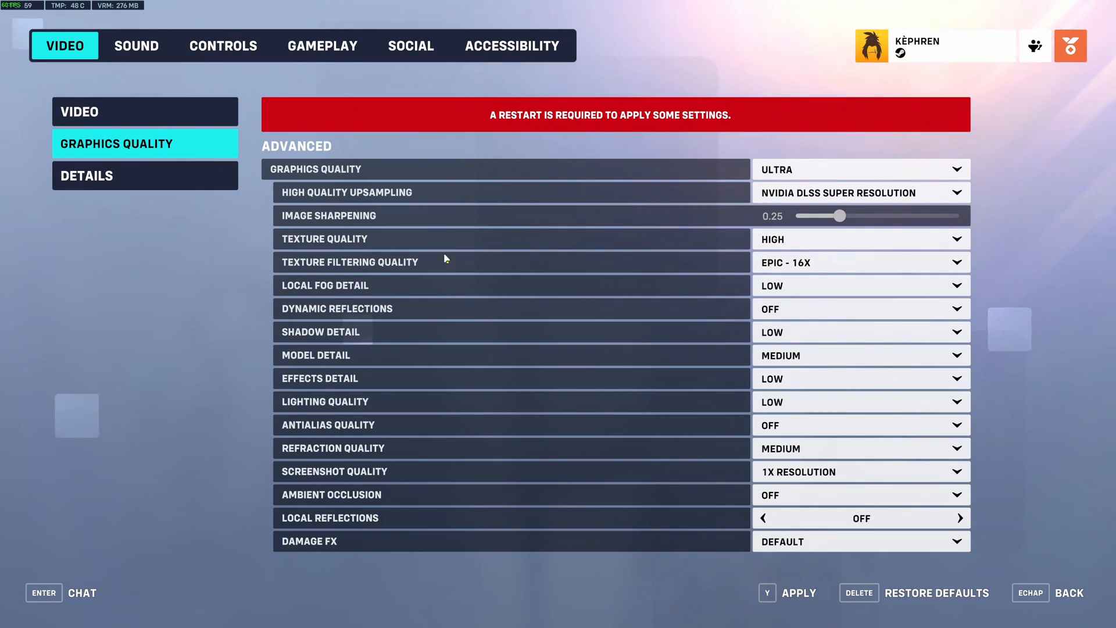
mouse_move(339, 244)
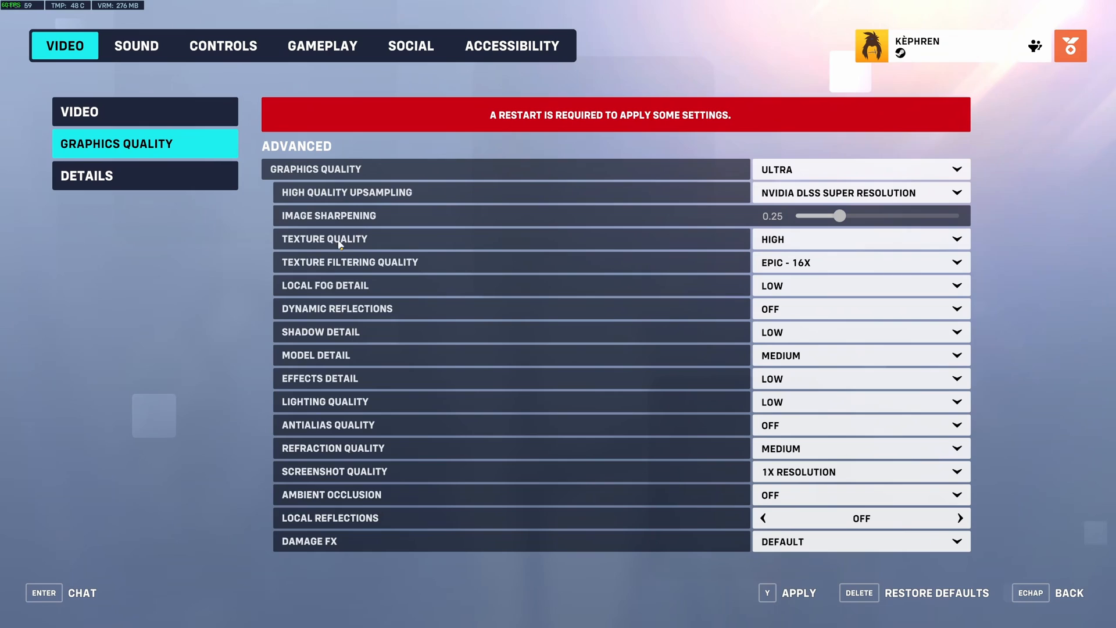
mouse_move(703, 273)
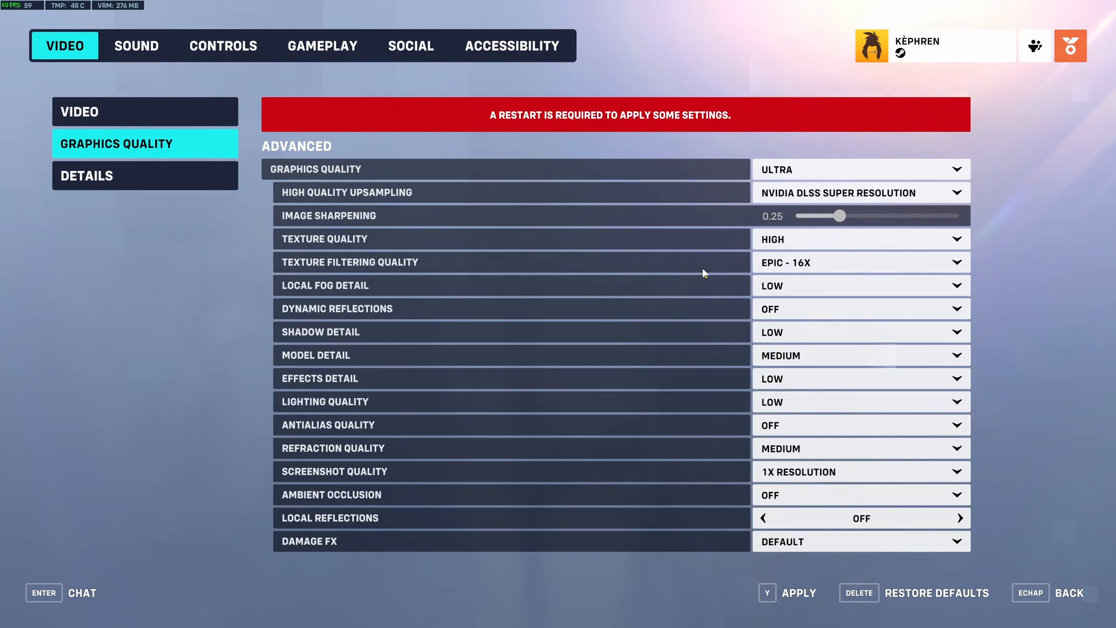
left_click(860, 262)
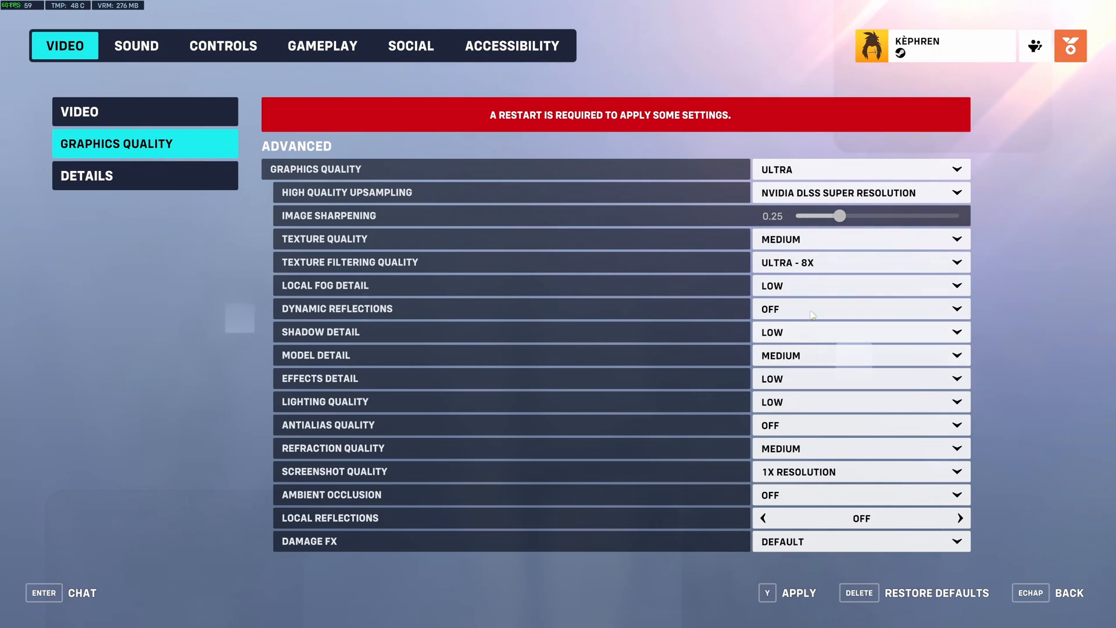
left_click(860, 238)
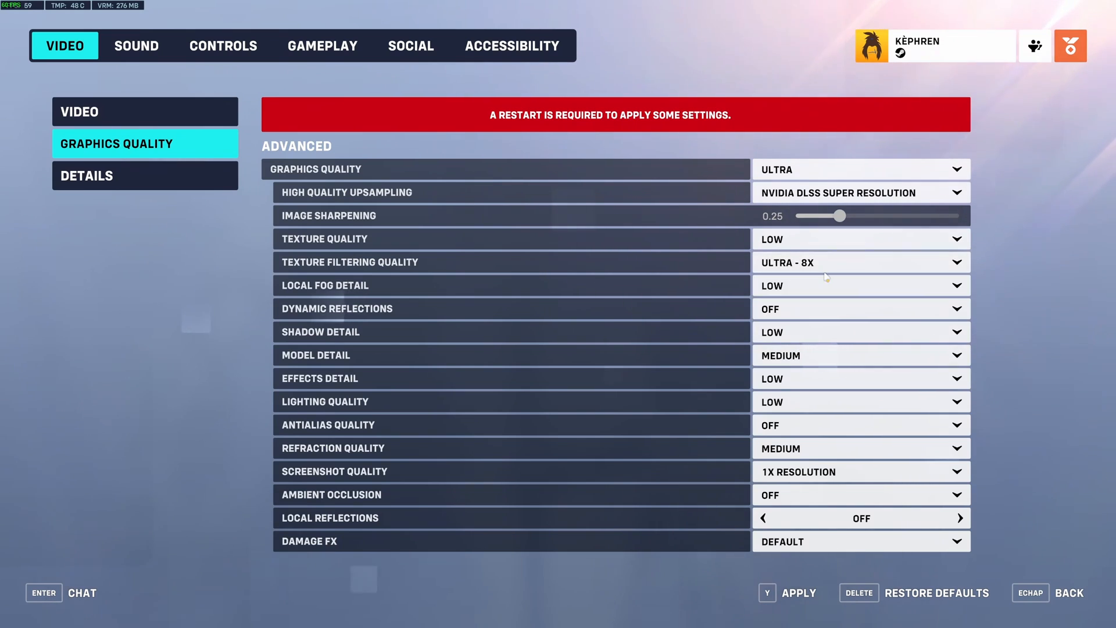
left_click(860, 262)
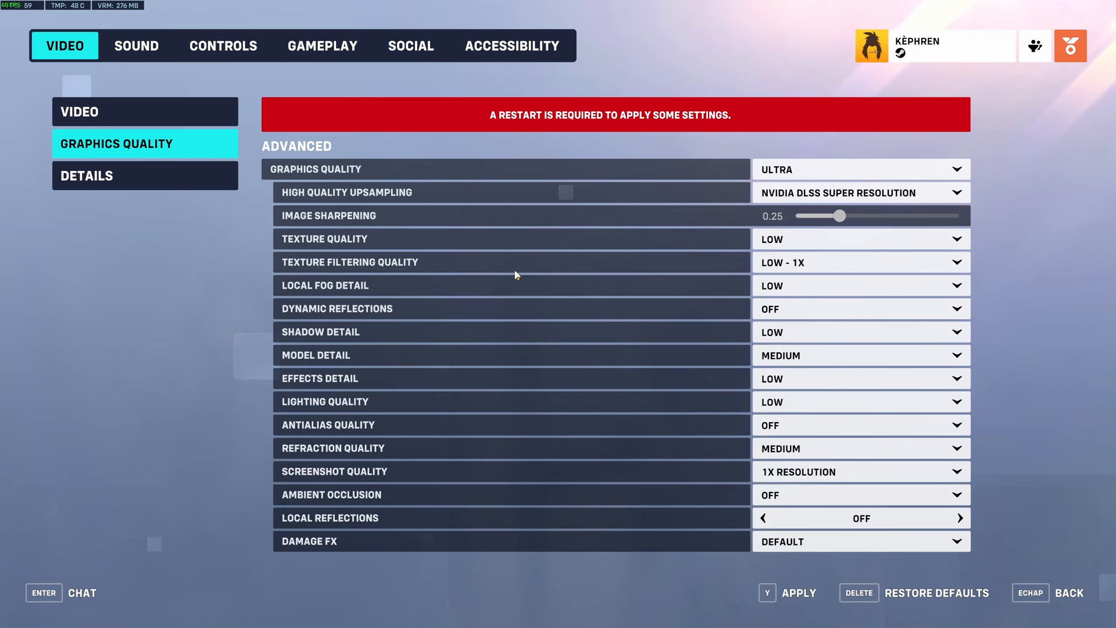
left_click(859, 262)
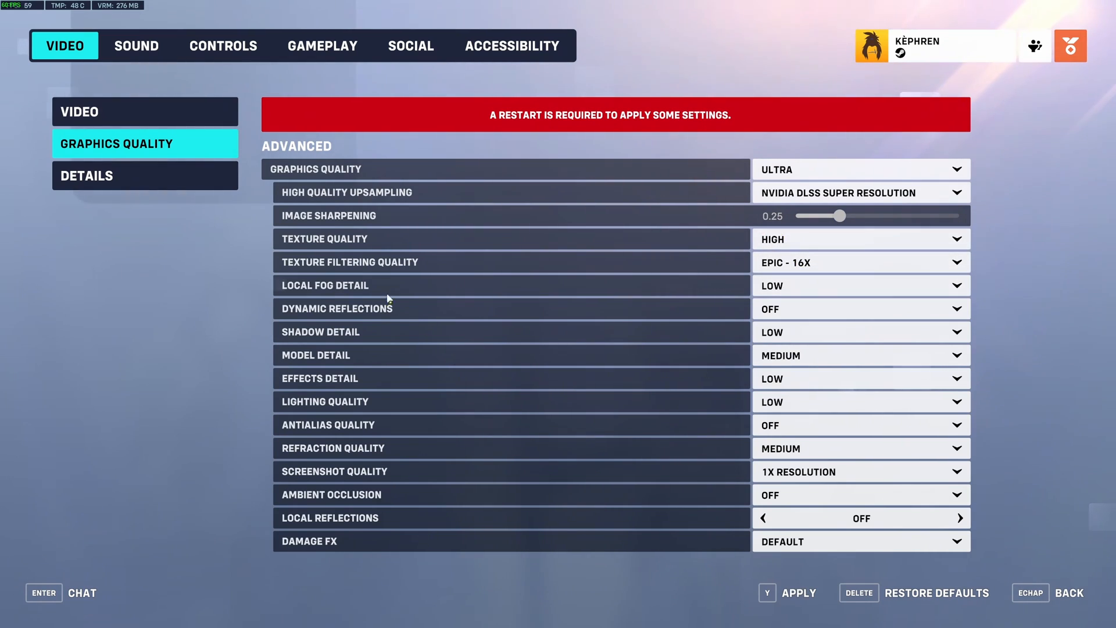
mouse_move(815, 300)
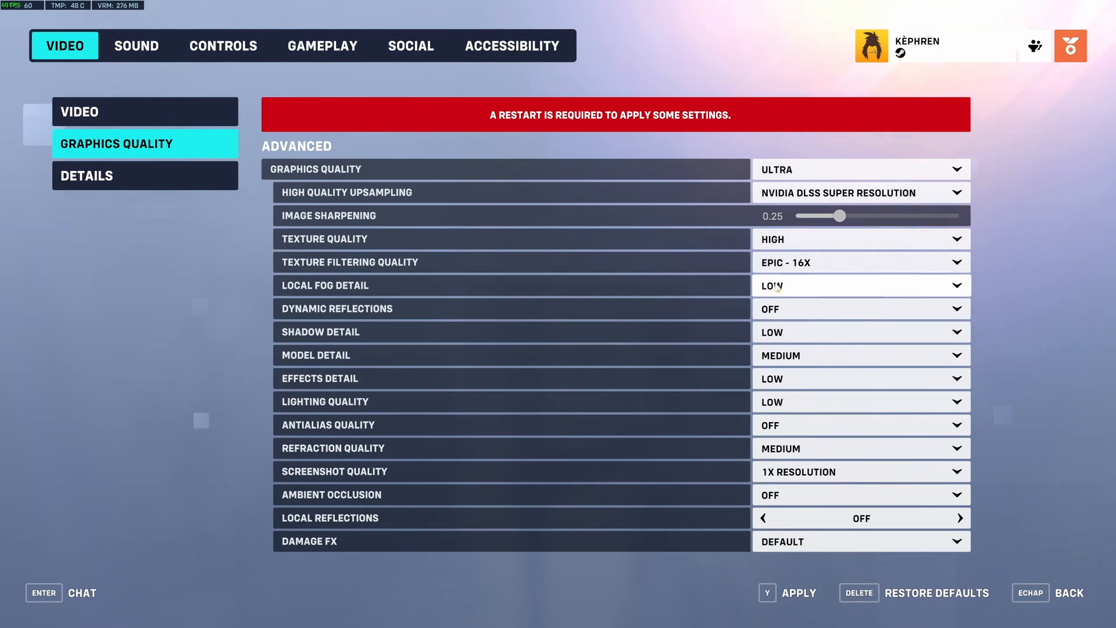
mouse_move(801, 321)
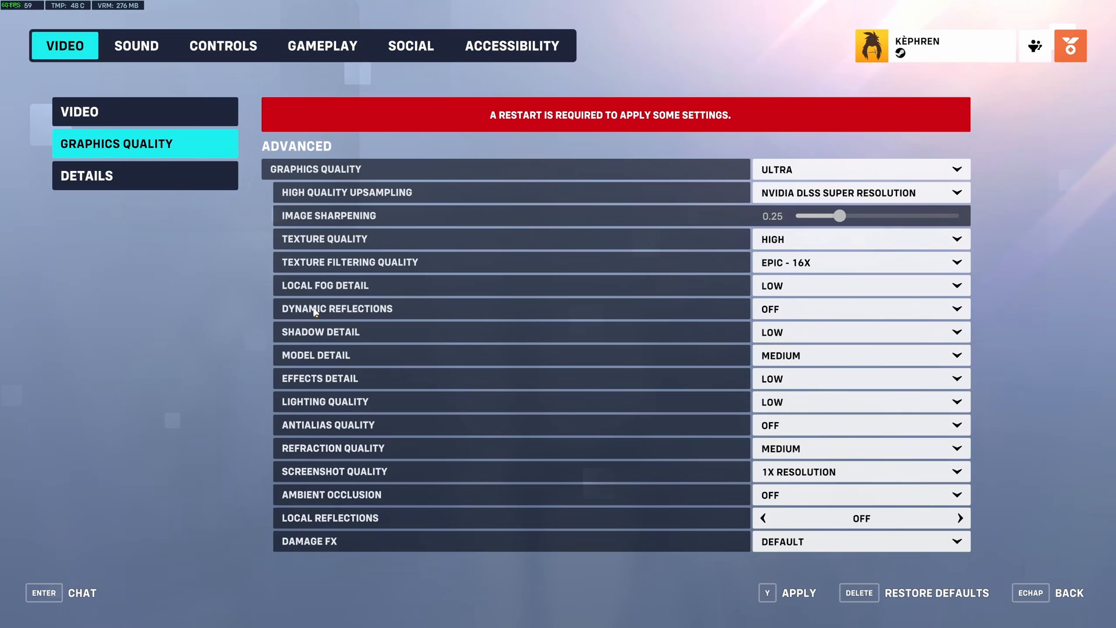
mouse_move(399, 316)
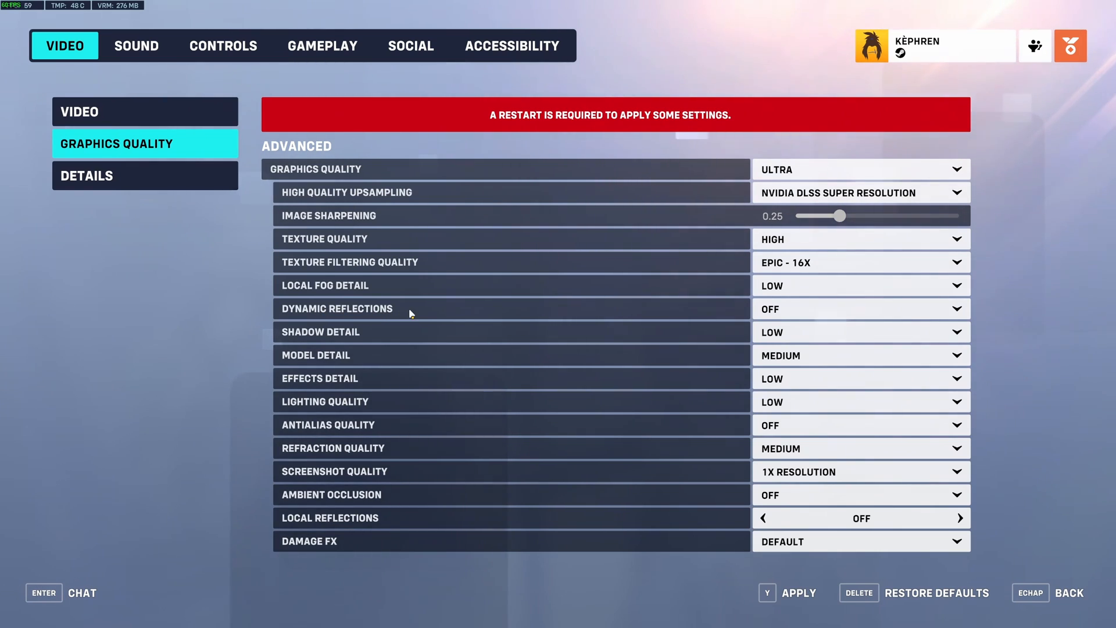
mouse_move(527, 344)
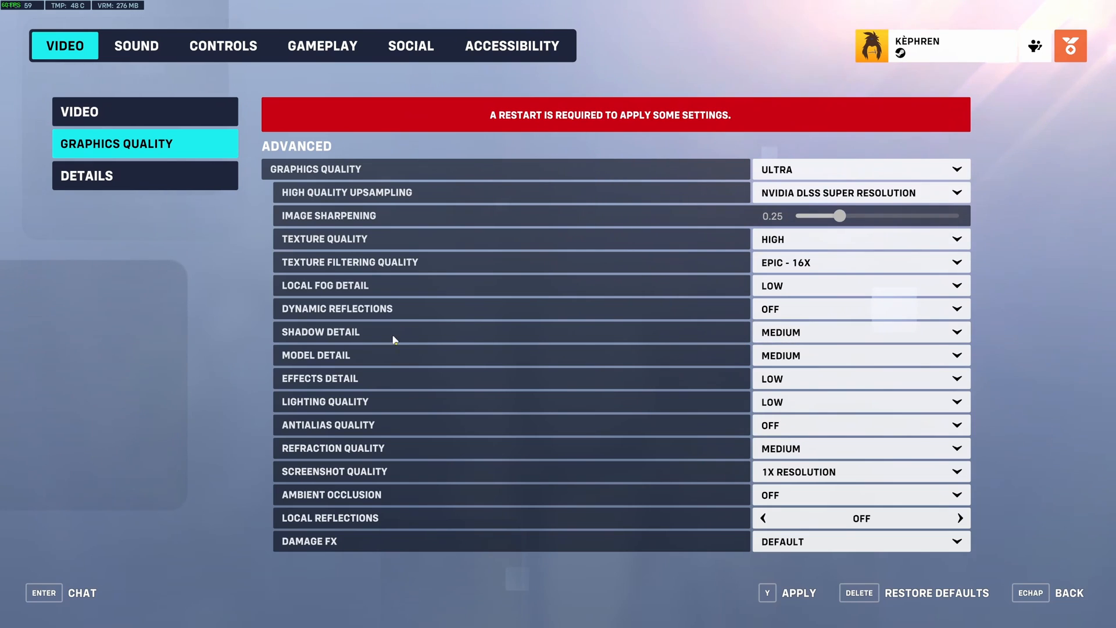
Step: Set Shadow Detail to Medium and reopen the dropdown to confirm it stays Medium
left_click(859, 355)
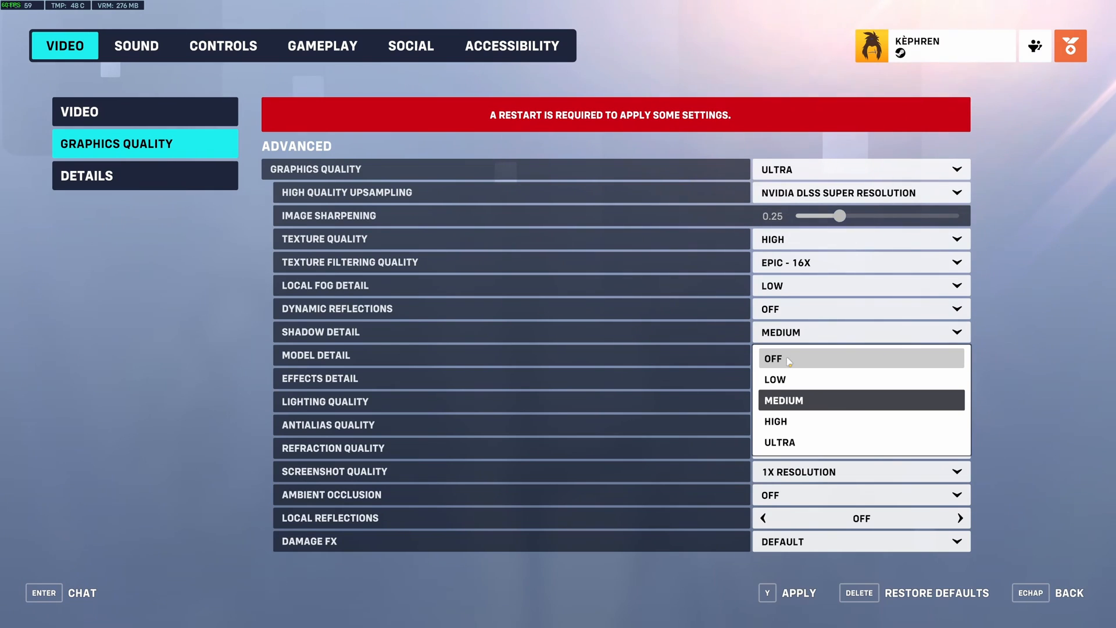
mouse_move(774, 378)
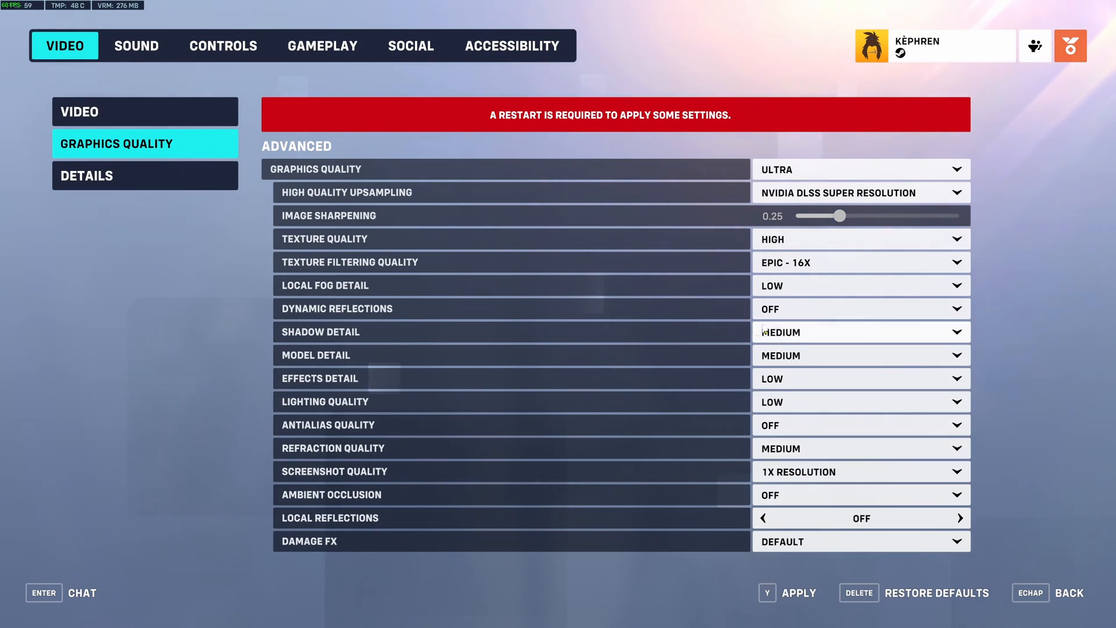
left_click(858, 332)
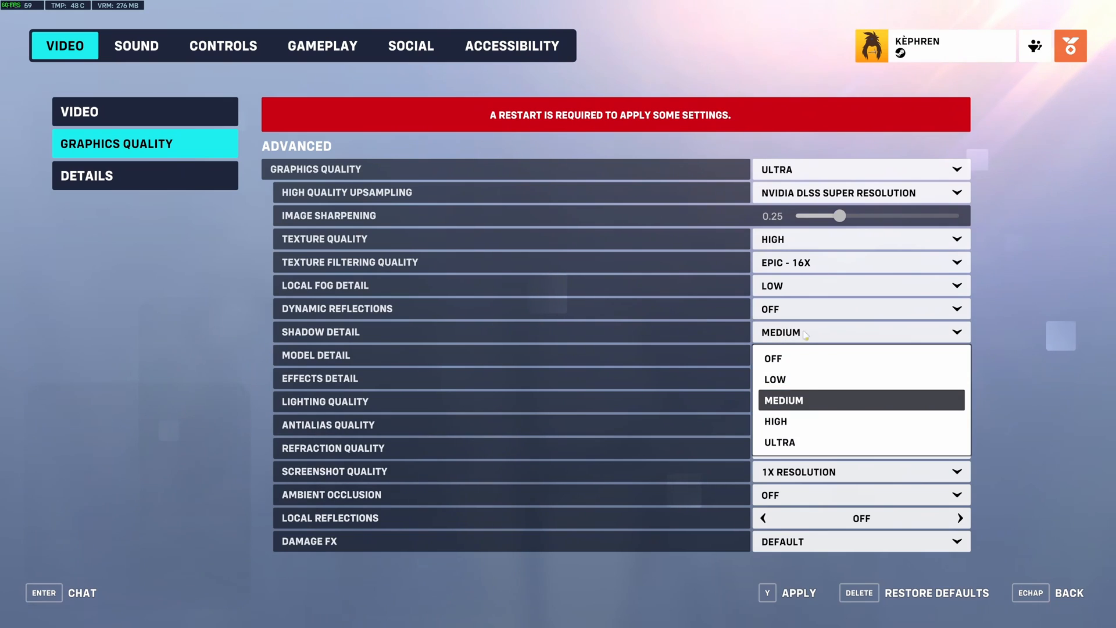
left_click(781, 399)
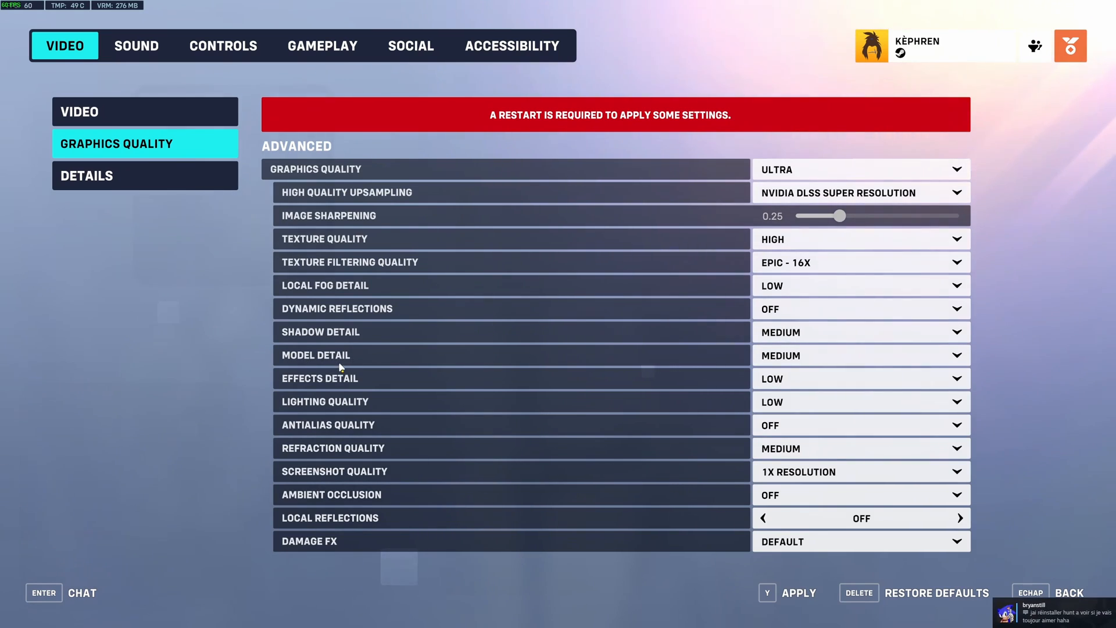
left_click(859, 378)
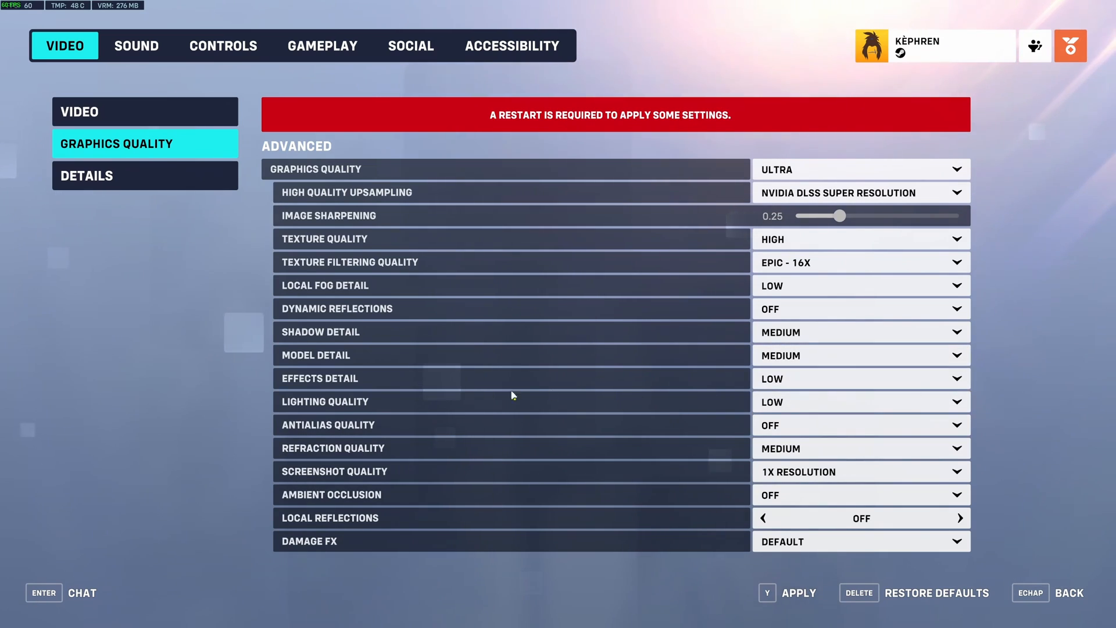
mouse_move(745, 380)
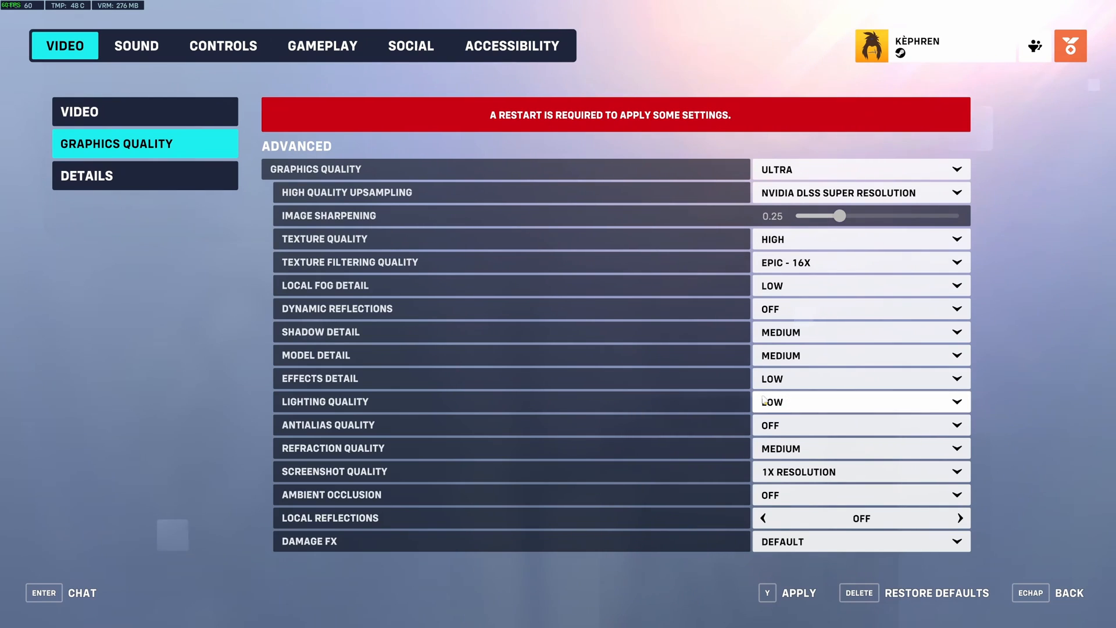
mouse_move(1017, 387)
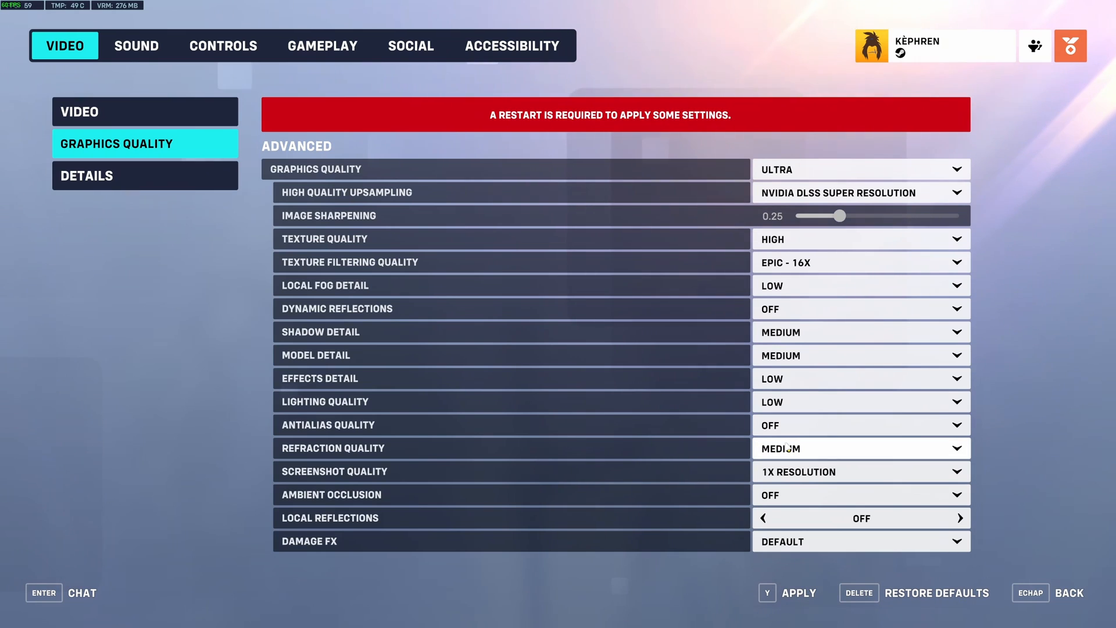
mouse_move(656, 435)
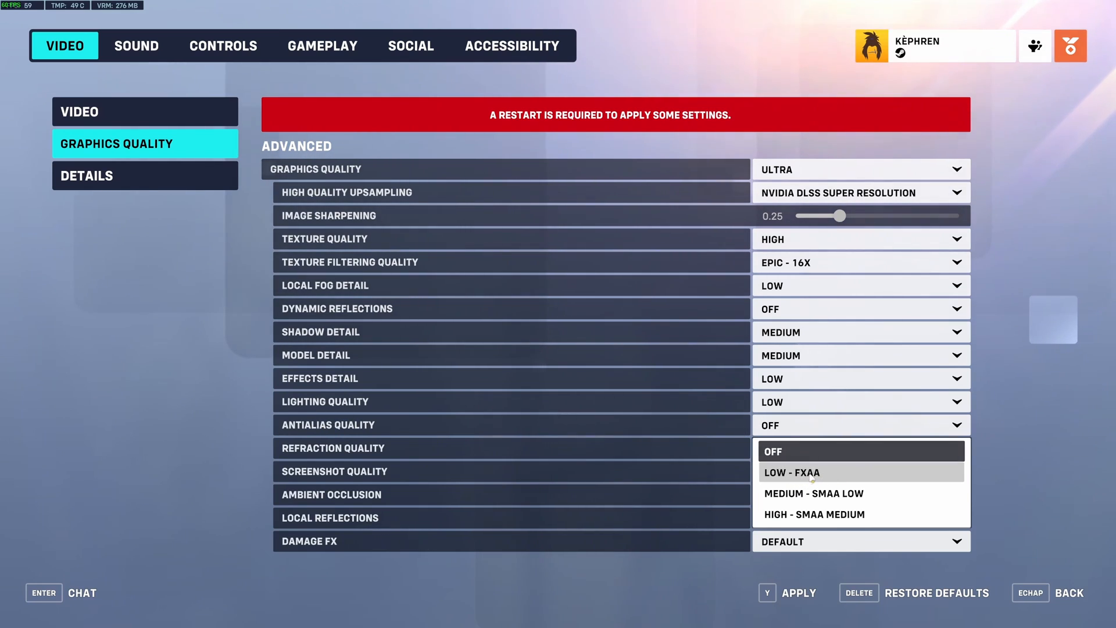
mouse_move(816, 475)
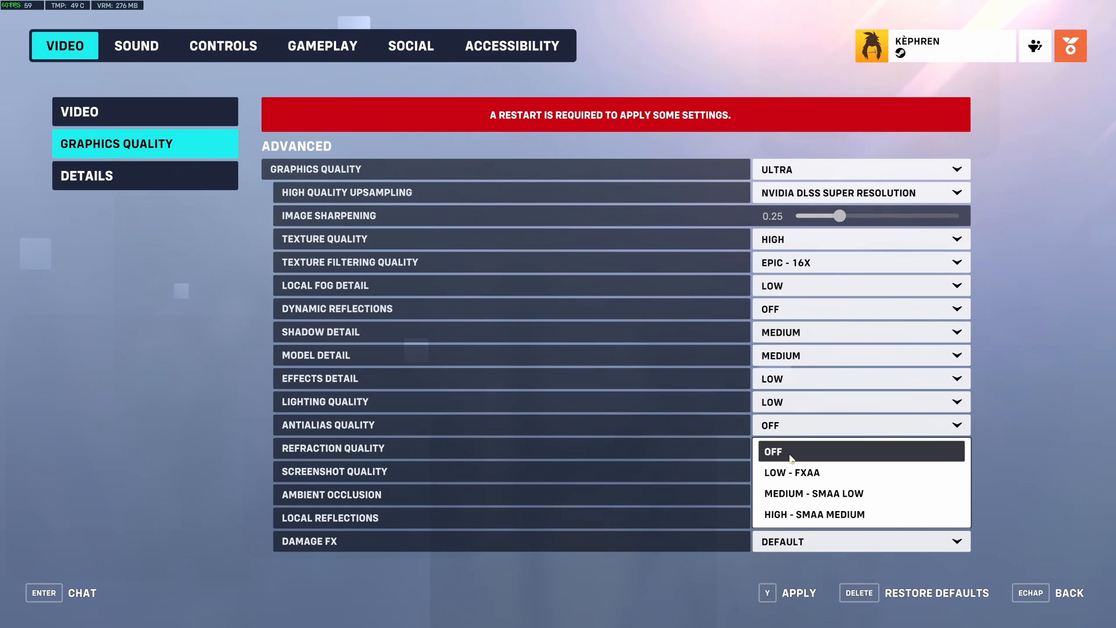
left_click(814, 493)
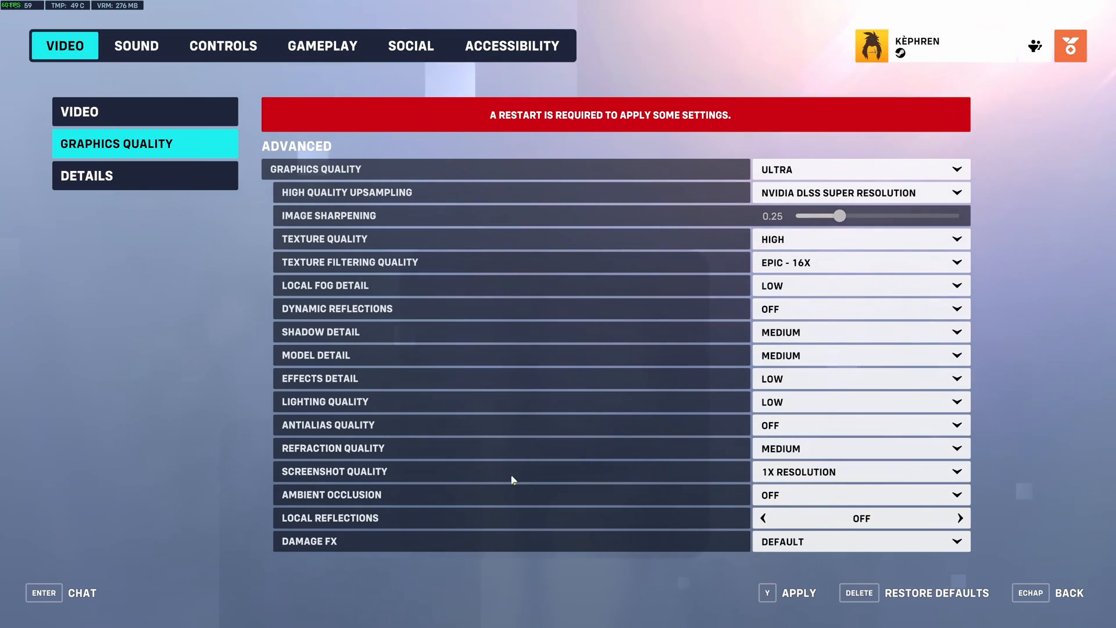
left_click(860, 471)
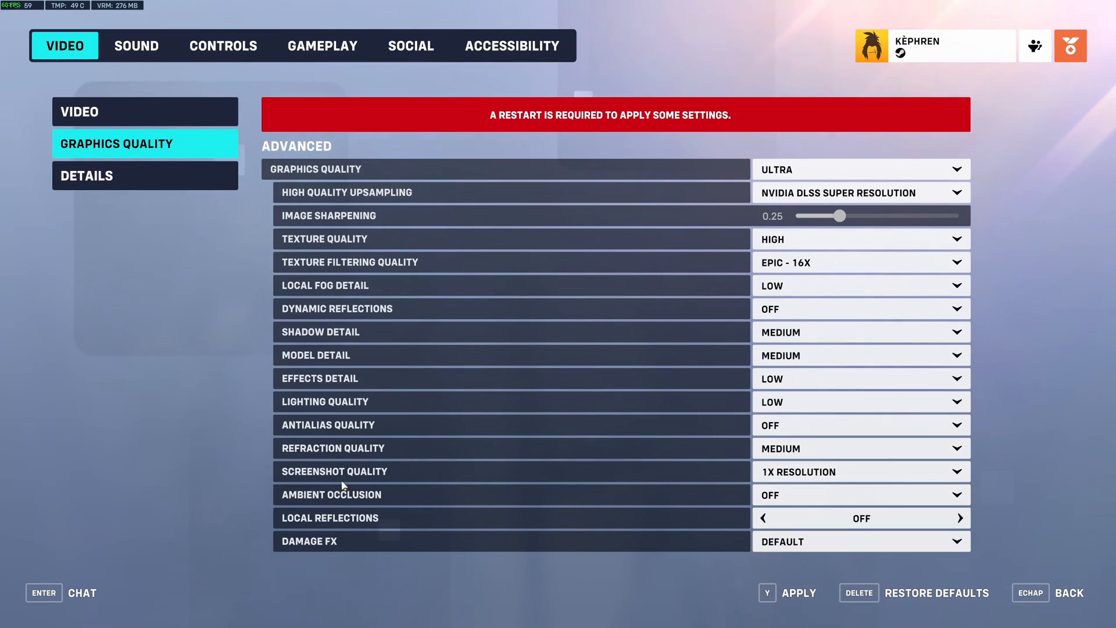
mouse_move(494, 480)
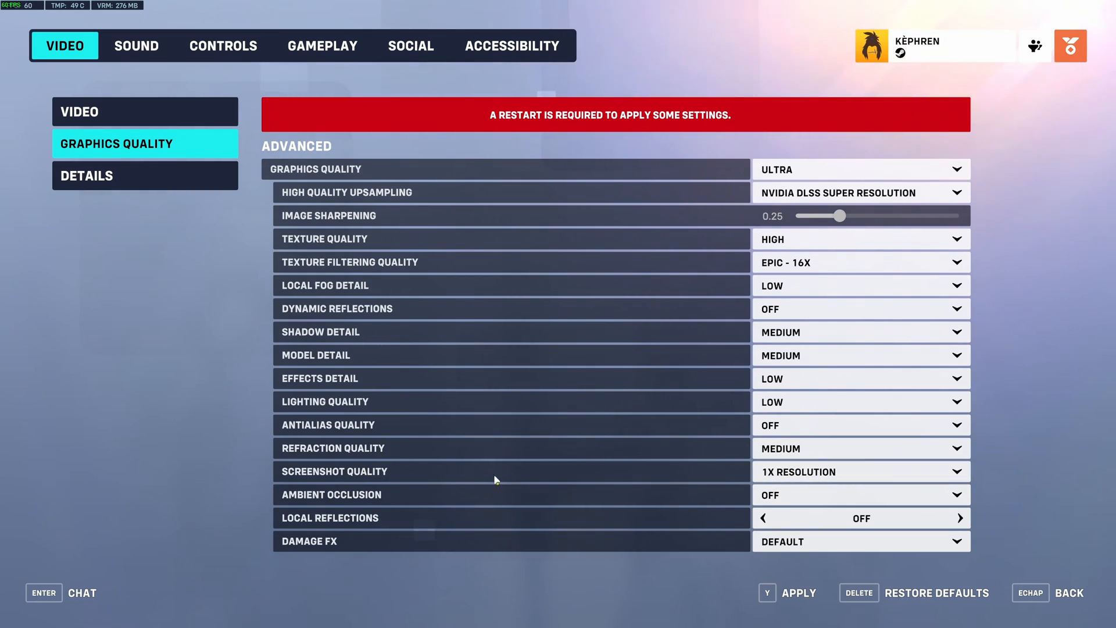
left_click(859, 517)
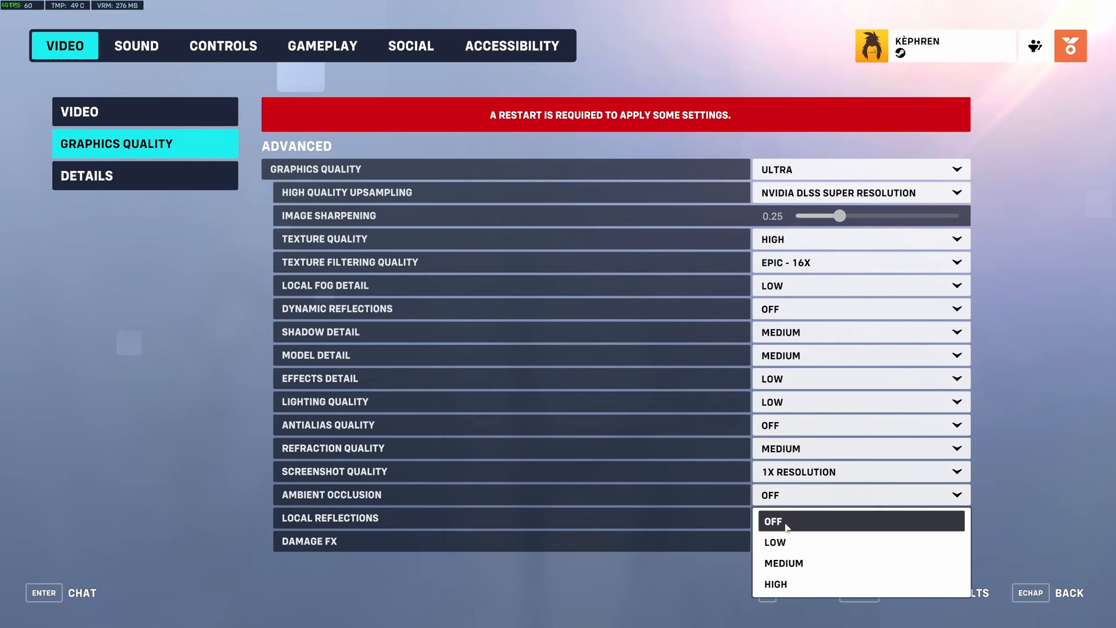
left_click(772, 520)
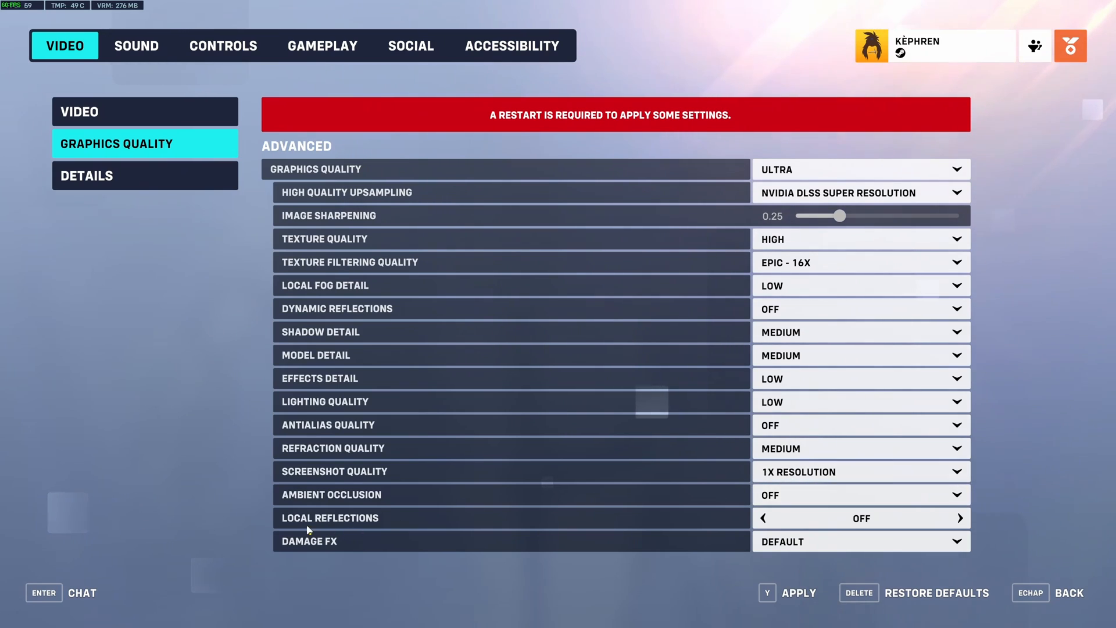
mouse_move(297, 554)
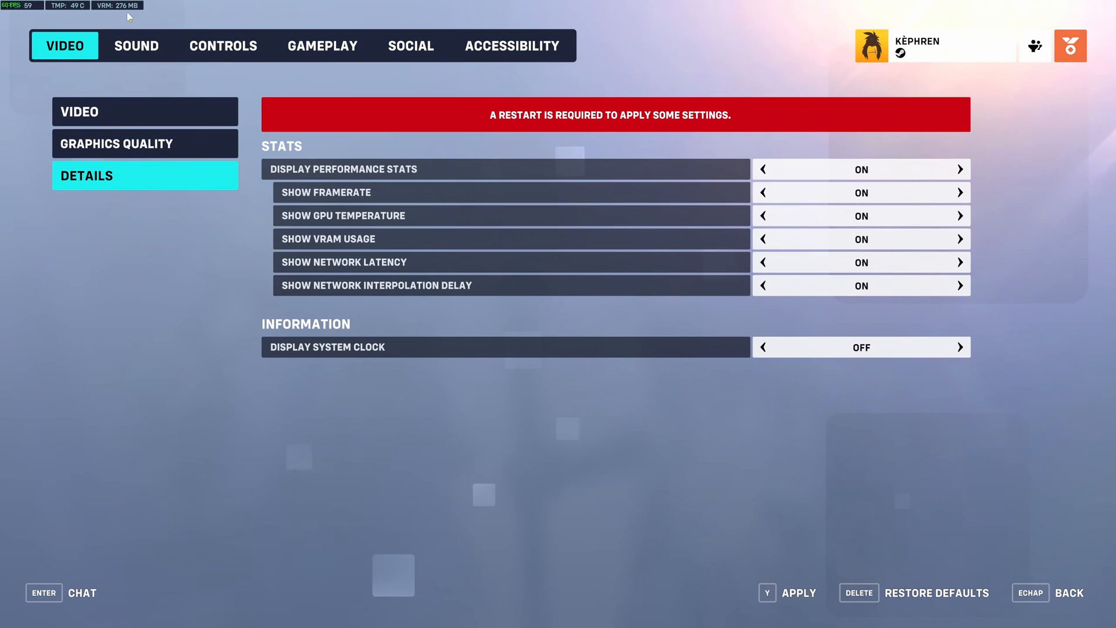
mouse_move(13, 20)
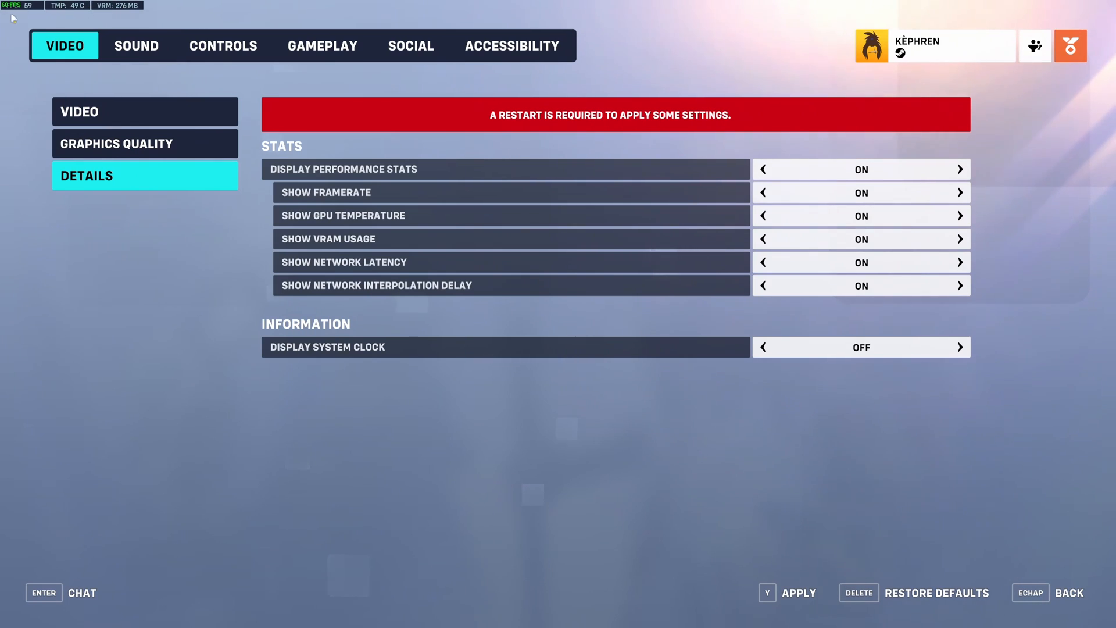
mouse_move(1001, 326)
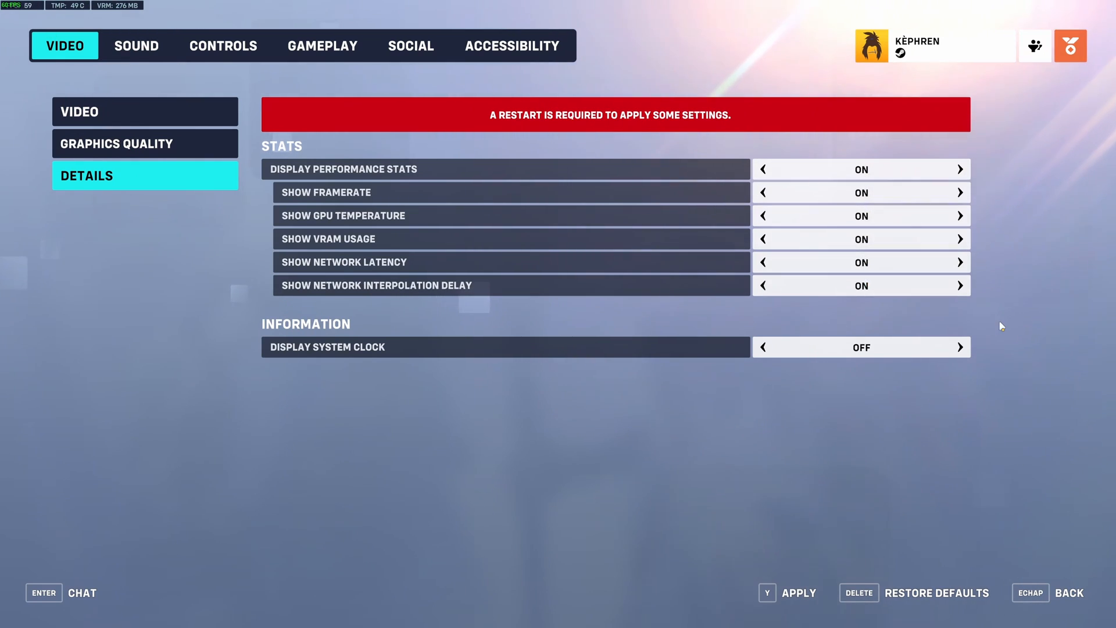